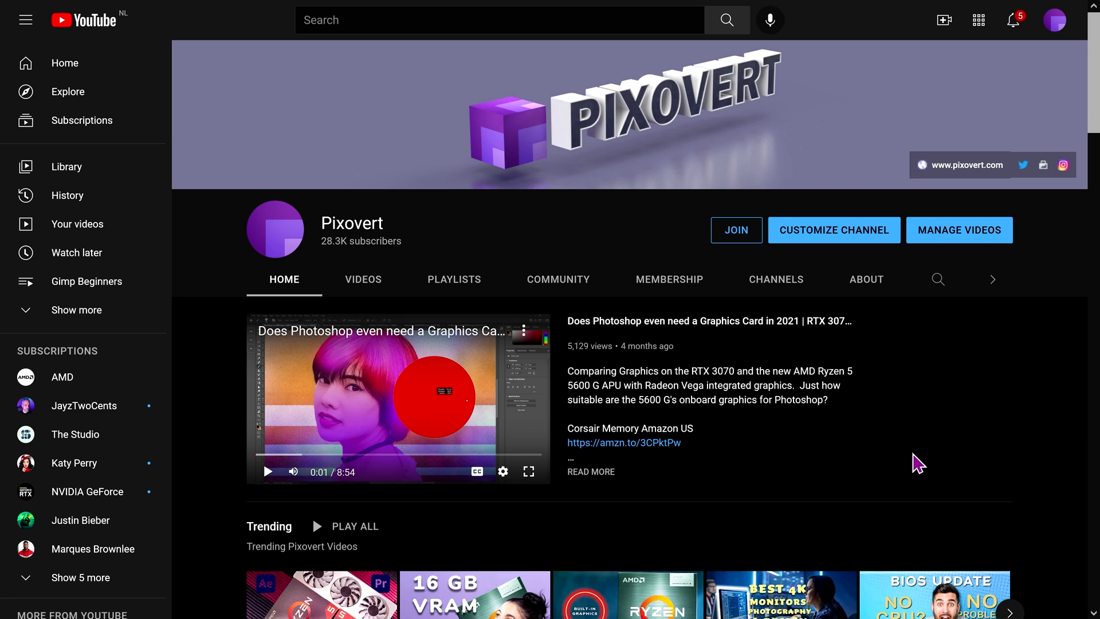
mouse_move(793, 474)
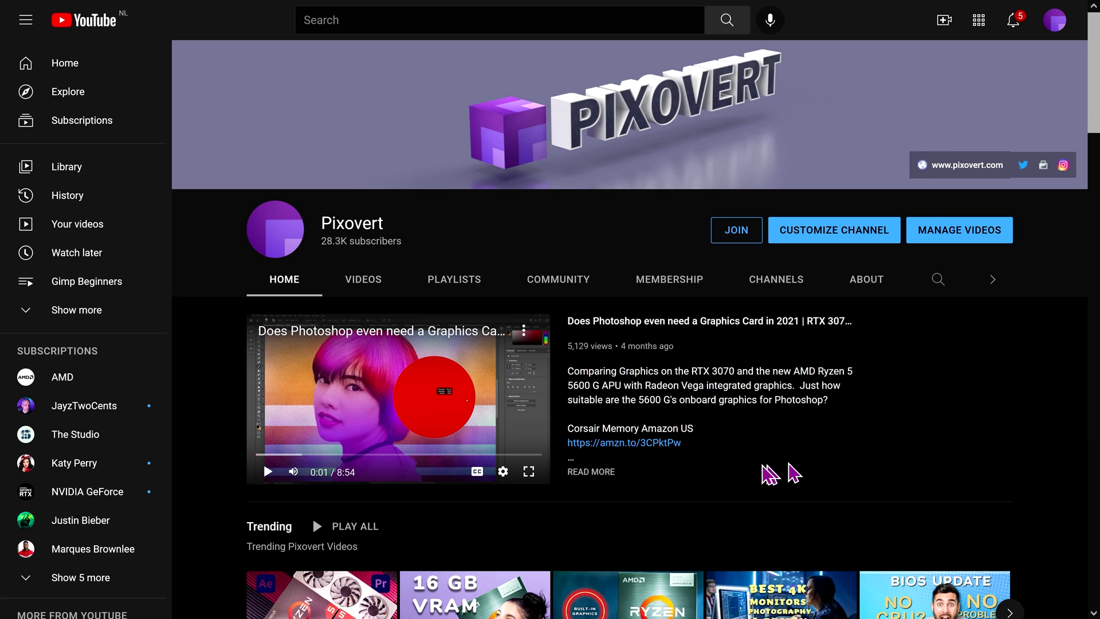
mouse_move(368, 288)
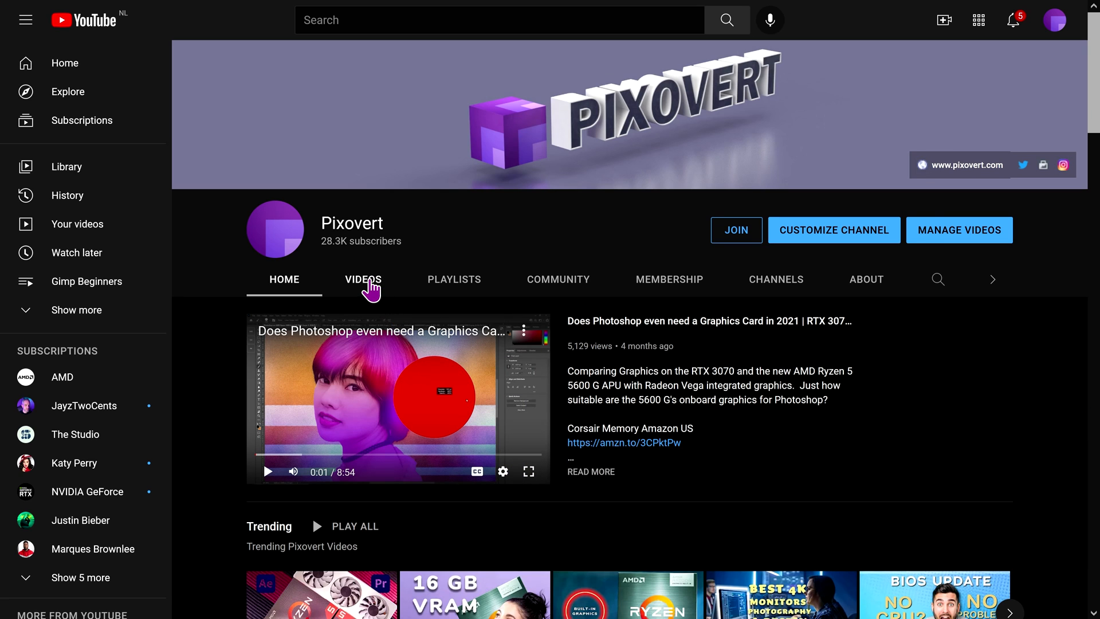
- From the channel's Videos page, bring up Join membership and view the €4.99 Senior Members tier perks
click(363, 279)
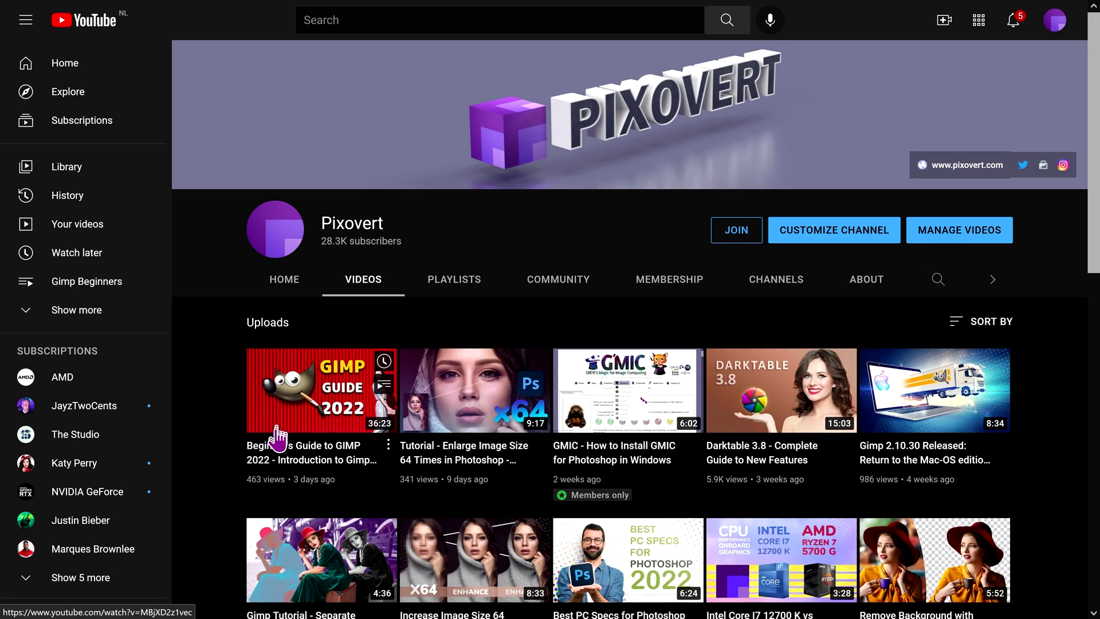
scroll(down, 3)
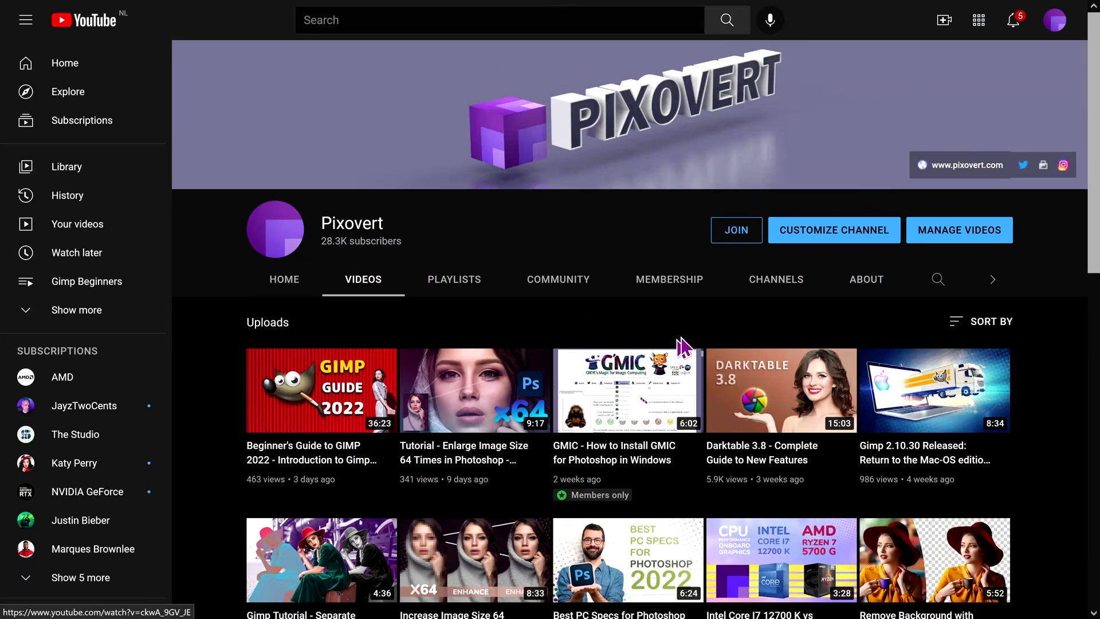
click(735, 229)
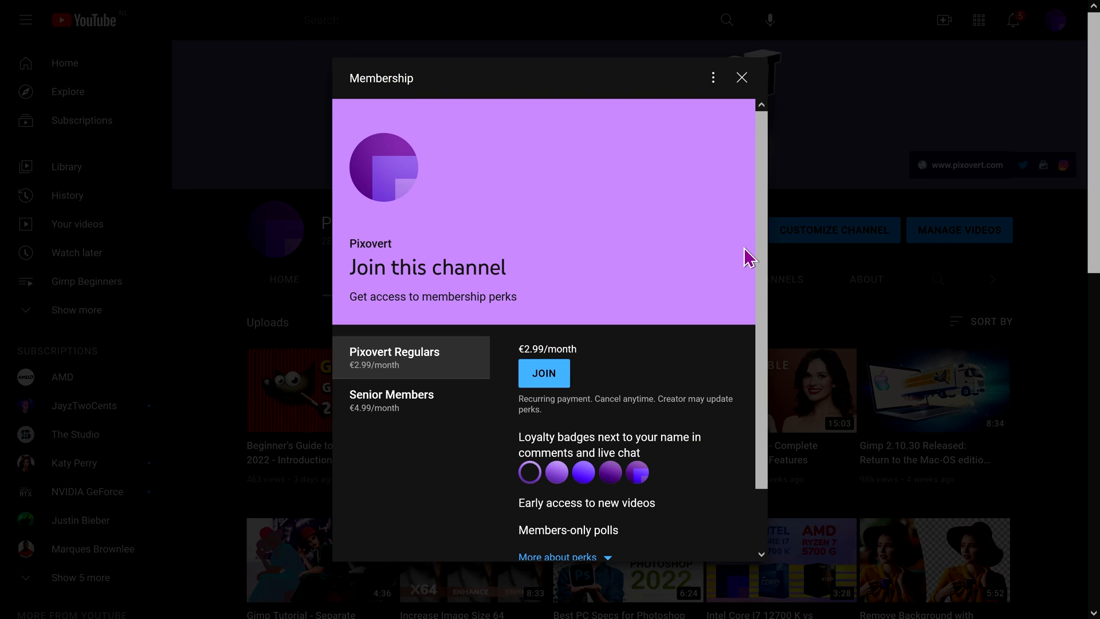
scroll(down, 3)
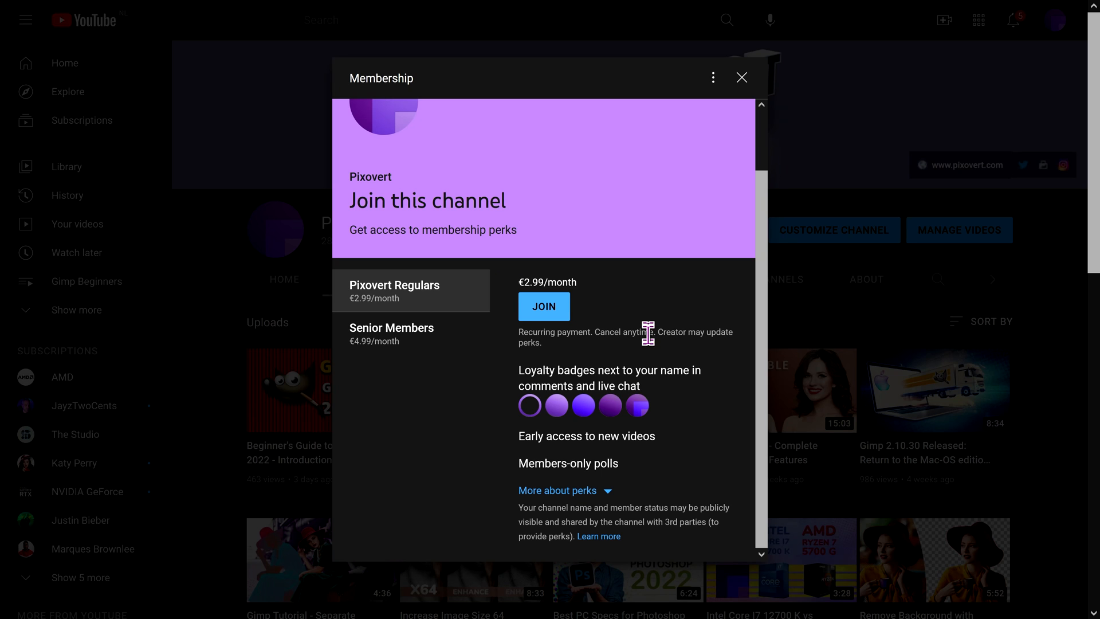
click(392, 336)
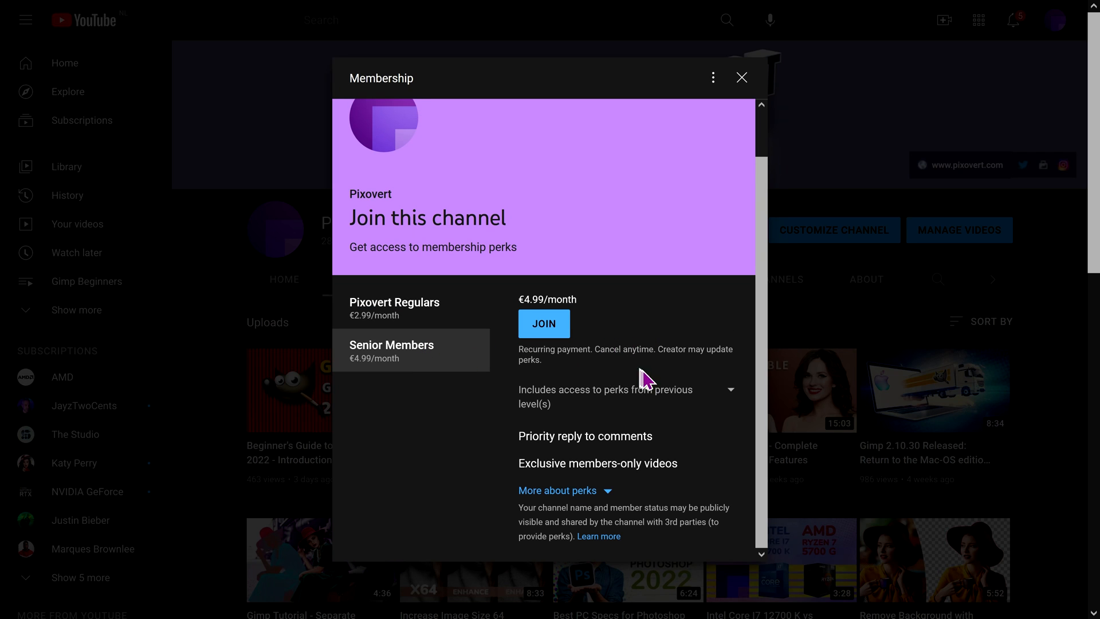
mouse_move(702, 397)
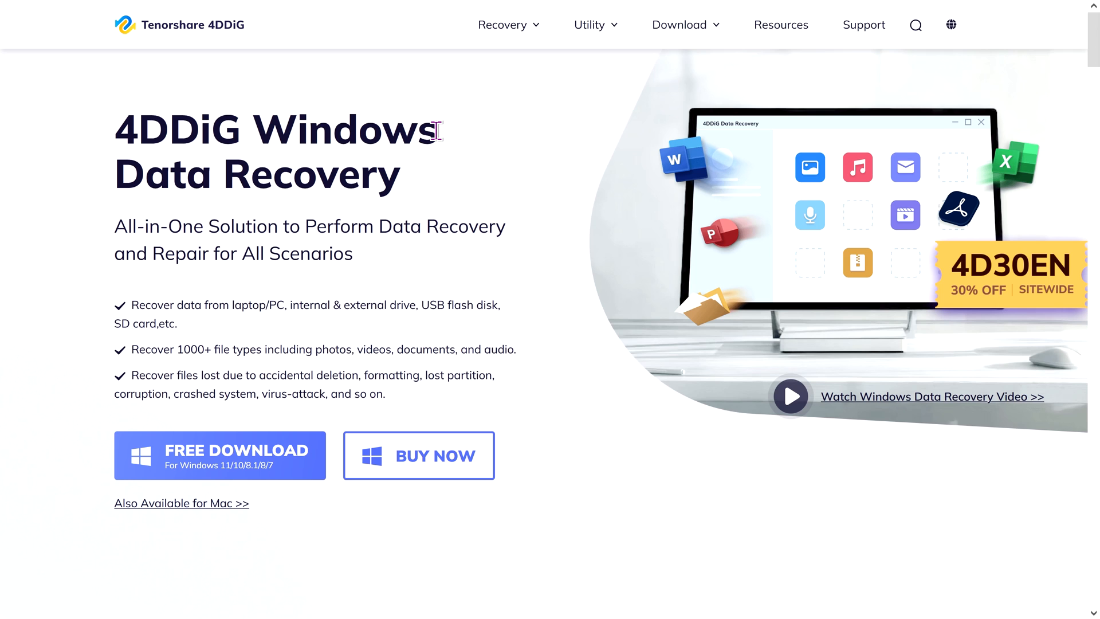
- Read the product page through recovery scenarios, file types and guide Step 2 to Technical Specifications
scroll(down, 3)
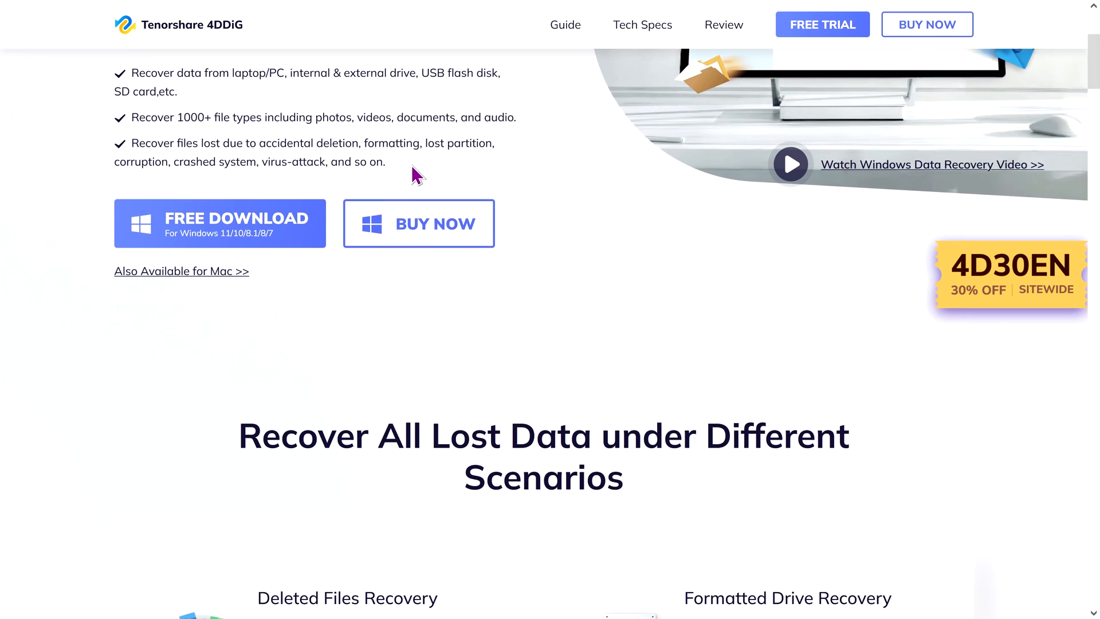
scroll(down, 3)
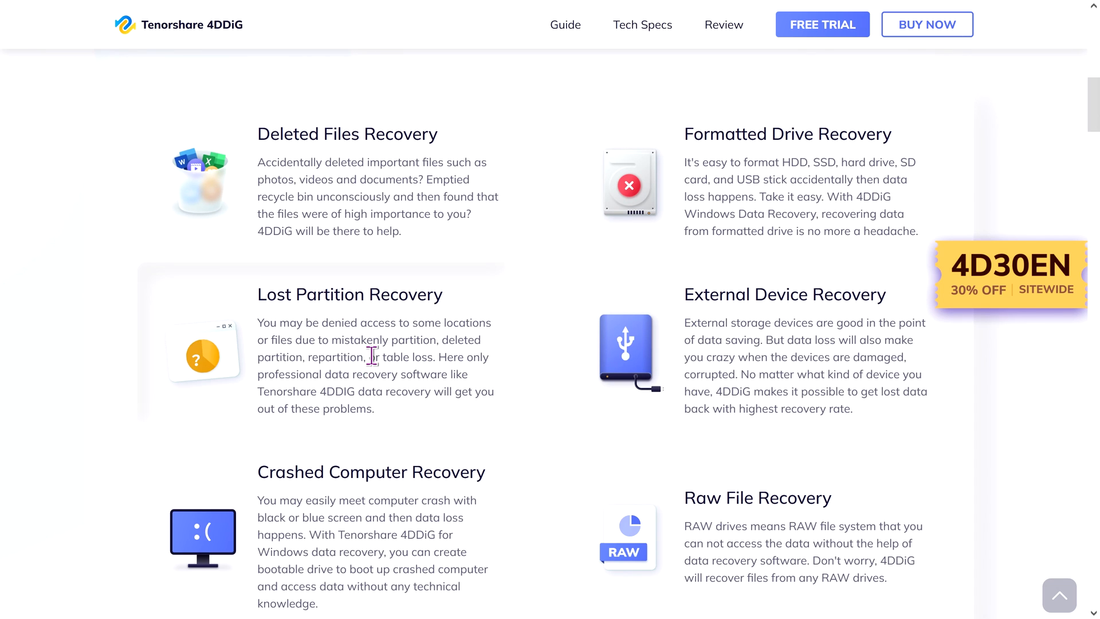
mouse_move(752, 368)
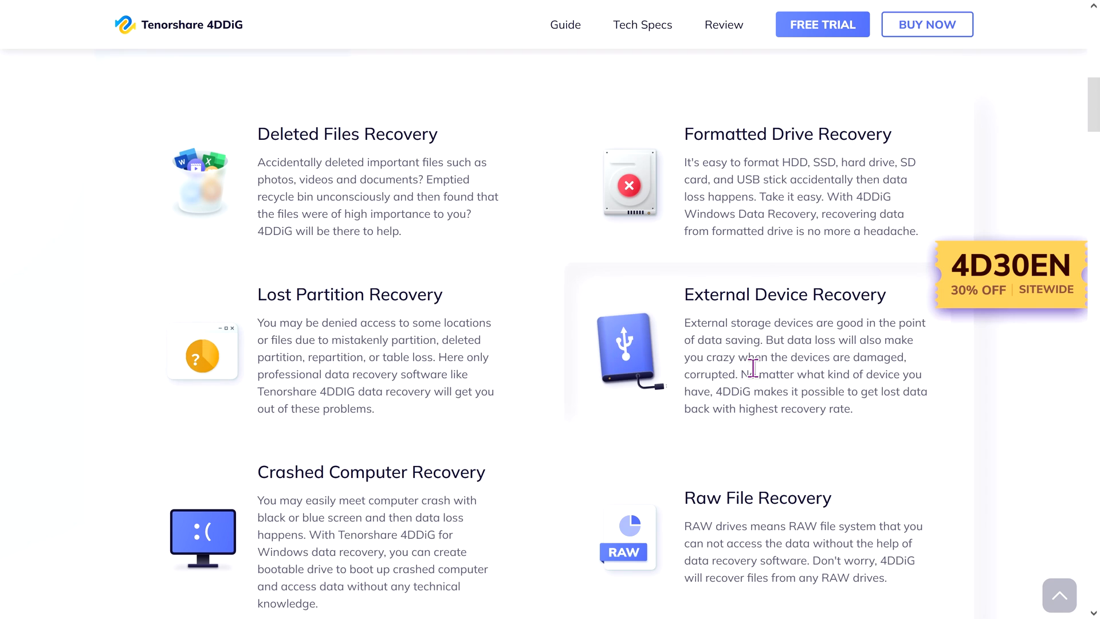
mouse_move(749, 370)
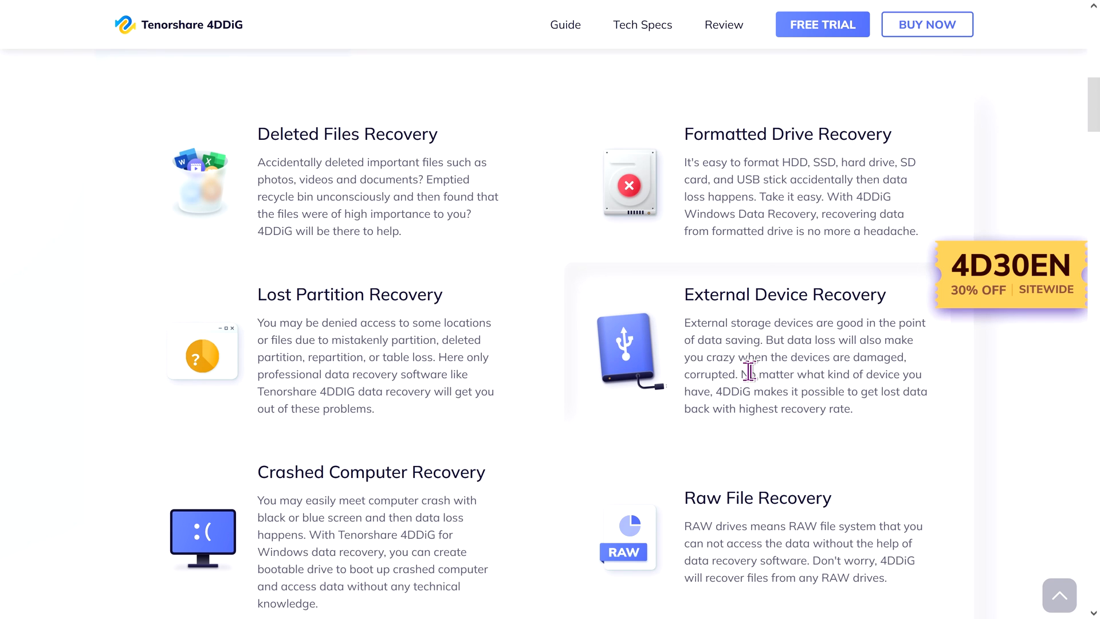
scroll(down, 3)
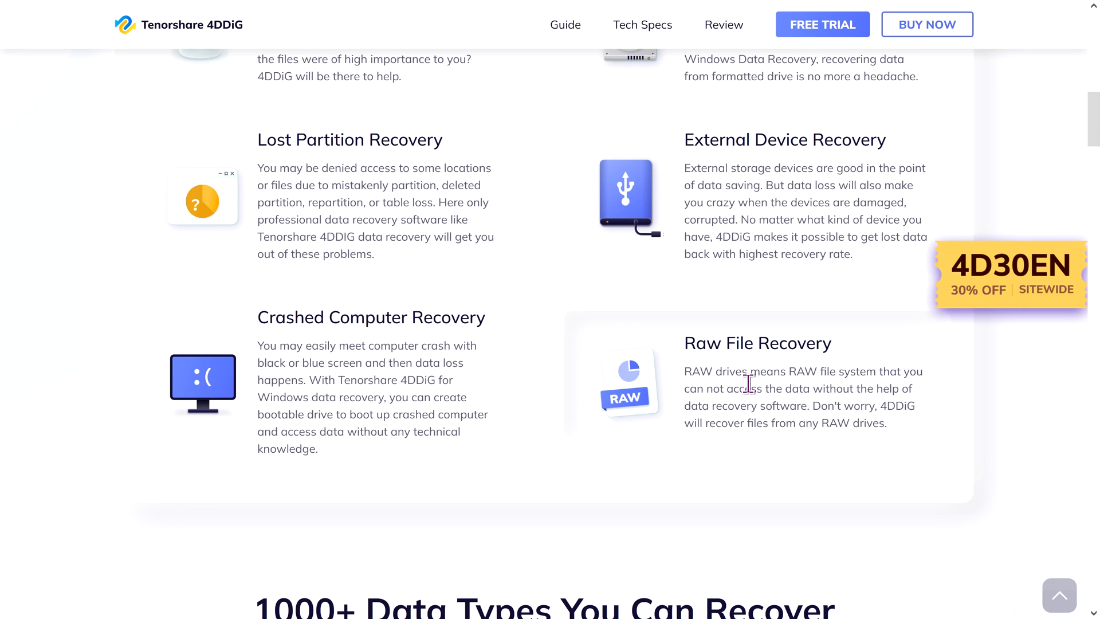
scroll(down, 3)
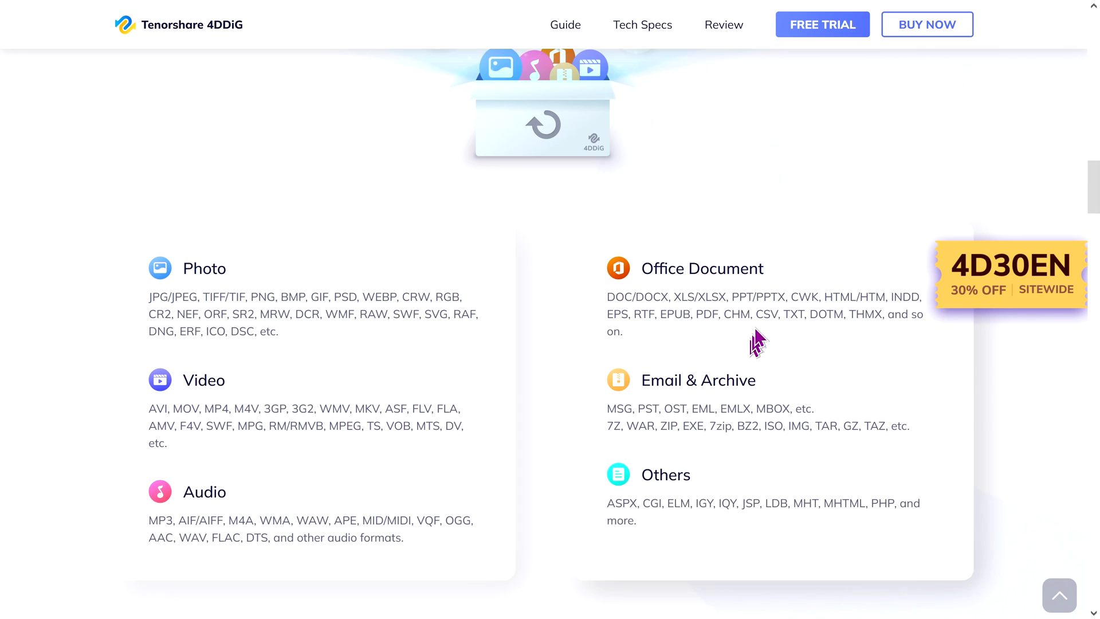
scroll(down, 3)
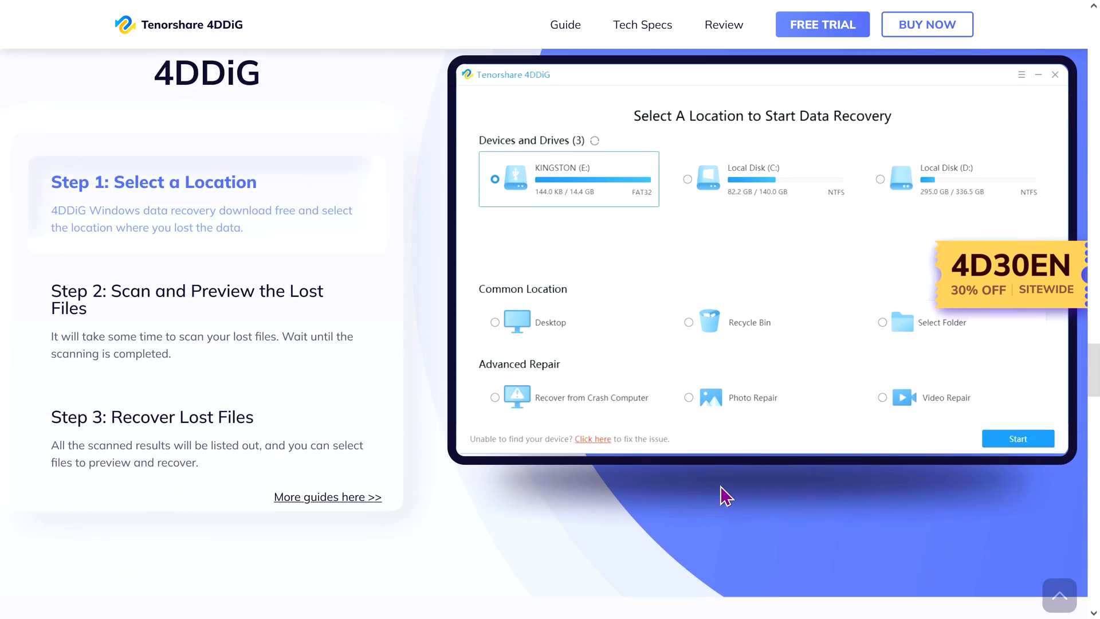
click(1018, 439)
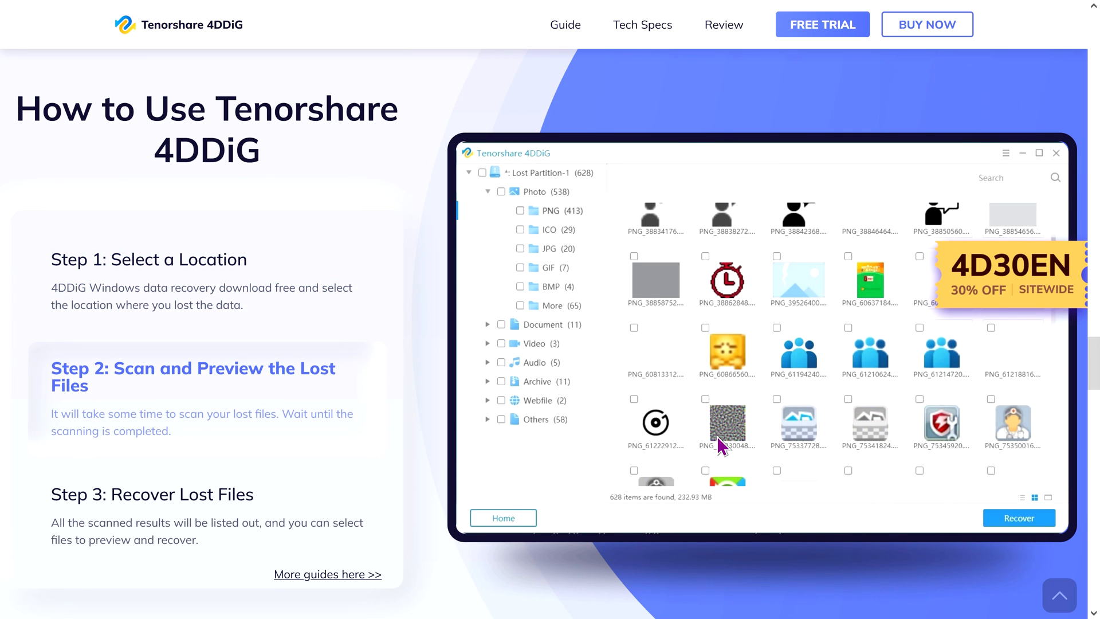
scroll(down, 3)
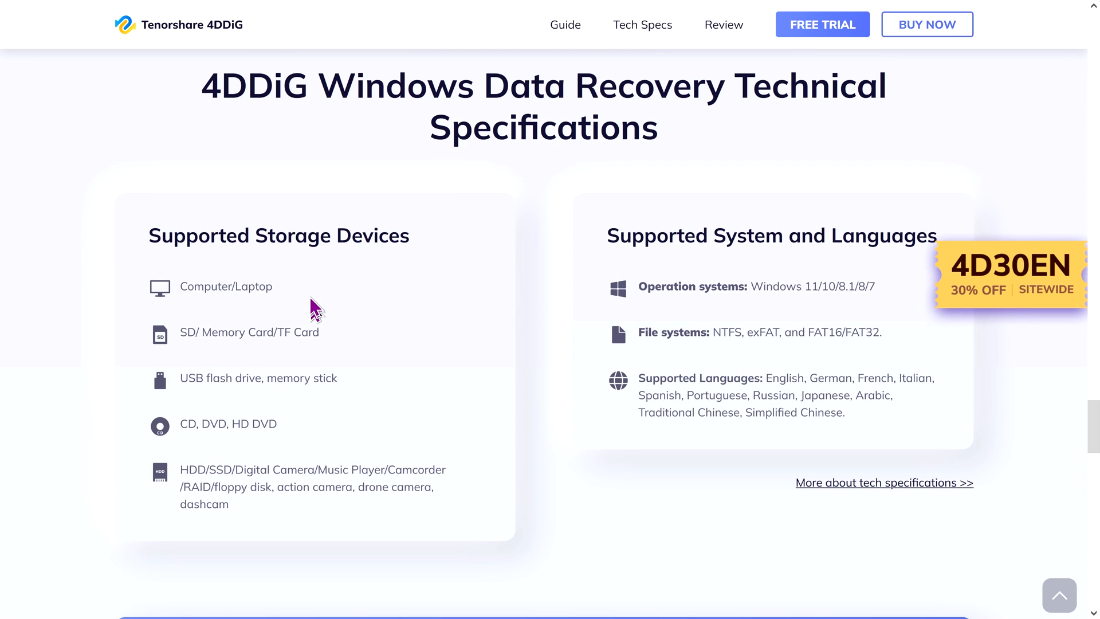
mouse_move(365, 352)
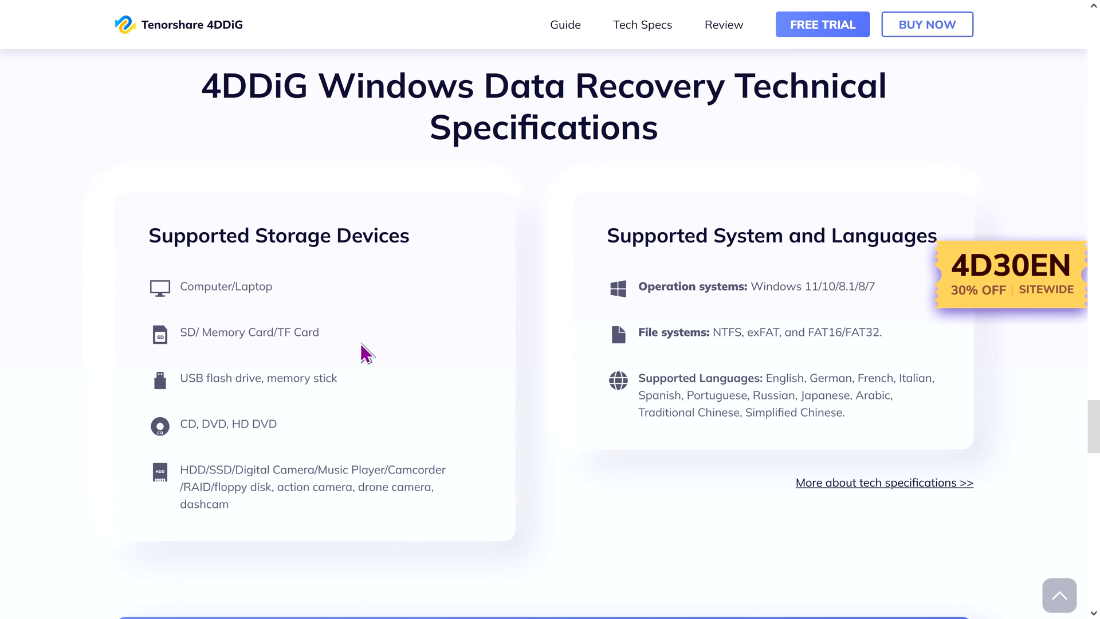
mouse_move(354, 349)
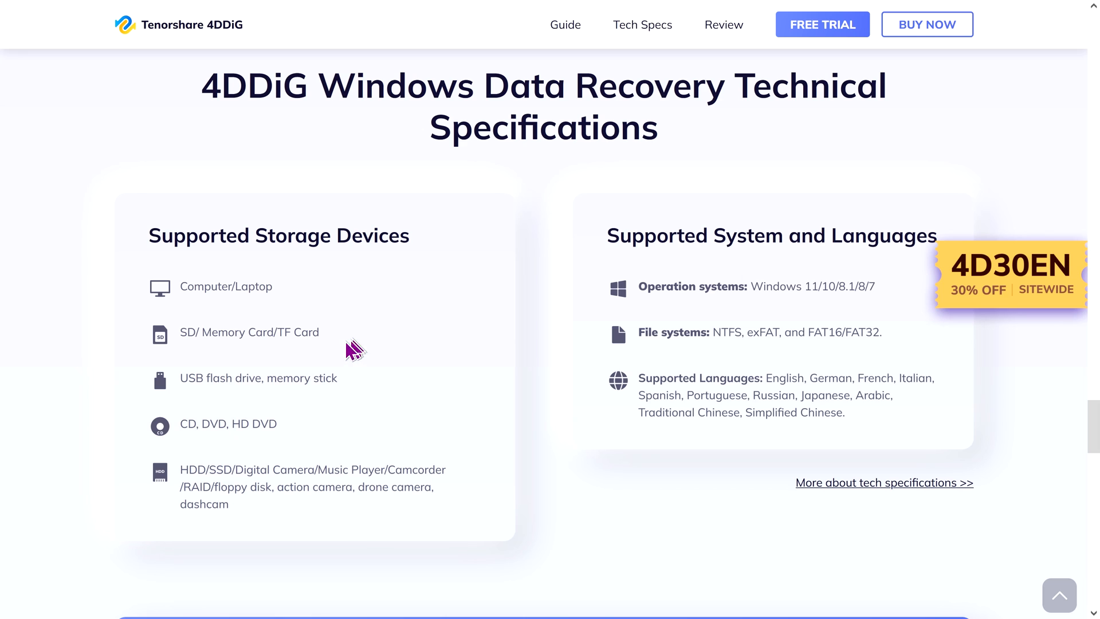
mouse_move(827, 354)
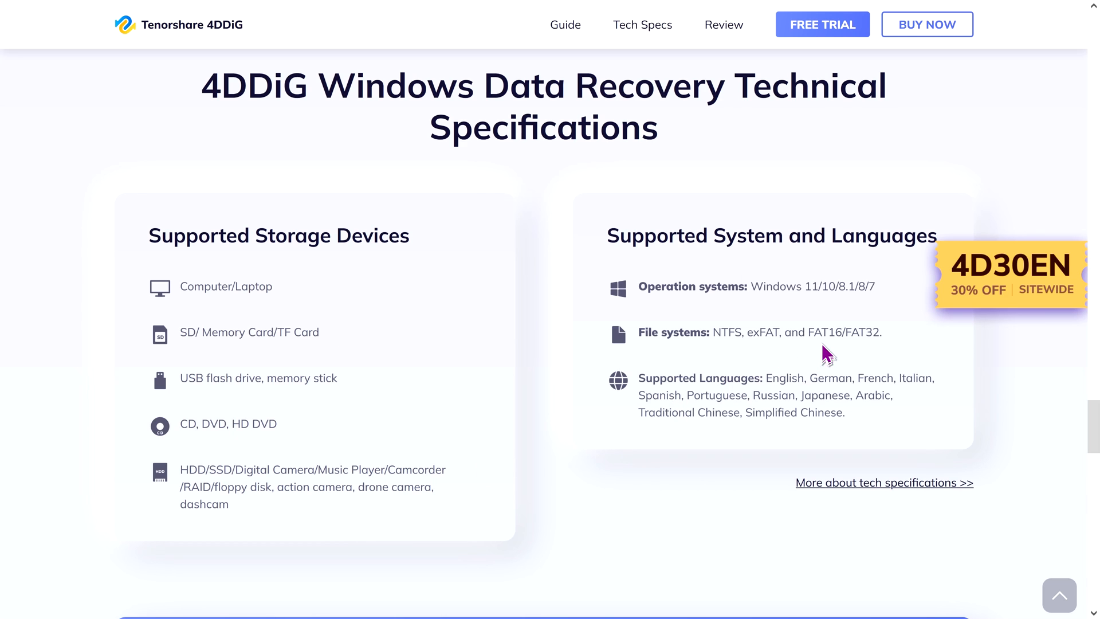
mouse_move(855, 311)
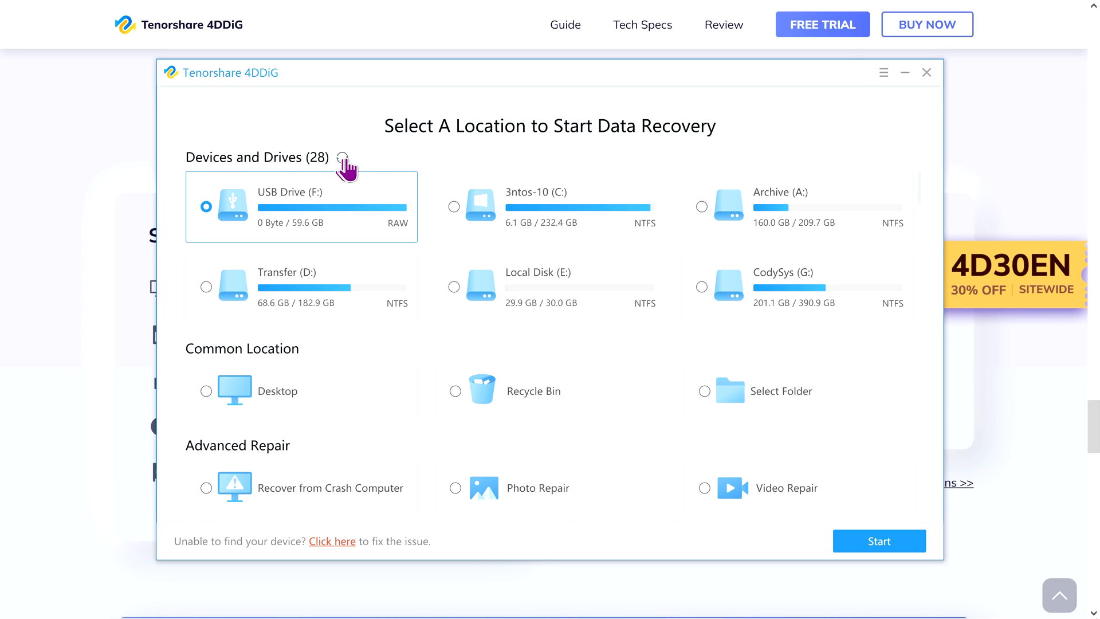
- Refresh the drive list, choose Sys Seconde (T:), and dismiss the Select Folder picker unused
click(342, 157)
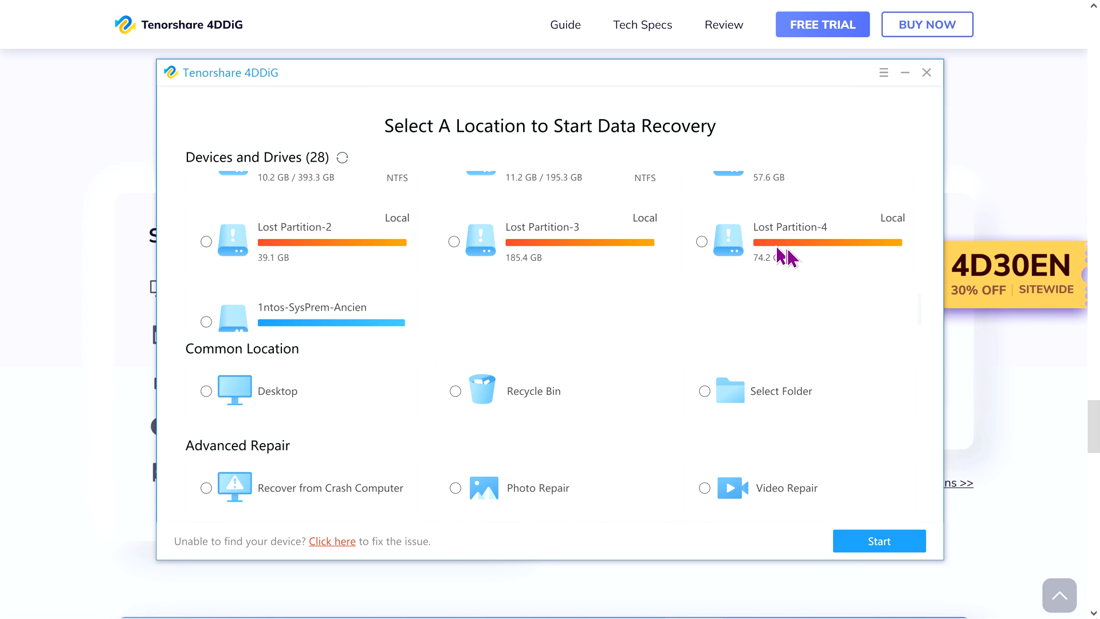
click(701, 206)
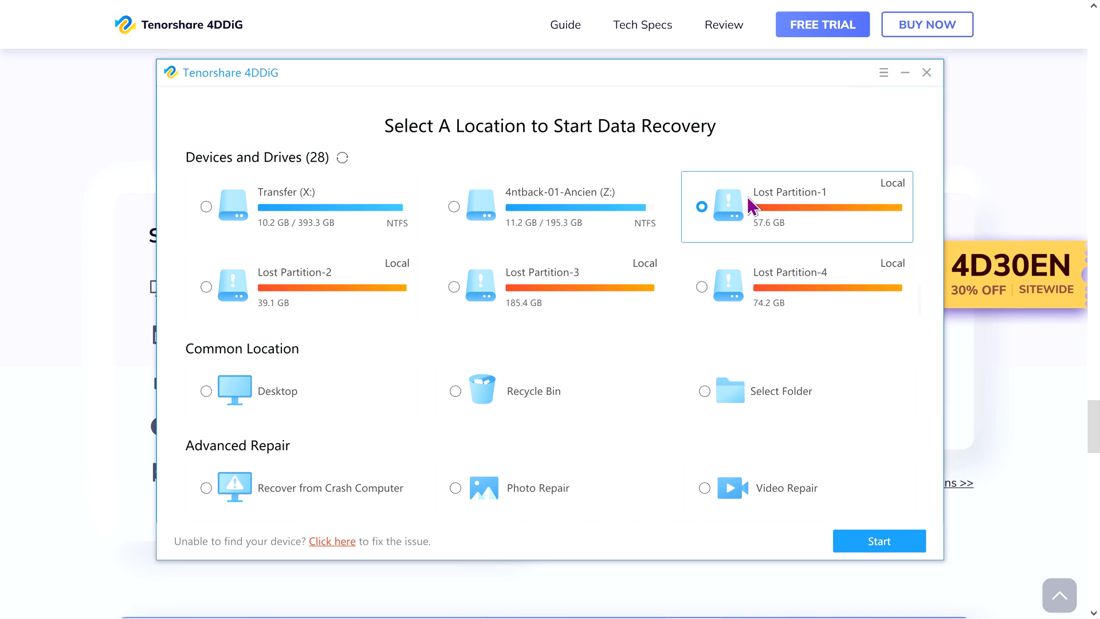
mouse_move(784, 215)
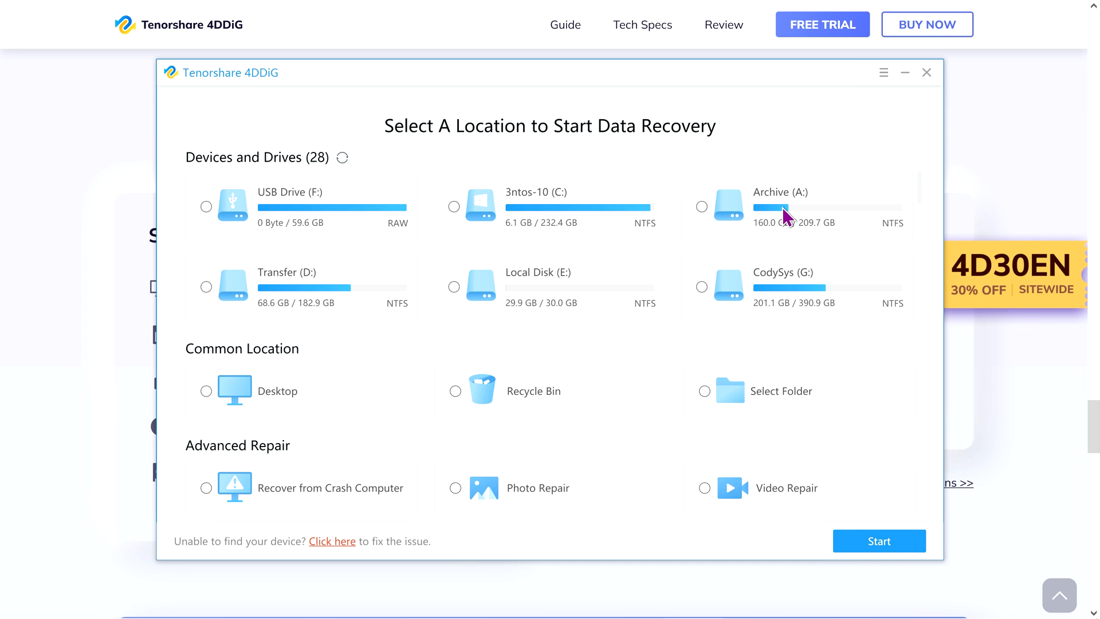
mouse_move(281, 368)
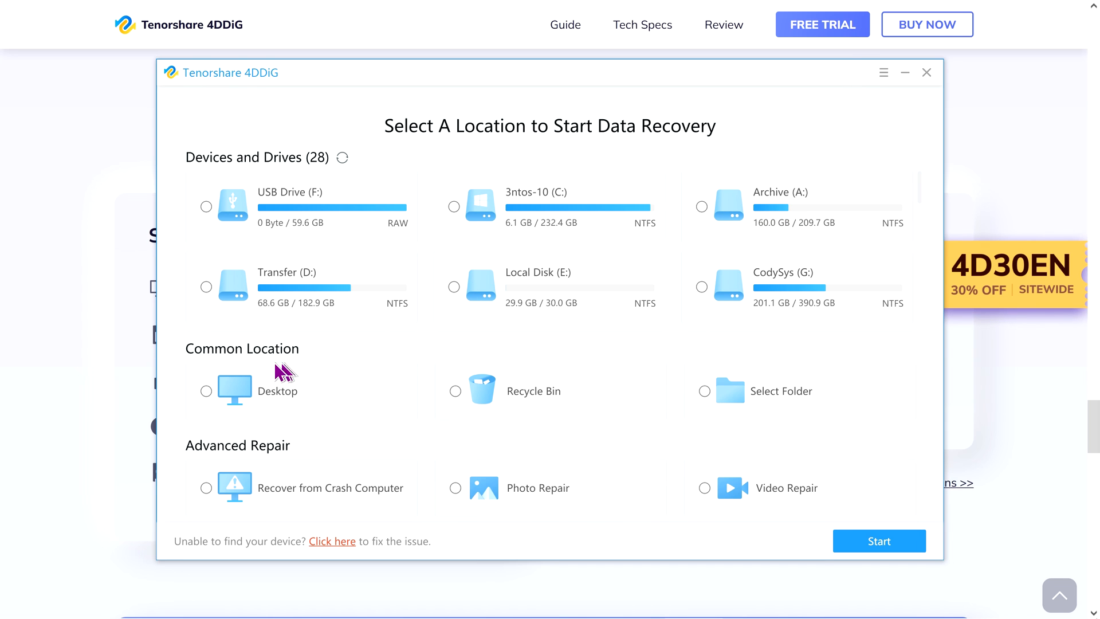
mouse_move(750, 255)
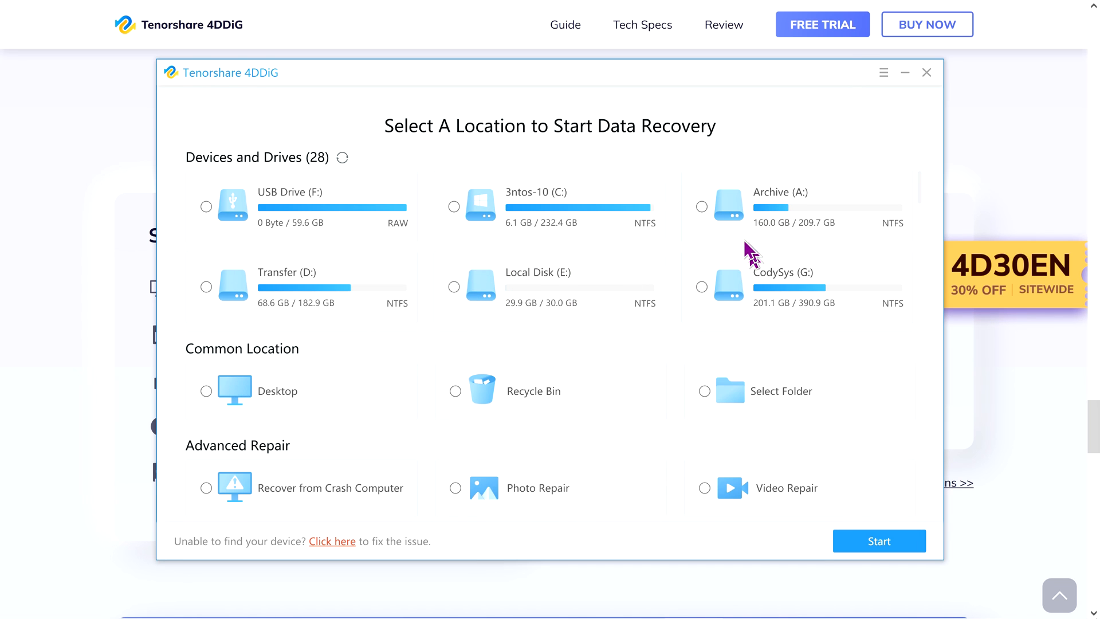
mouse_move(223, 357)
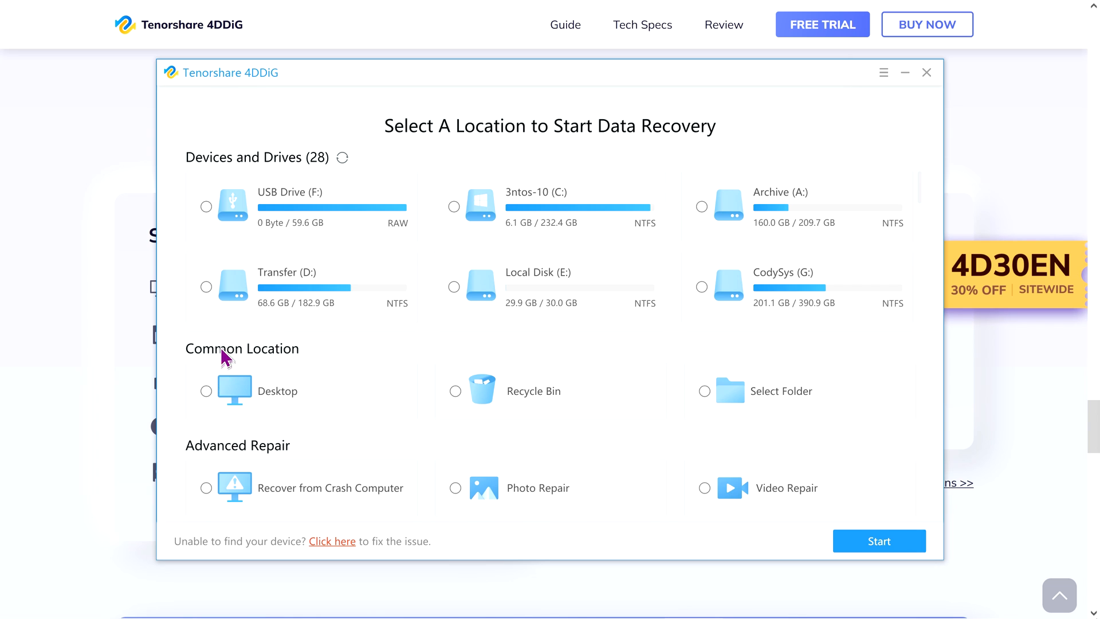
mouse_move(579, 408)
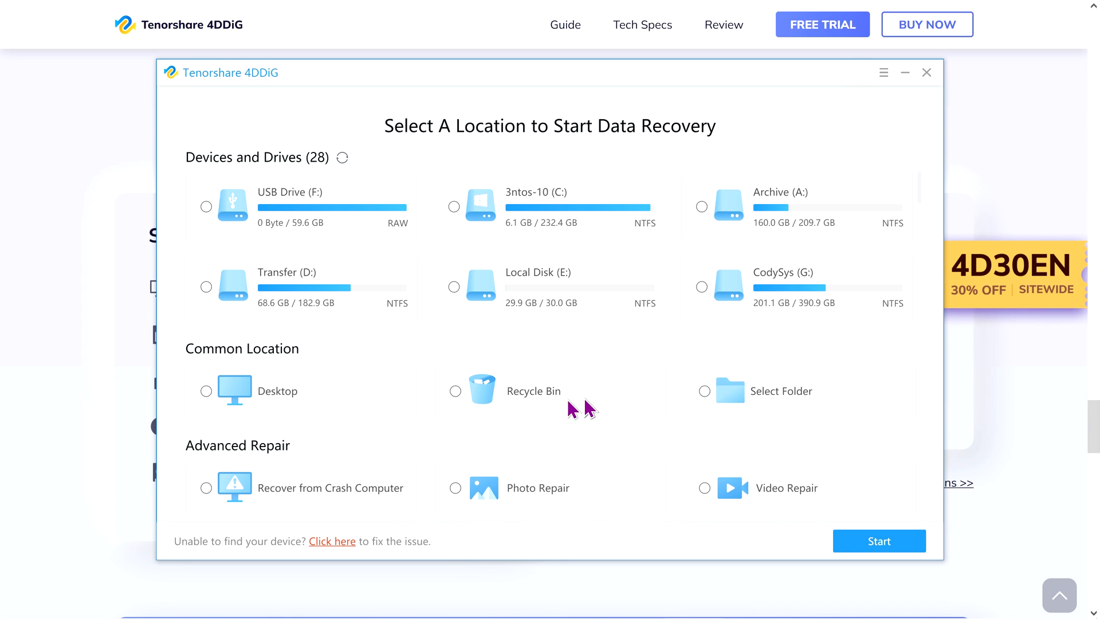
mouse_move(539, 415)
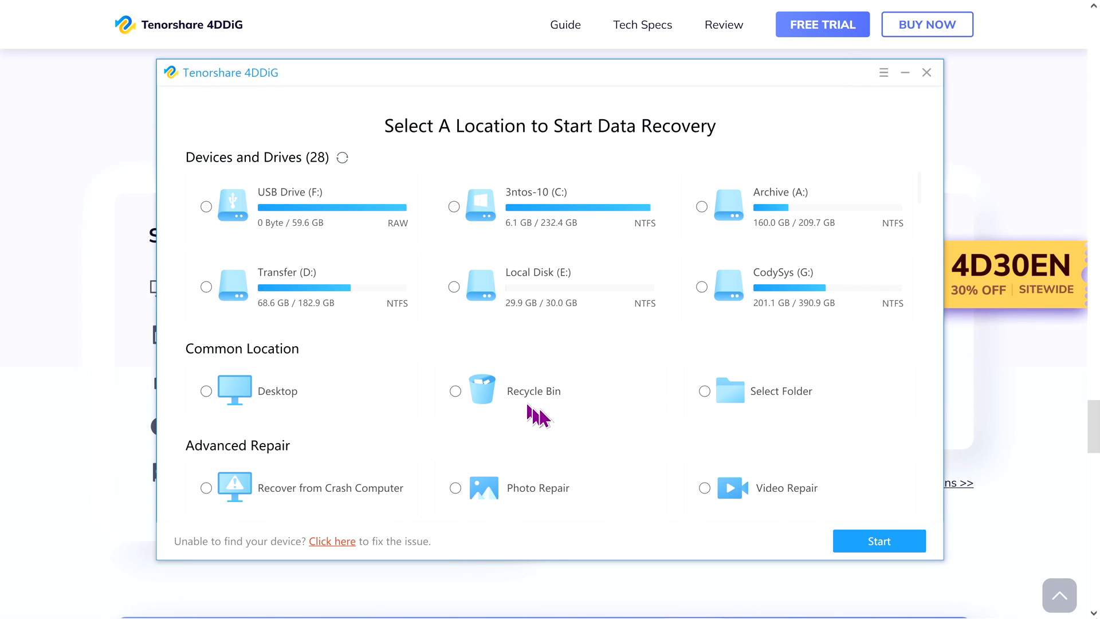
mouse_move(742, 397)
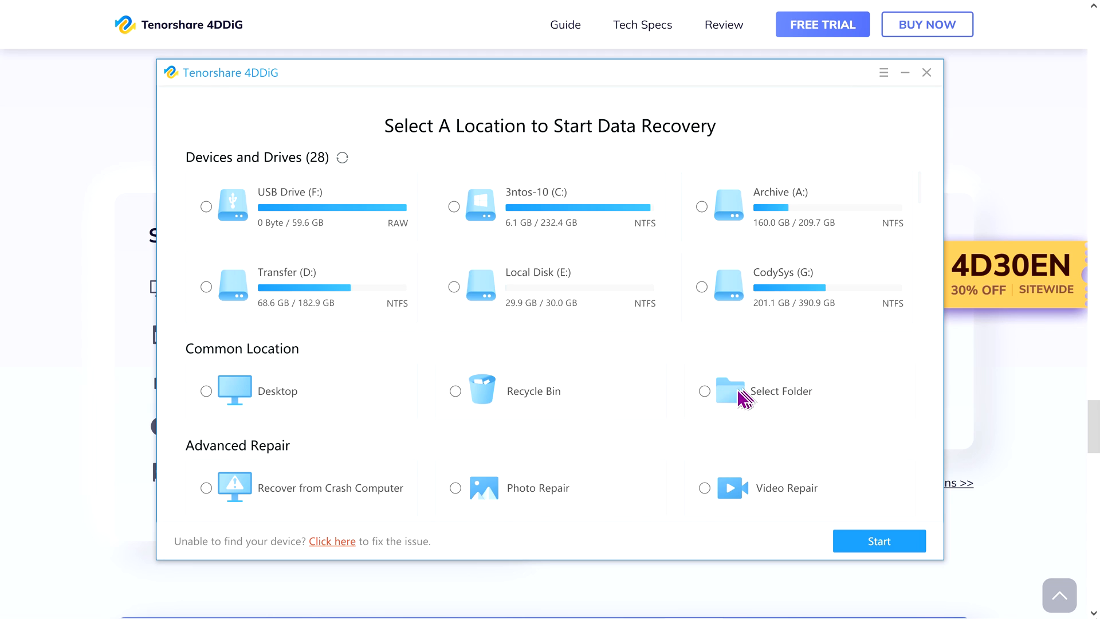
mouse_move(771, 400)
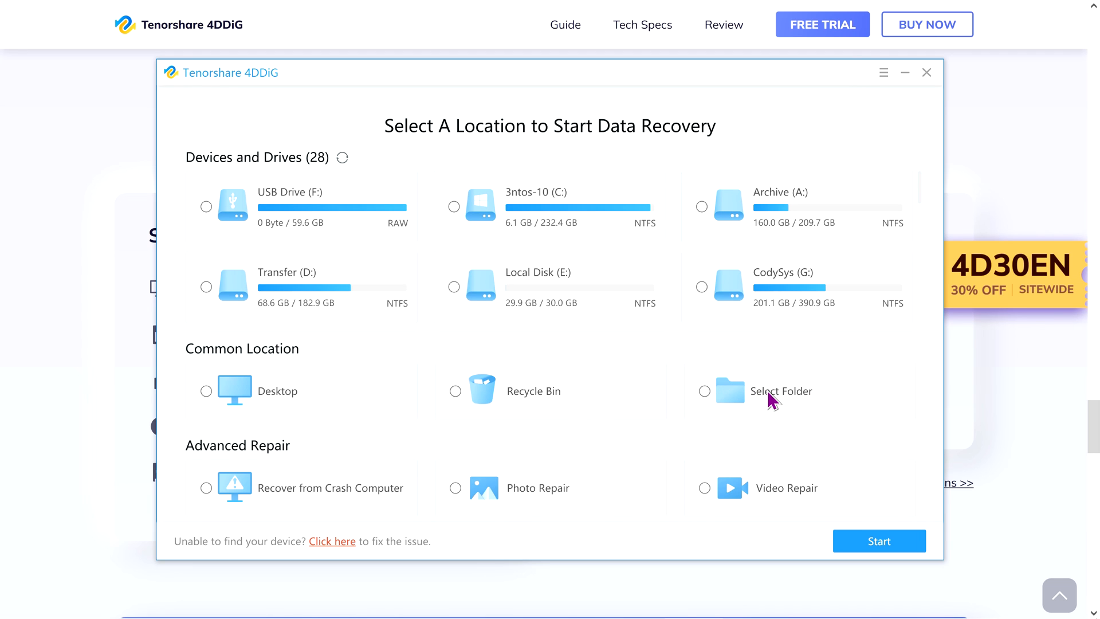
mouse_move(688, 488)
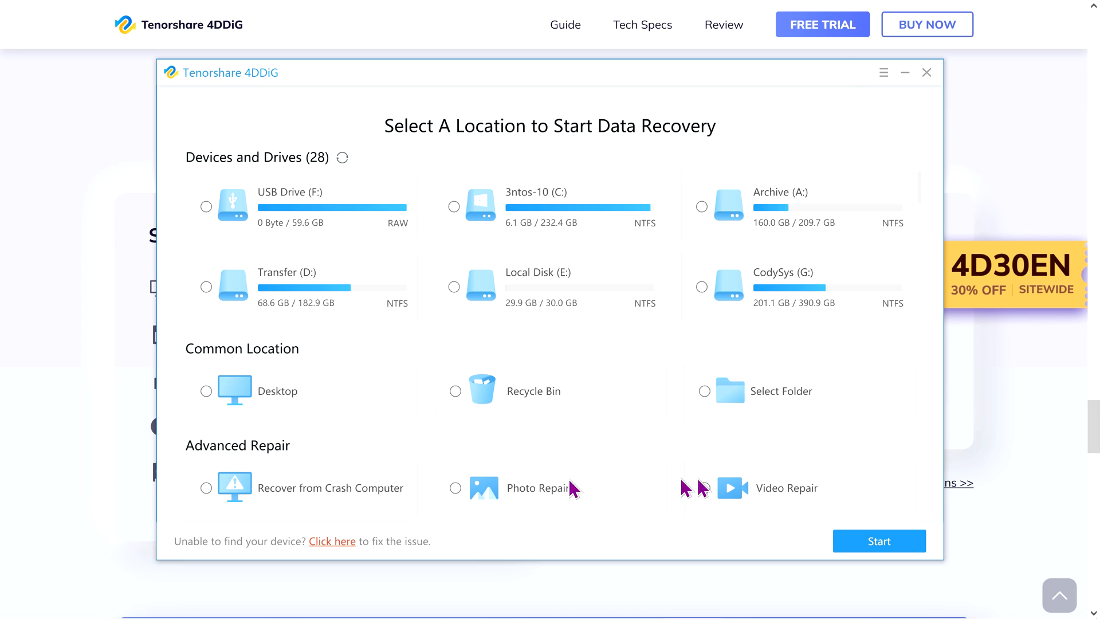
mouse_move(779, 393)
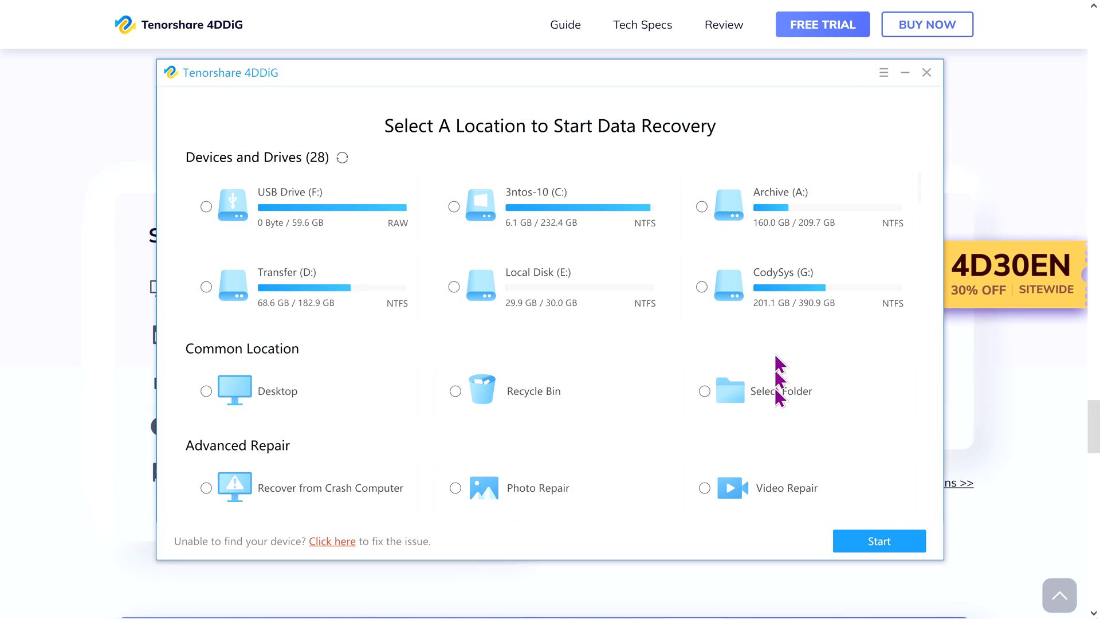
mouse_move(806, 304)
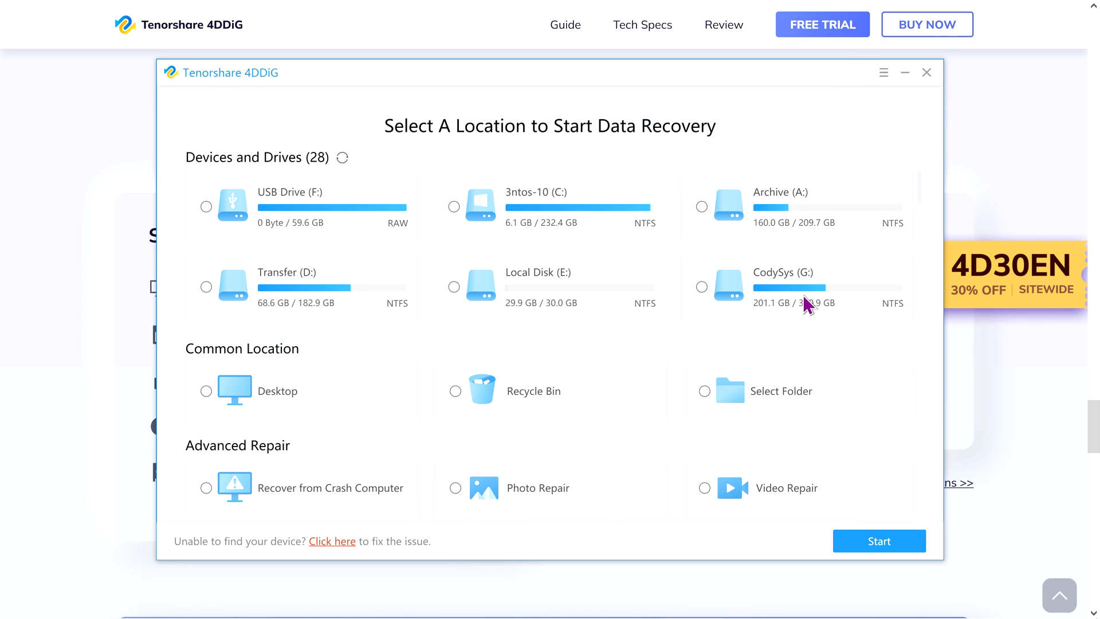
mouse_move(789, 312)
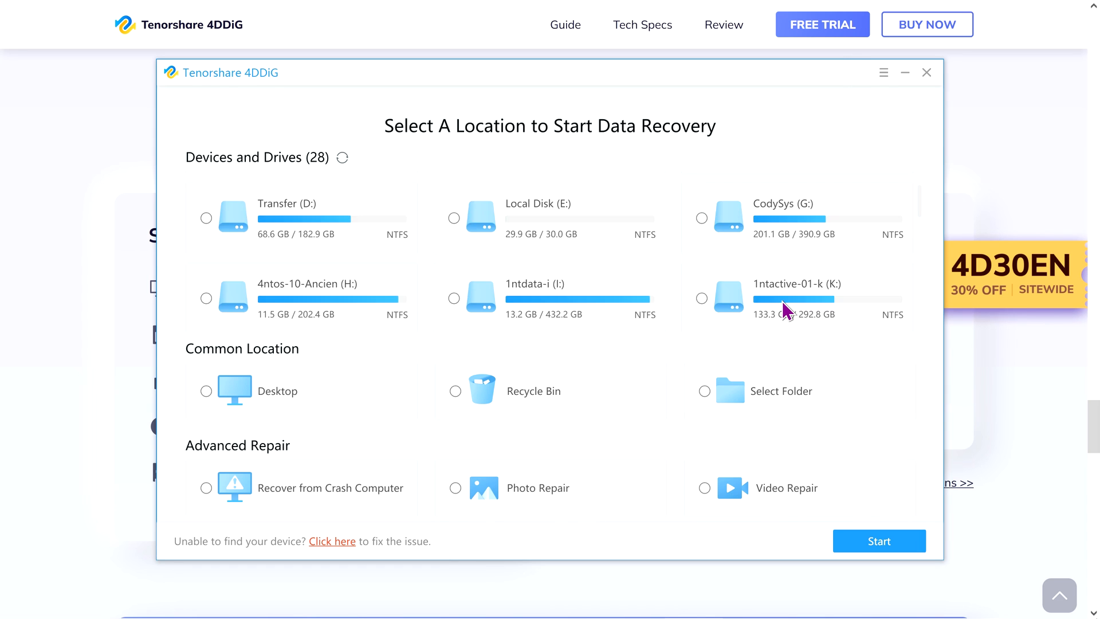
scroll(down, 3)
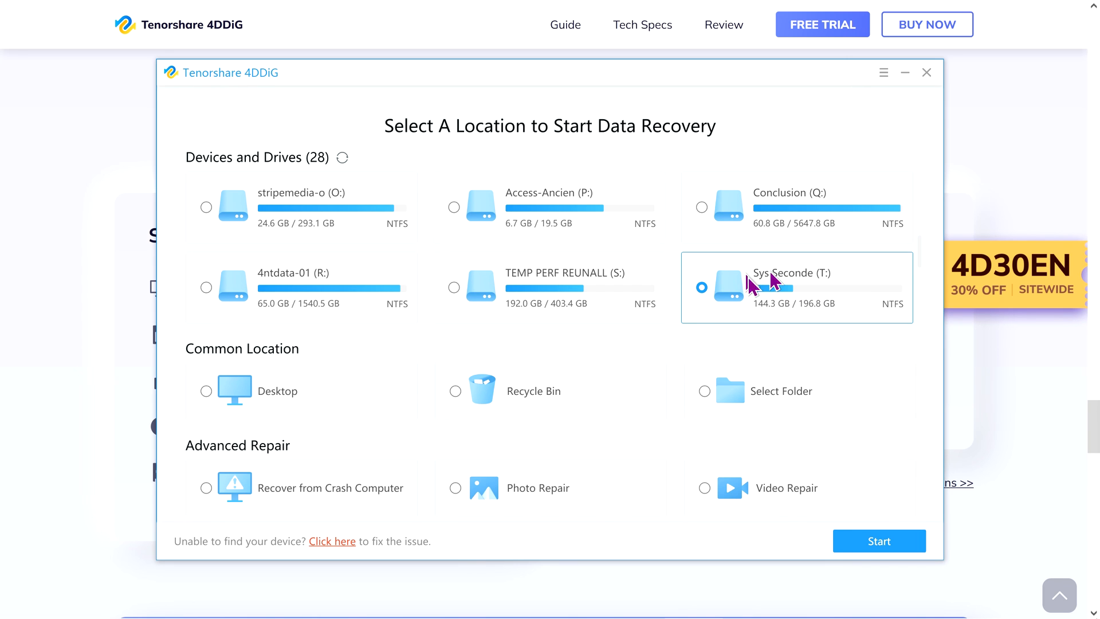
mouse_move(811, 295)
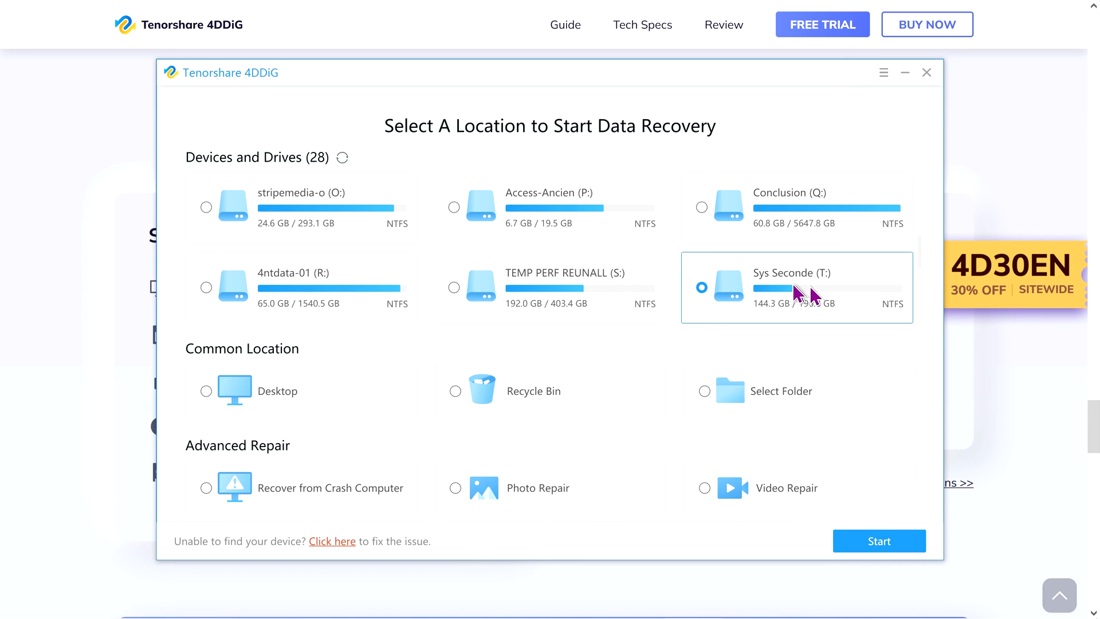
click(703, 391)
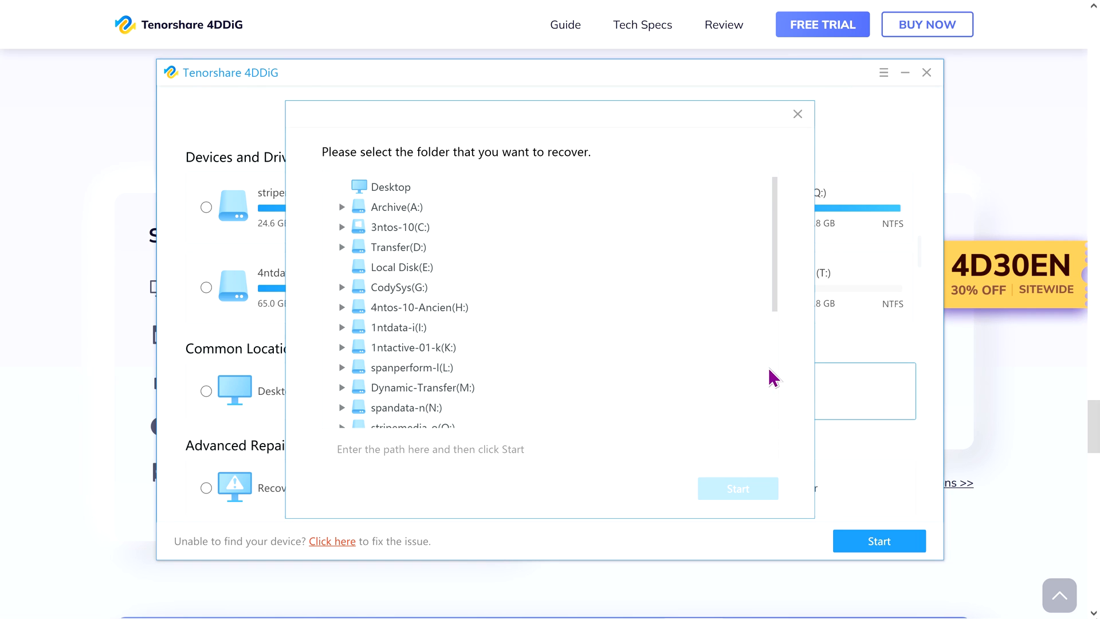
mouse_move(804, 129)
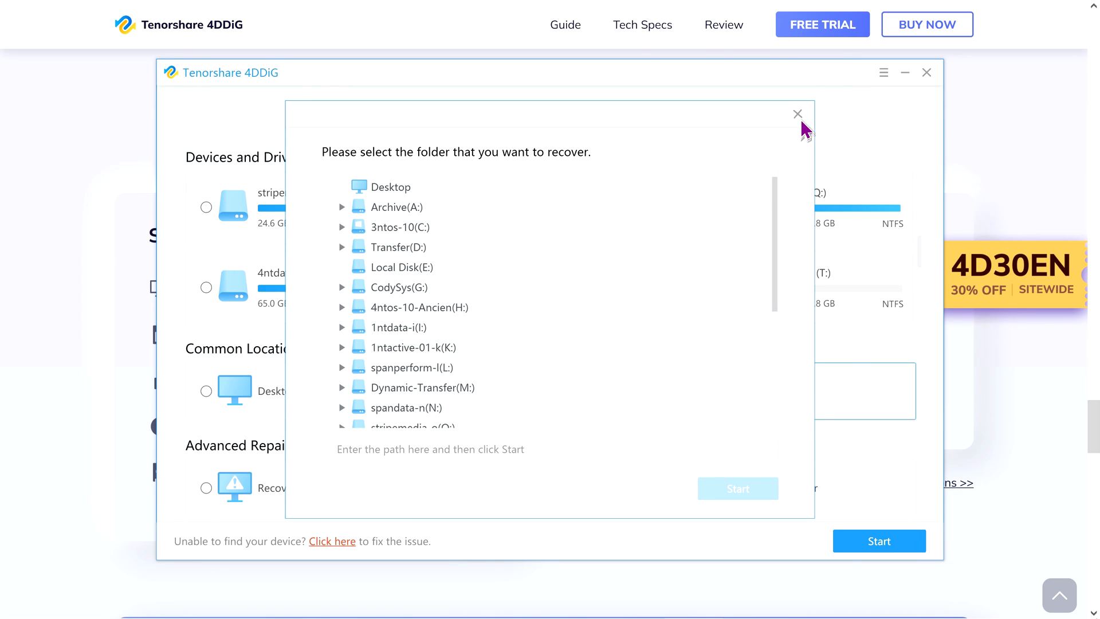
click(798, 113)
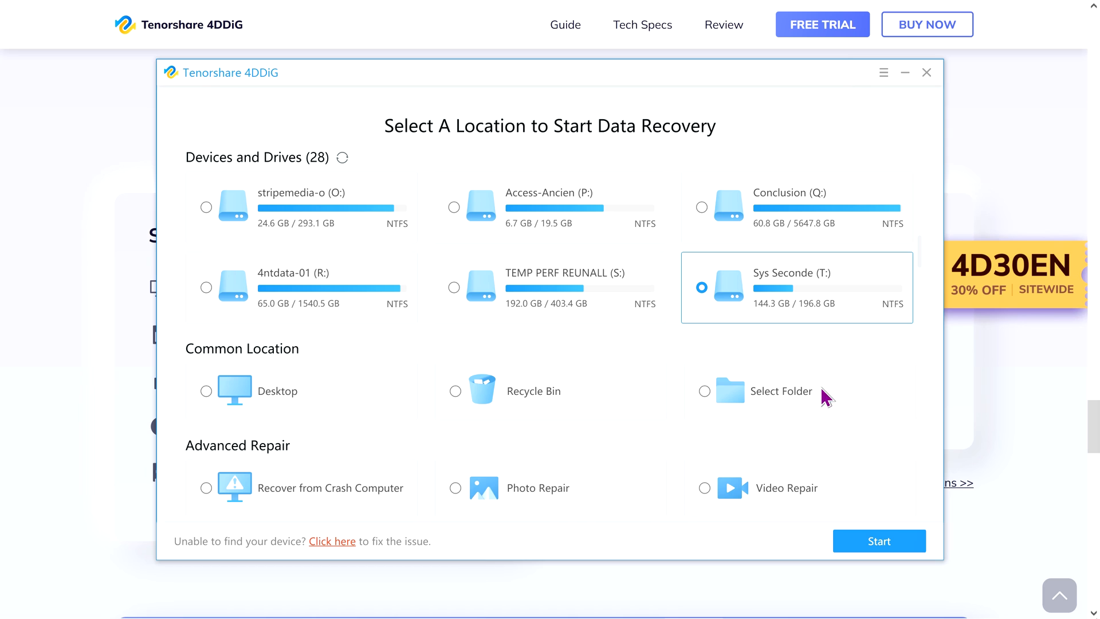
mouse_move(808, 317)
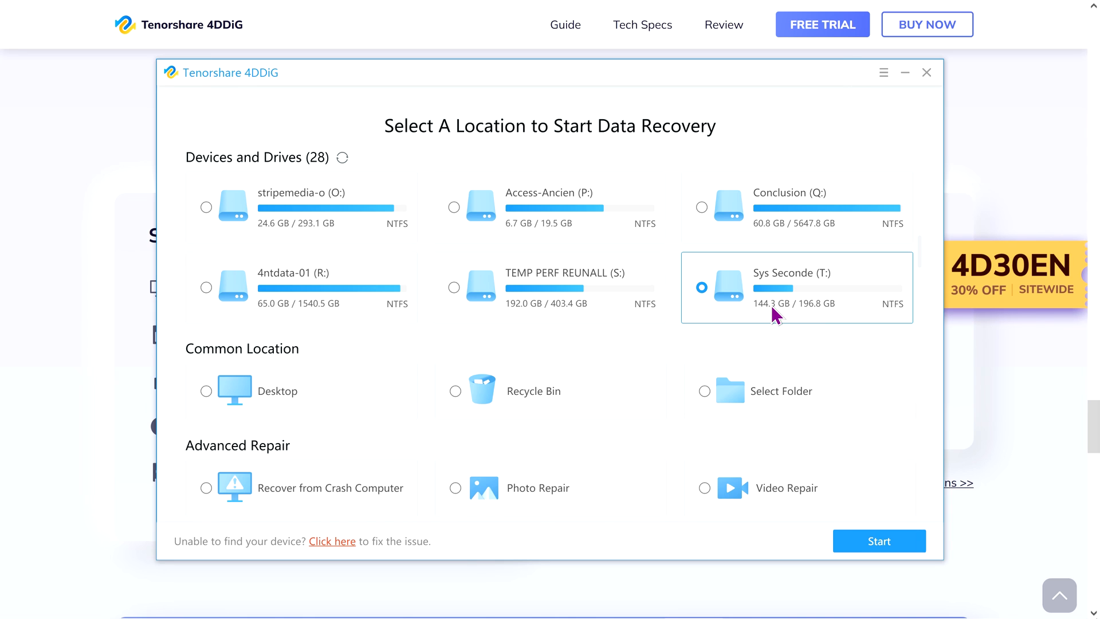
mouse_move(799, 311)
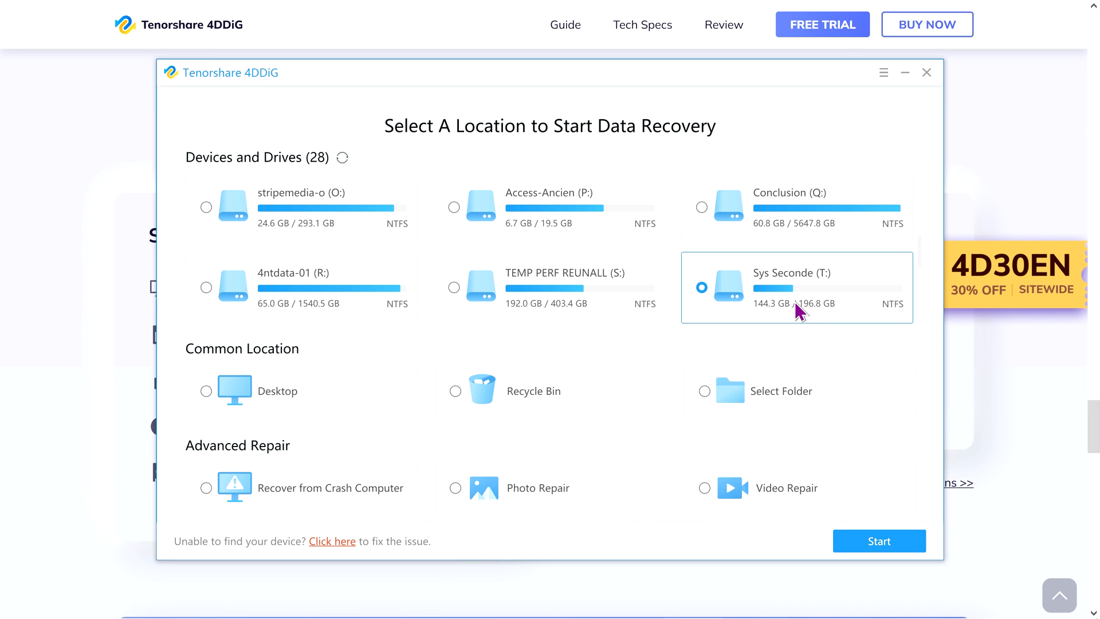
- Start with only the Photo file type checked and scan the T: drive for photos
click(879, 540)
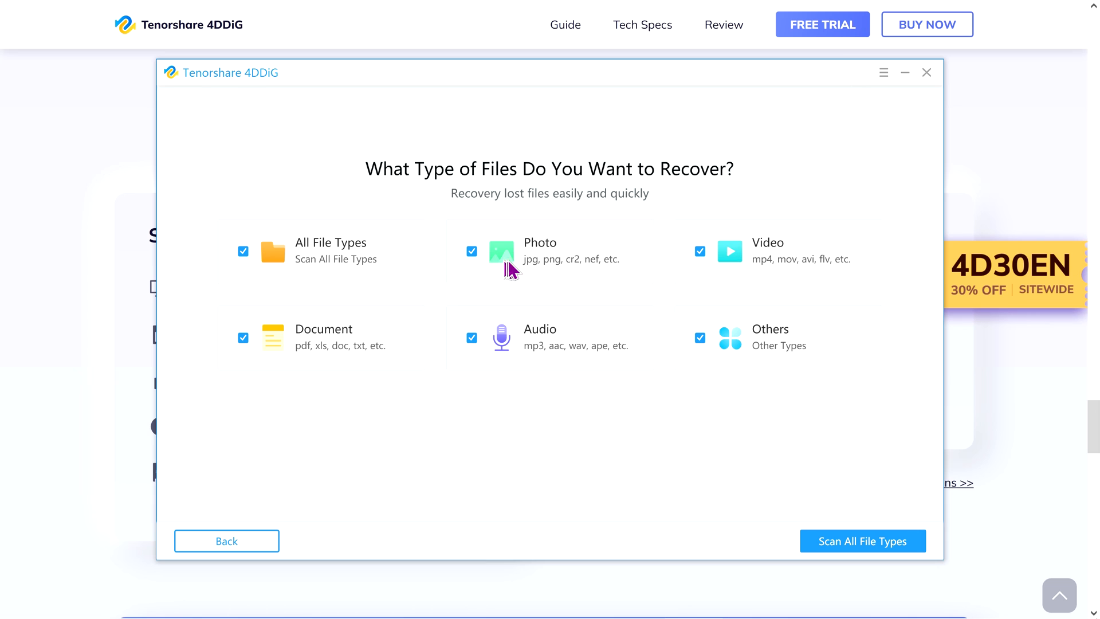
mouse_move(264, 261)
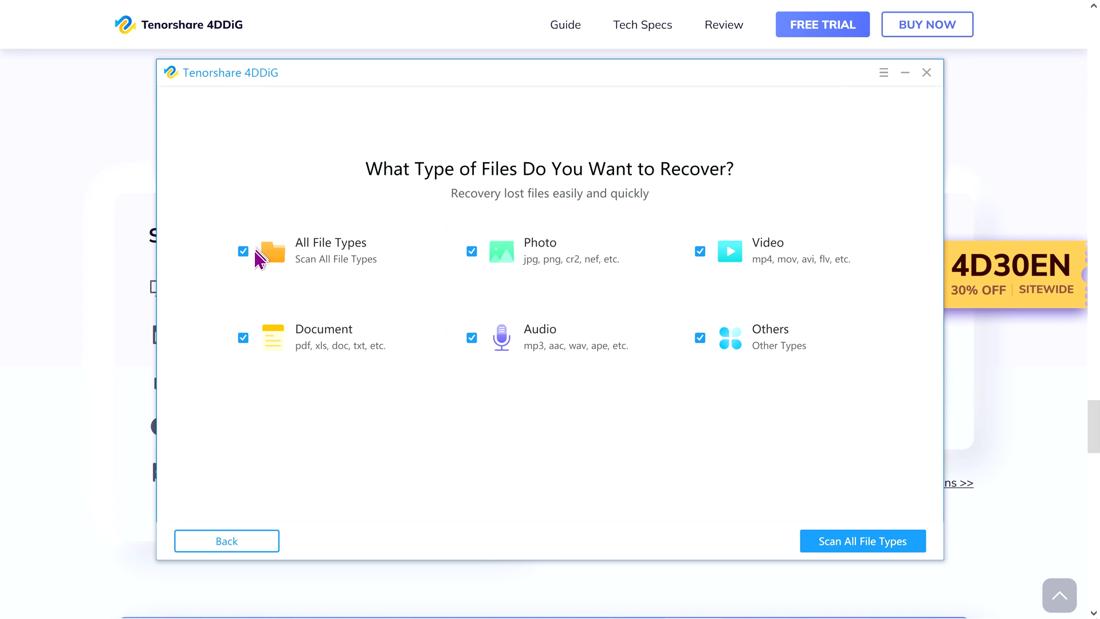
click(243, 251)
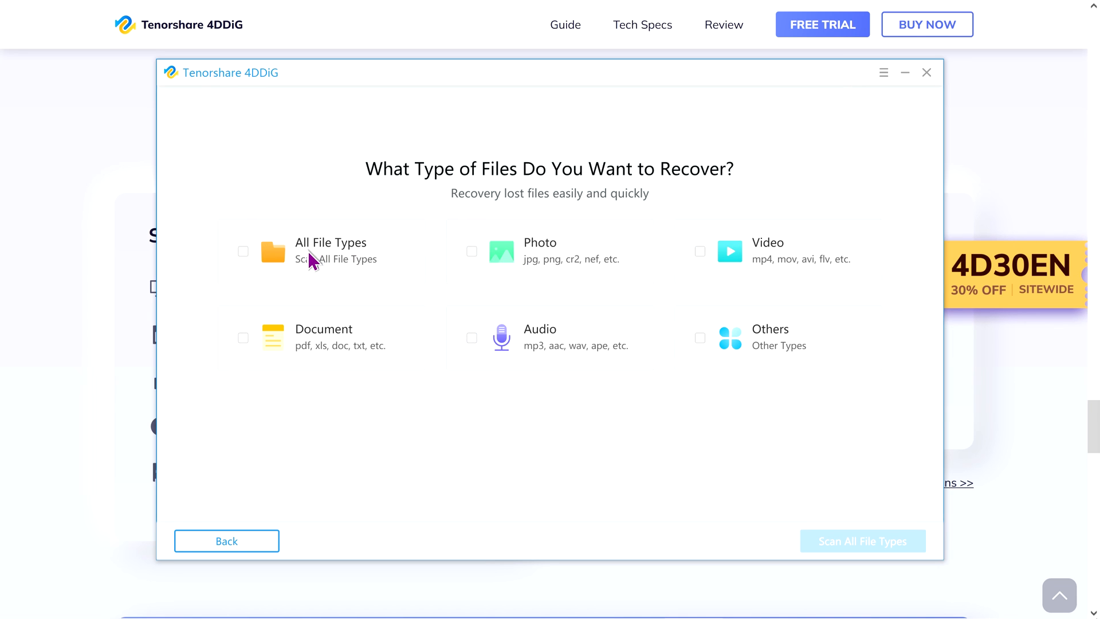
click(471, 251)
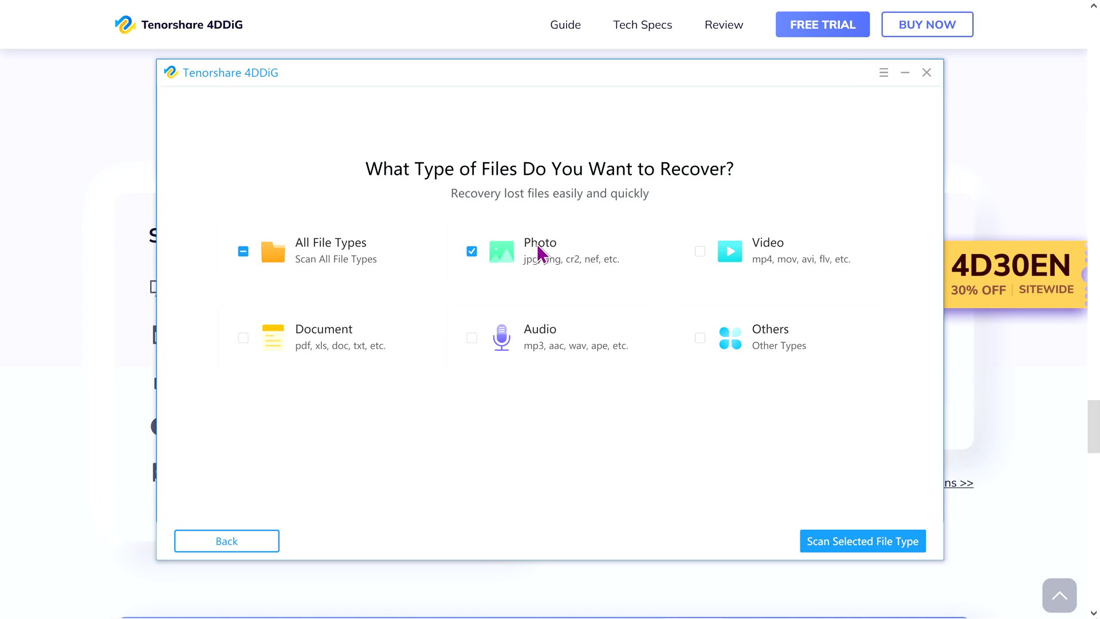
click(862, 541)
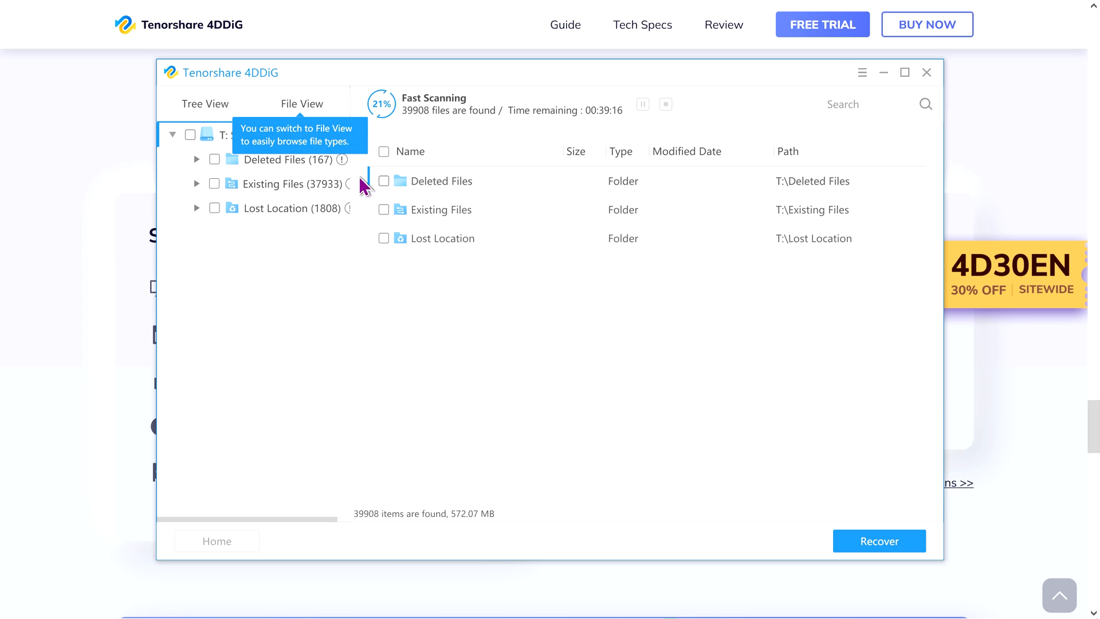
mouse_move(512, 197)
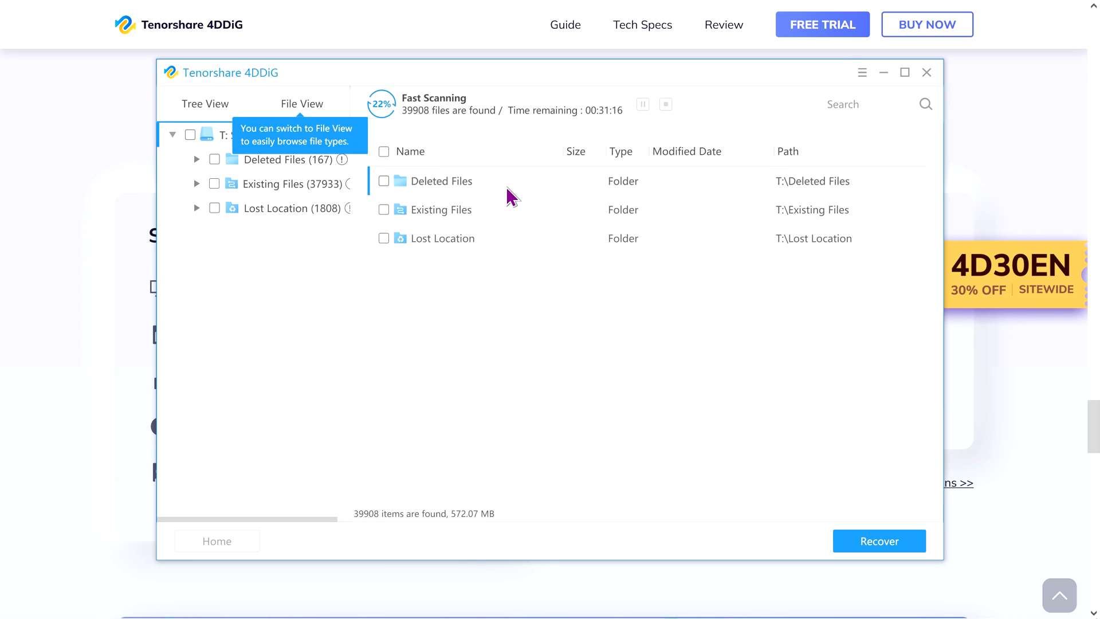
mouse_move(490, 200)
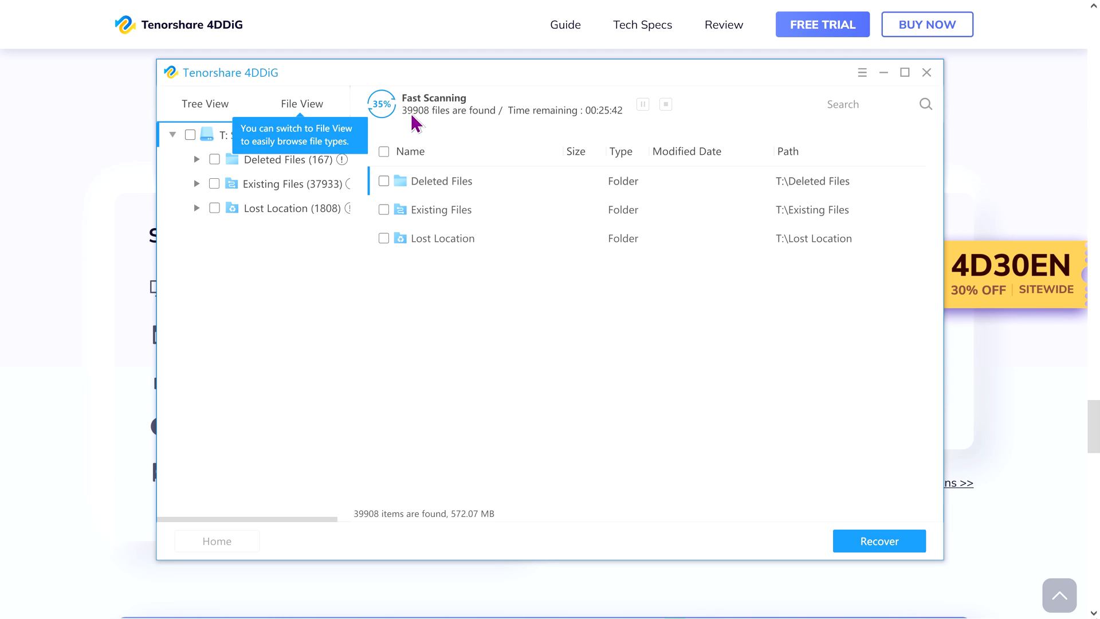
mouse_move(424, 126)
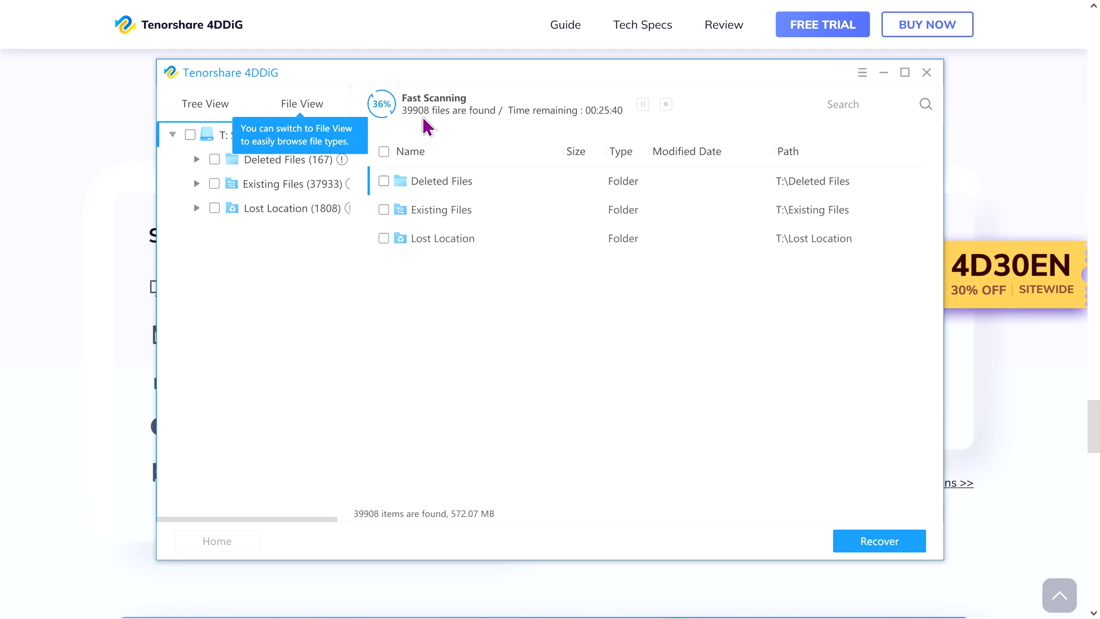
mouse_move(585, 120)
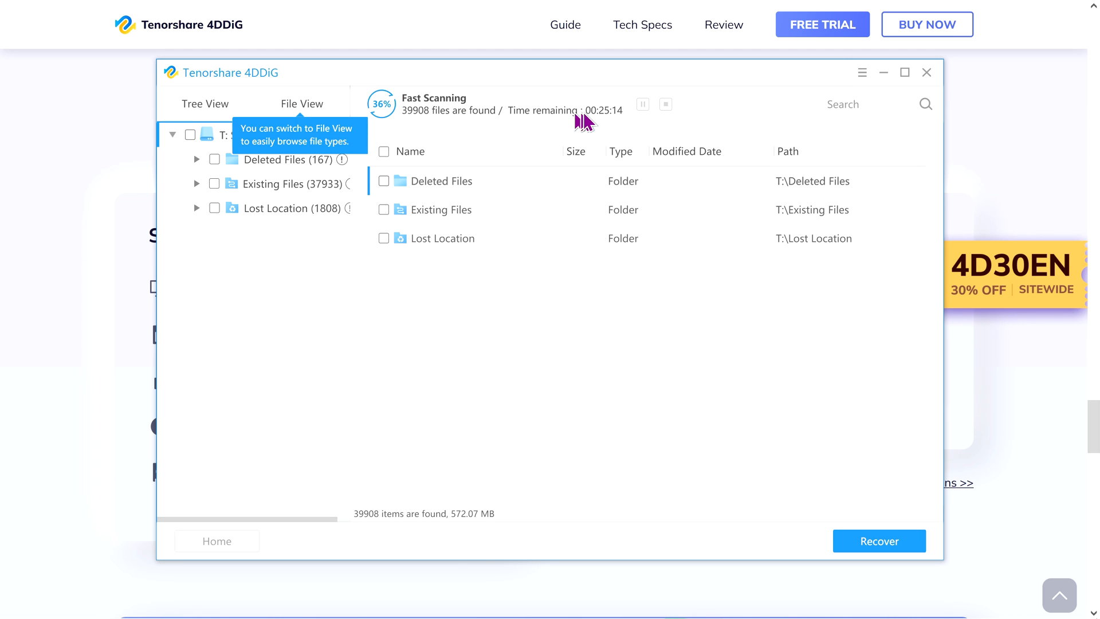
mouse_move(622, 121)
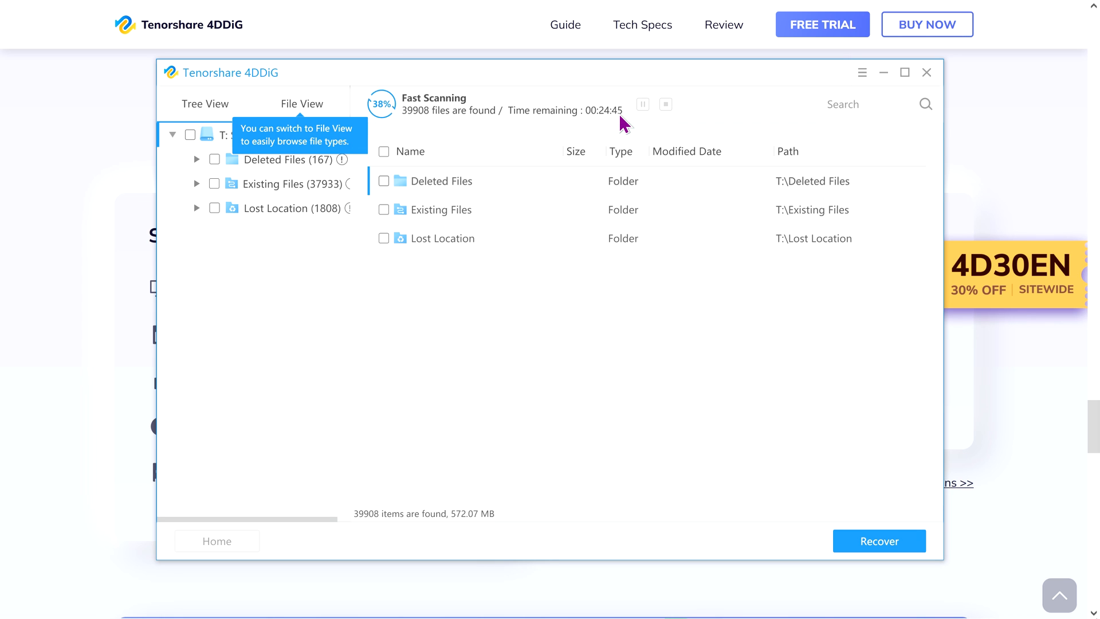
mouse_move(543, 136)
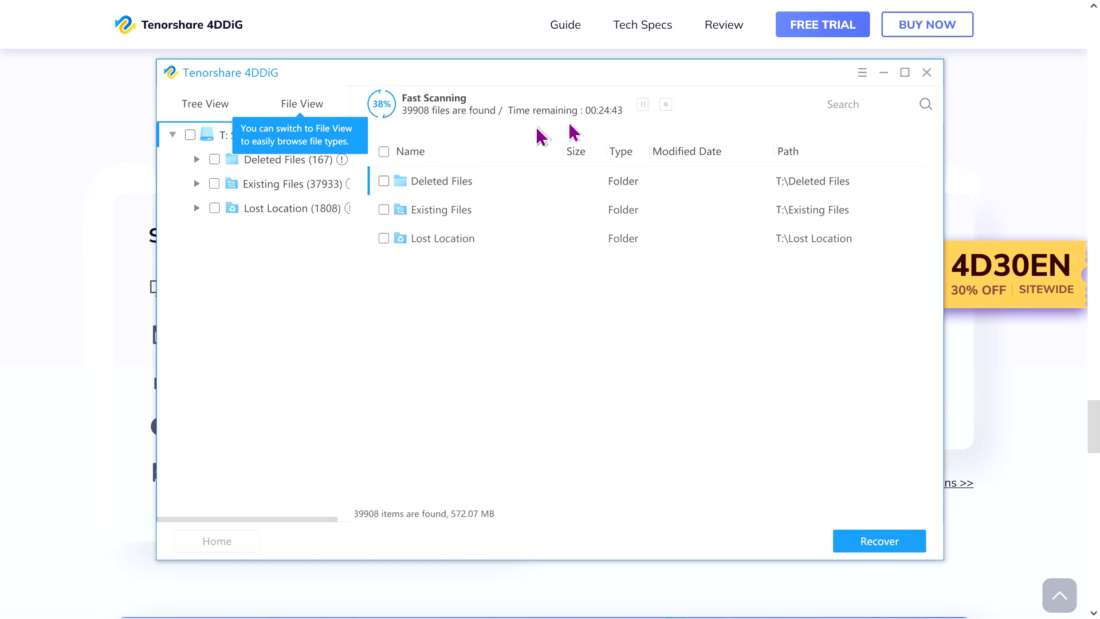
mouse_move(282, 175)
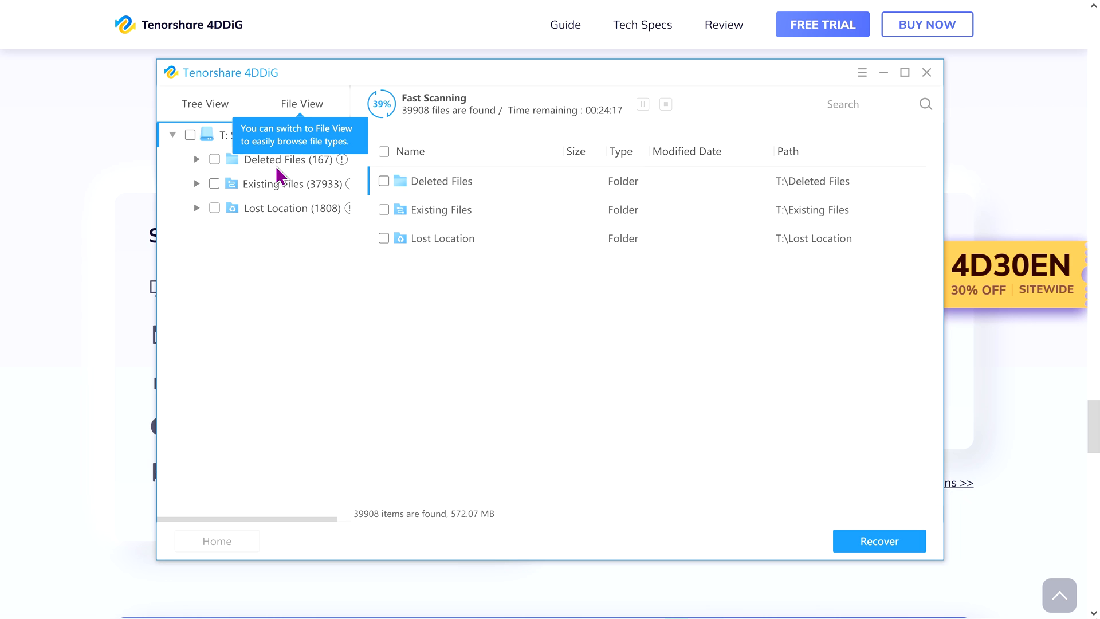
mouse_move(268, 216)
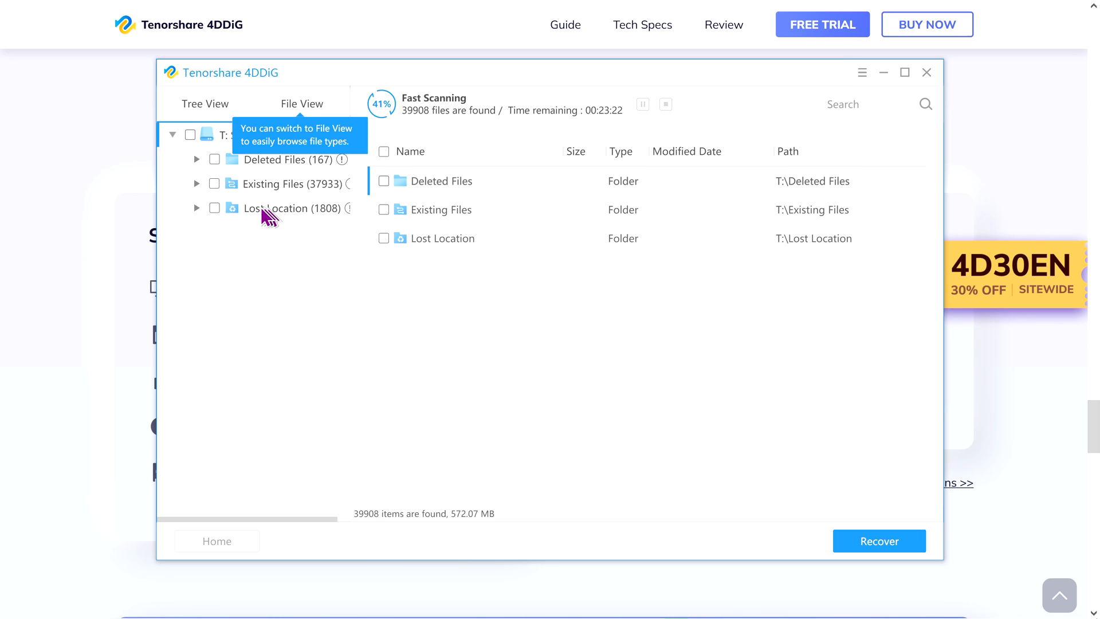
mouse_move(223, 220)
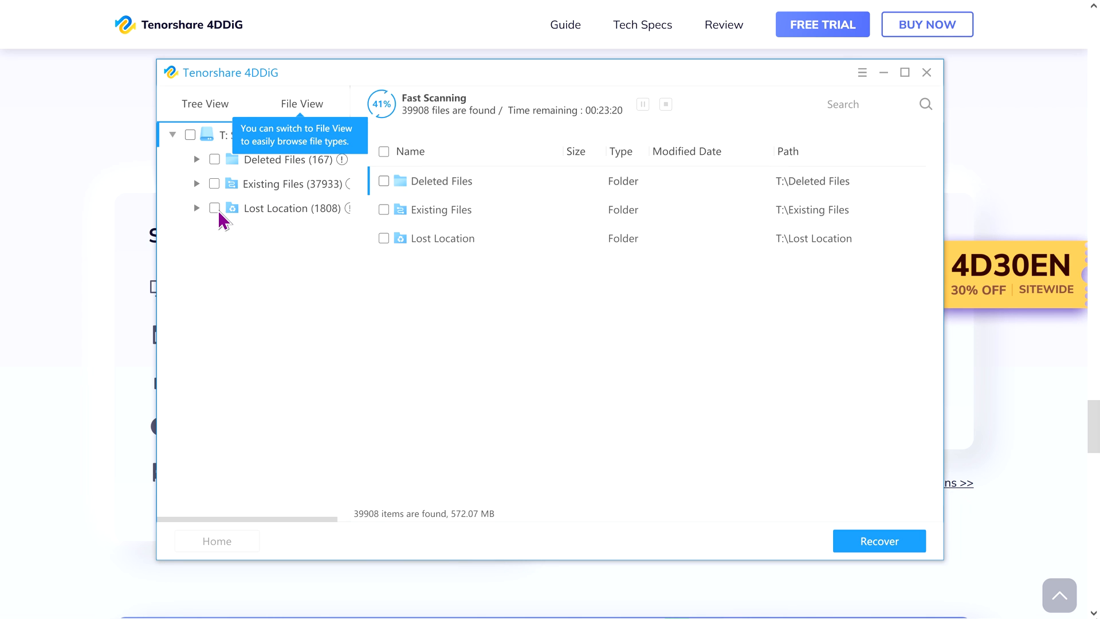
mouse_move(303, 221)
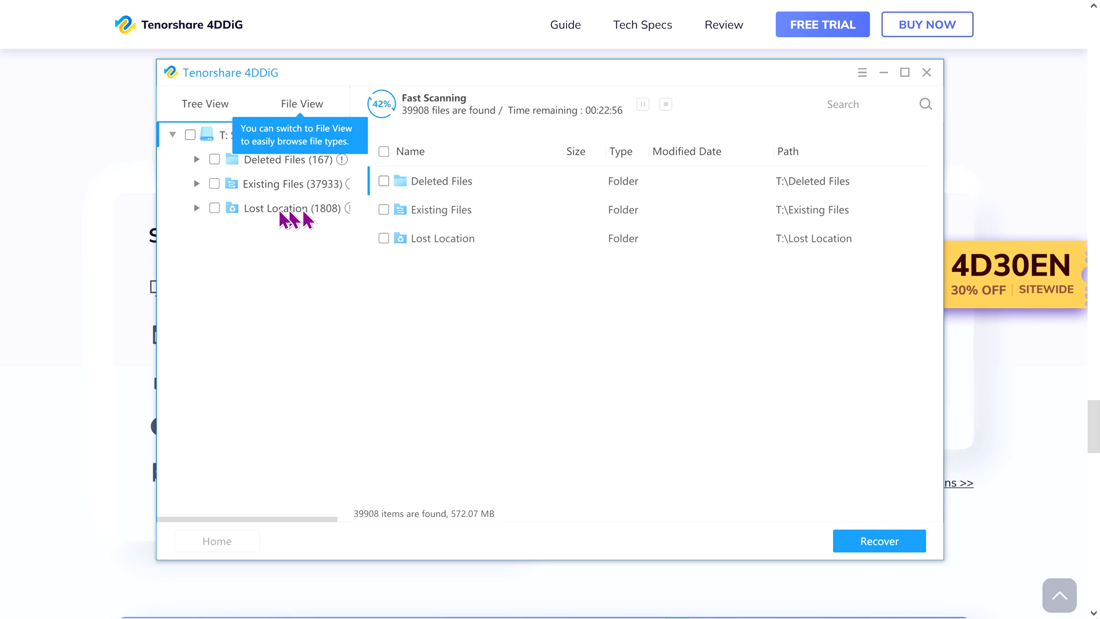
mouse_move(293, 220)
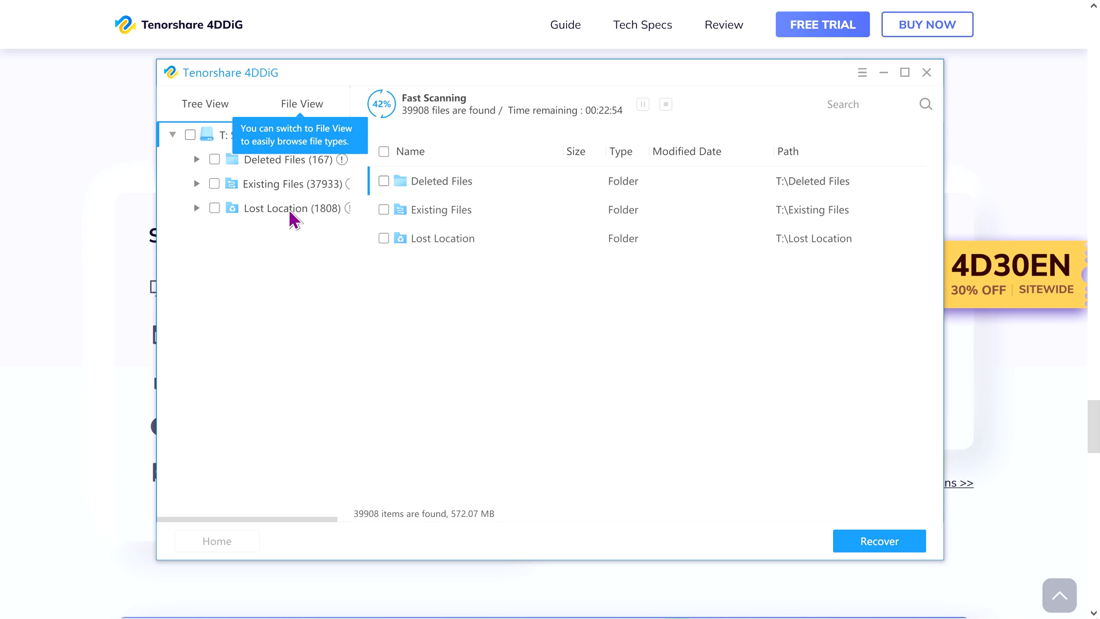
mouse_move(299, 176)
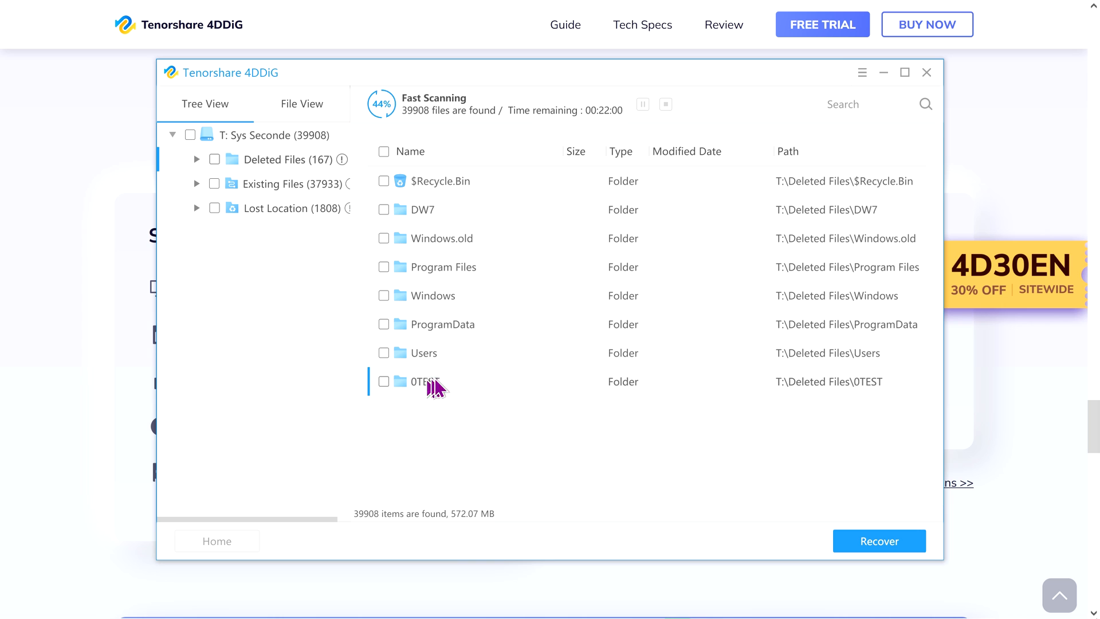
mouse_move(516, 400)
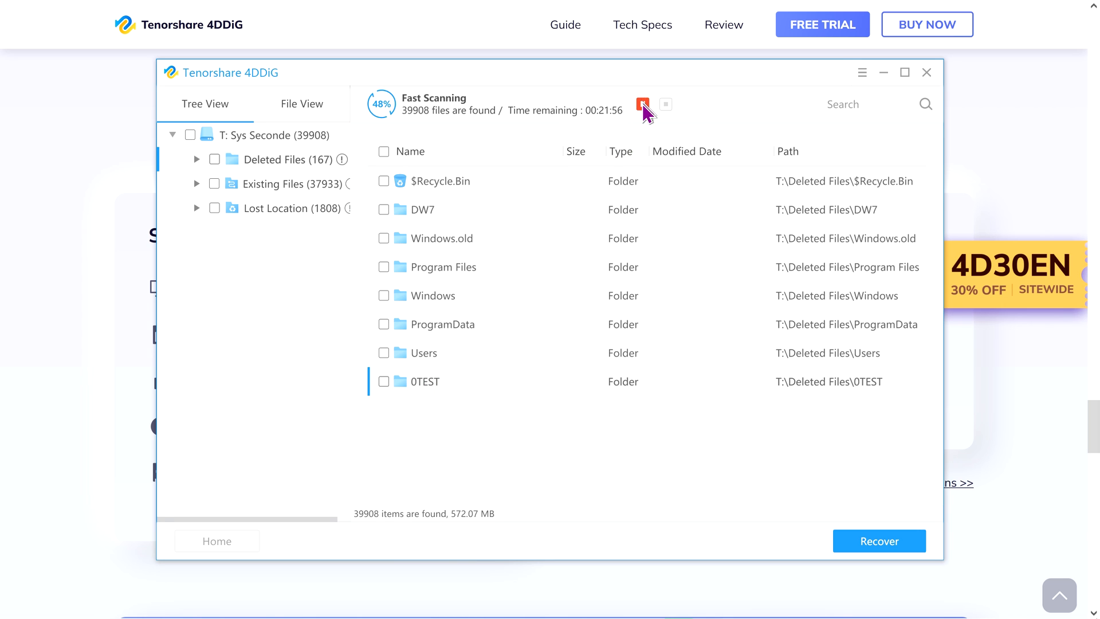
- Pause the fast scan at 48% and acknowledge the file-finding tips with Understood
click(641, 105)
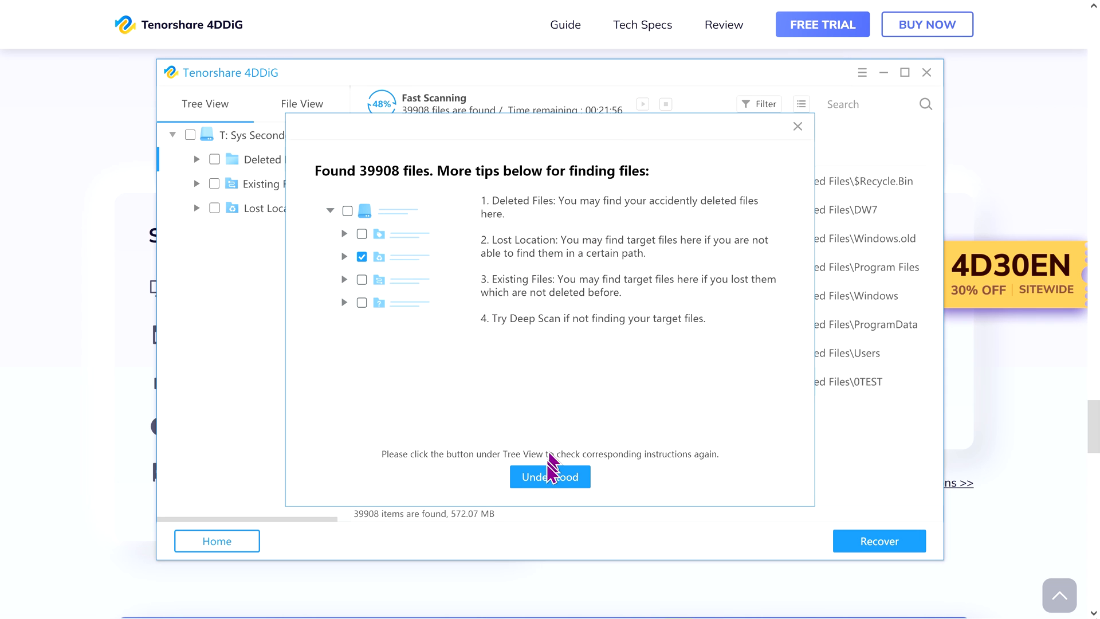
click(549, 477)
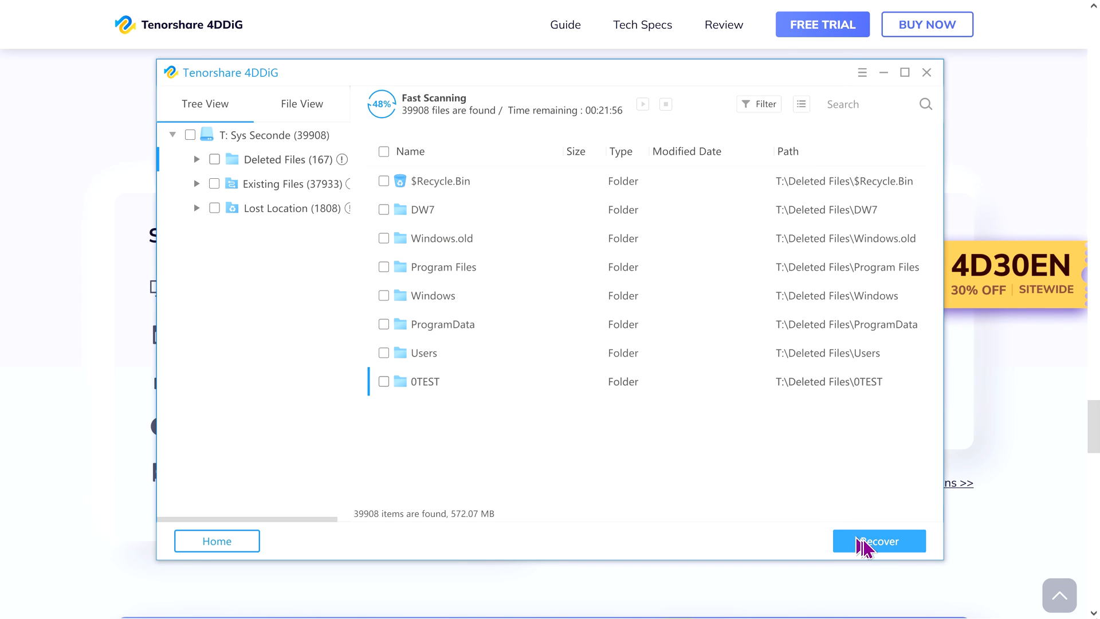
mouse_move(875, 543)
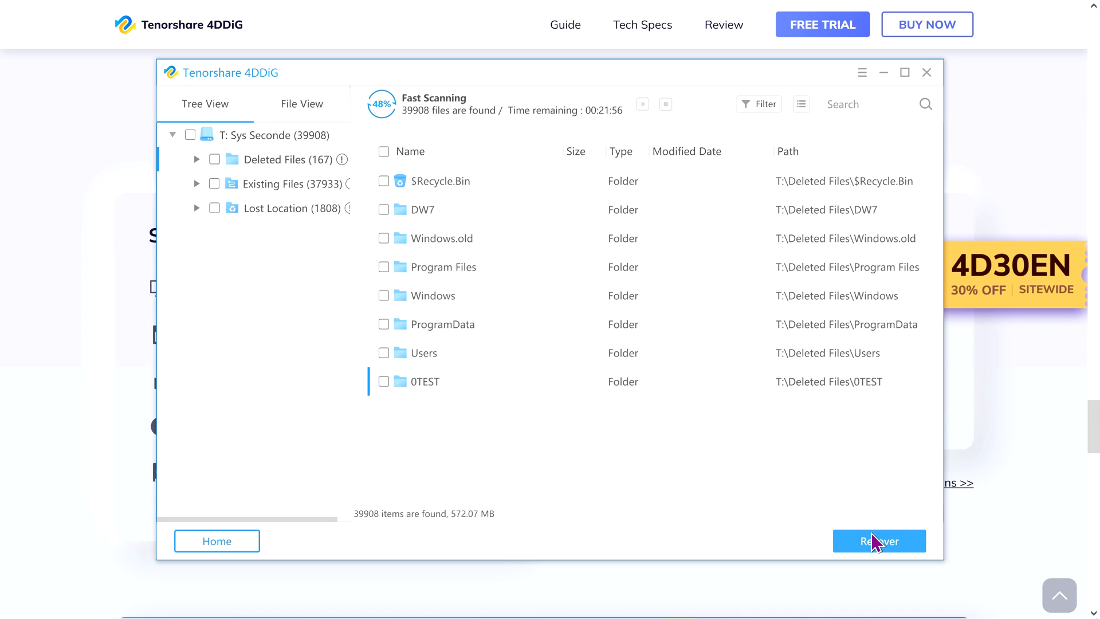
mouse_move(368, 106)
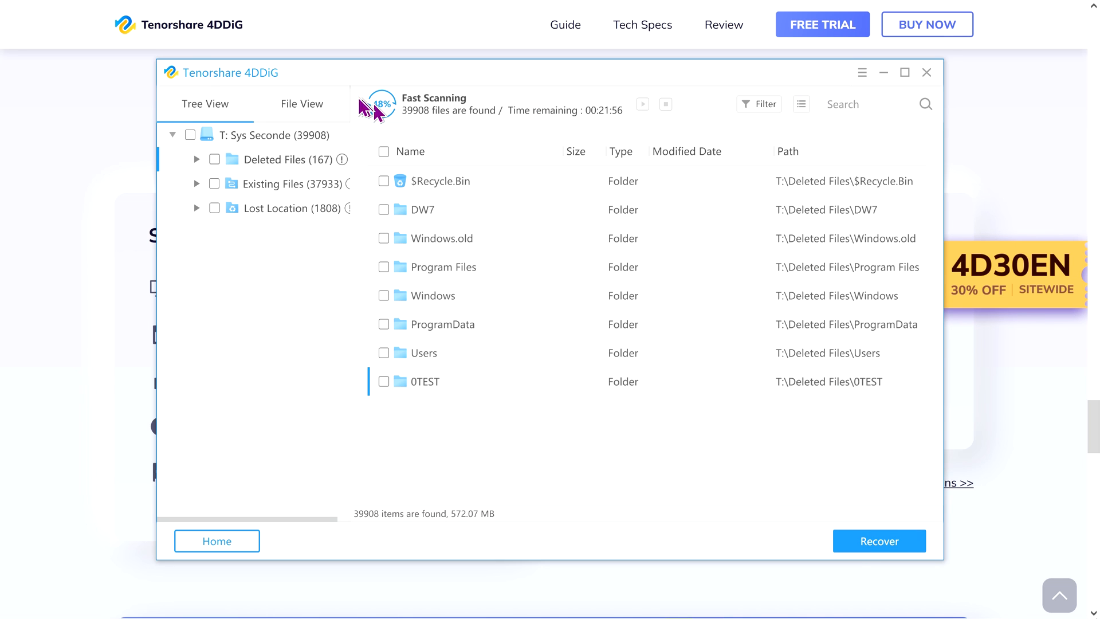
- In File View list the two found PSD photos with the file details pane shown
click(301, 104)
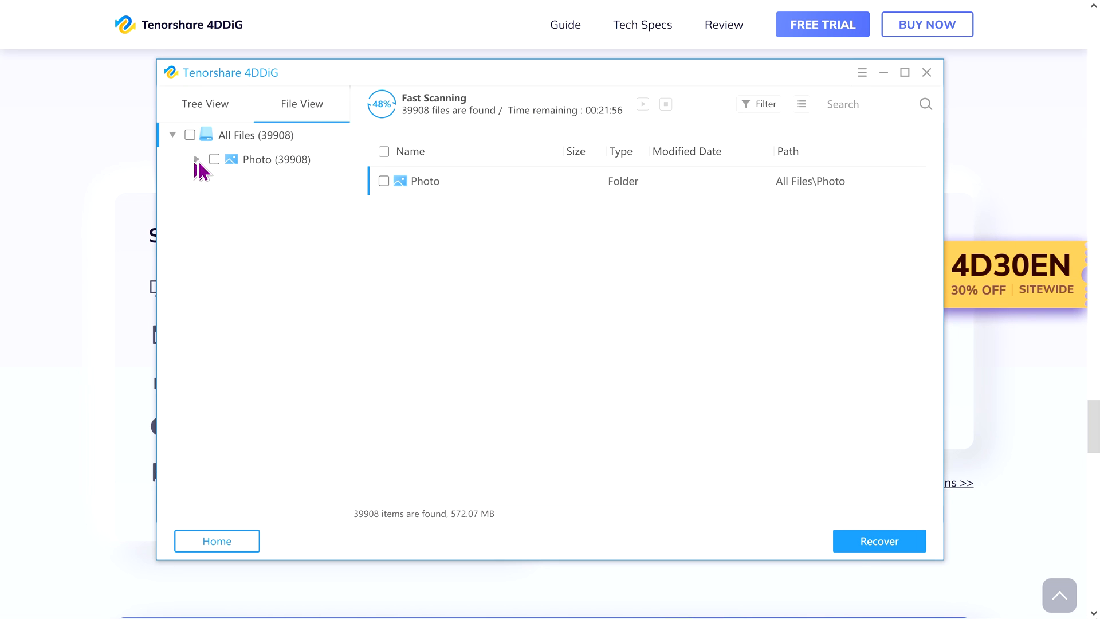
click(197, 159)
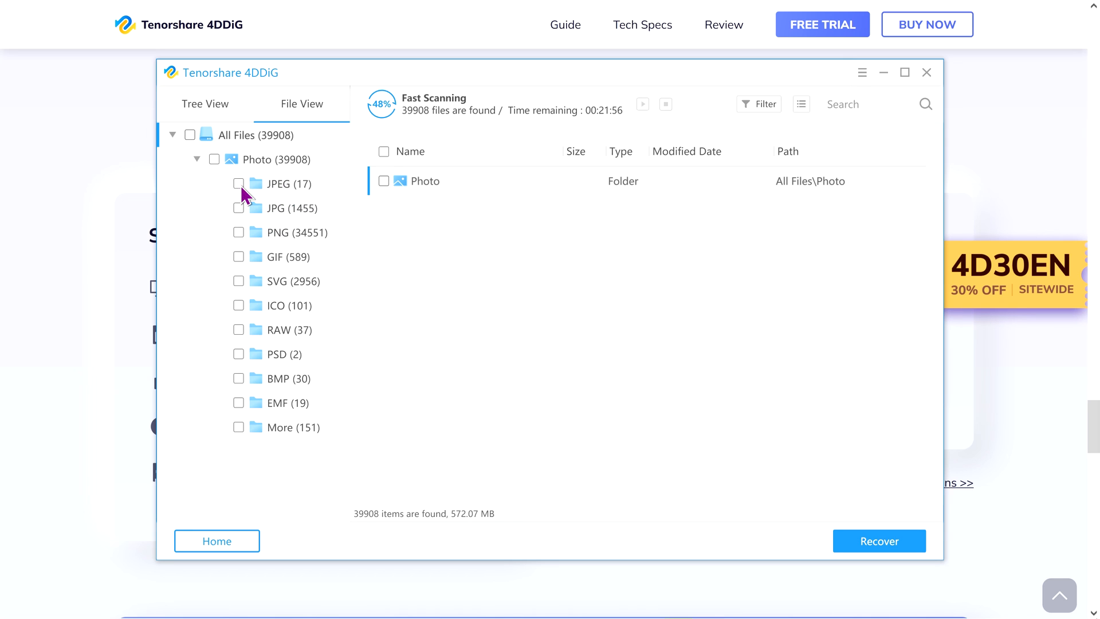
mouse_move(255, 195)
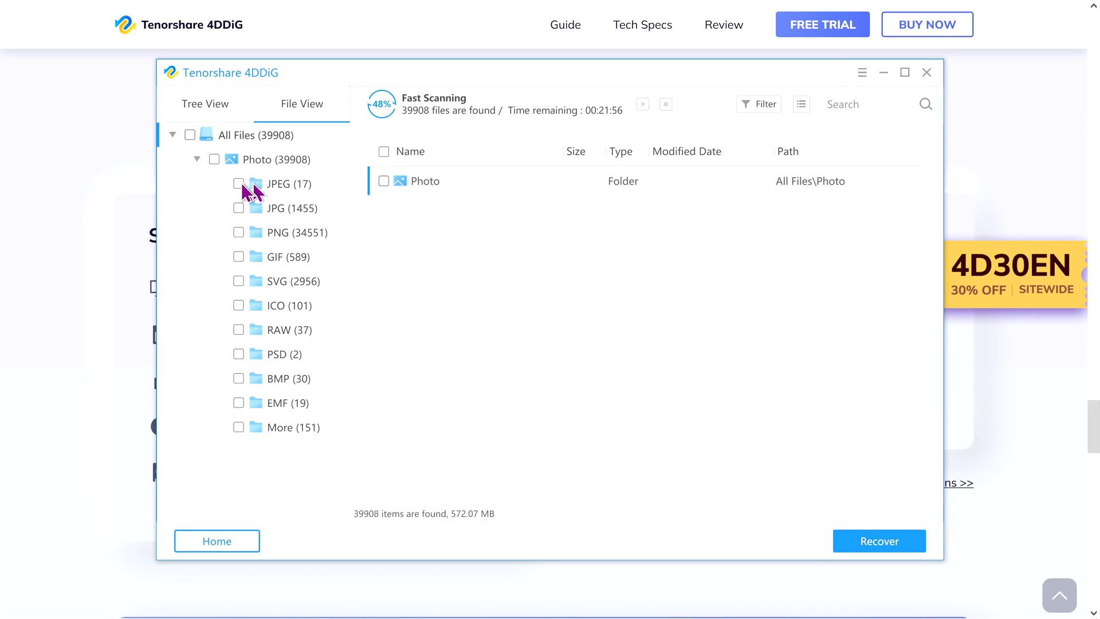
mouse_move(273, 195)
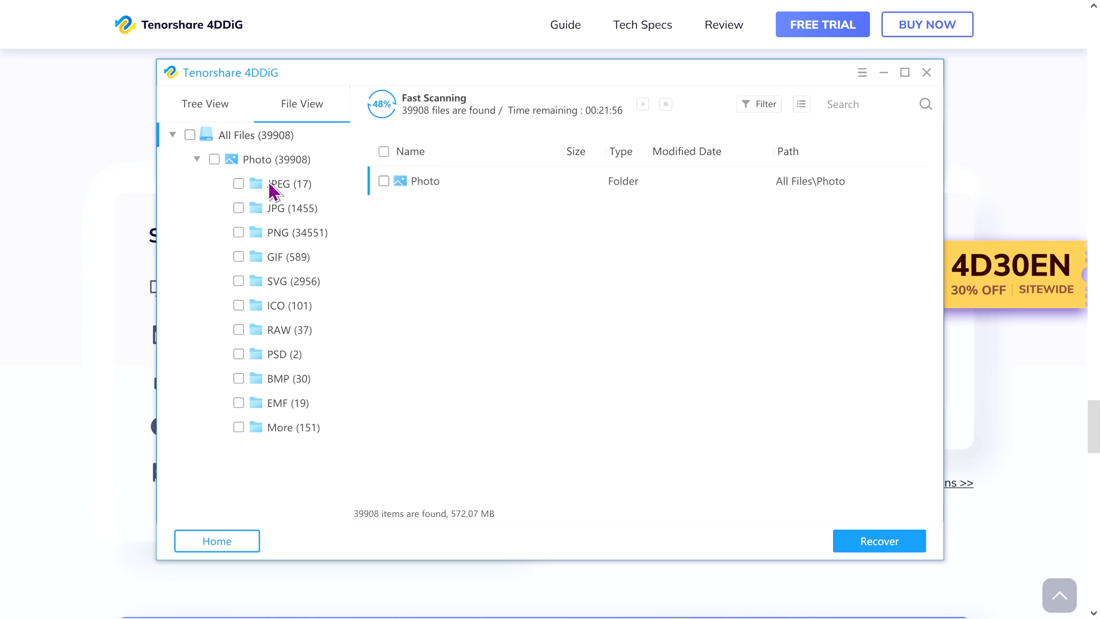
mouse_move(298, 246)
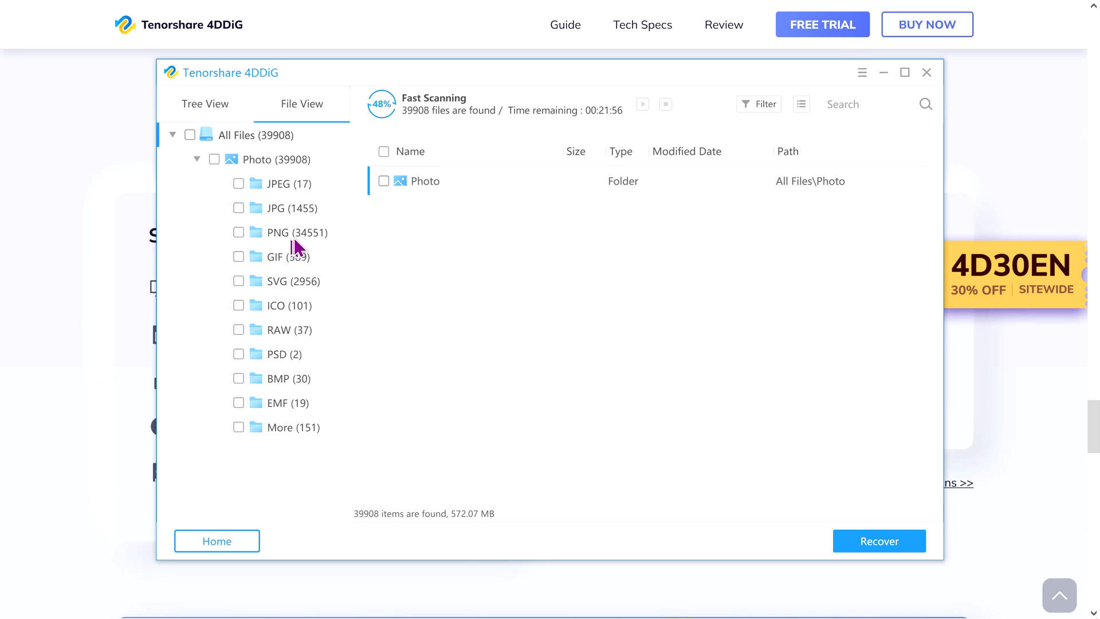
mouse_move(294, 426)
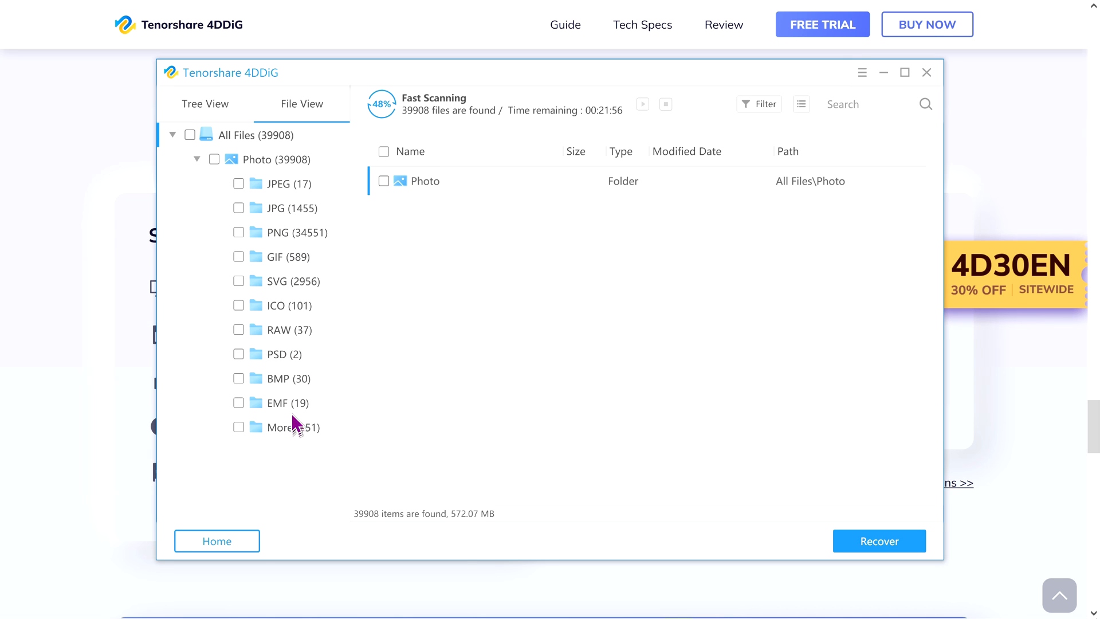
click(278, 354)
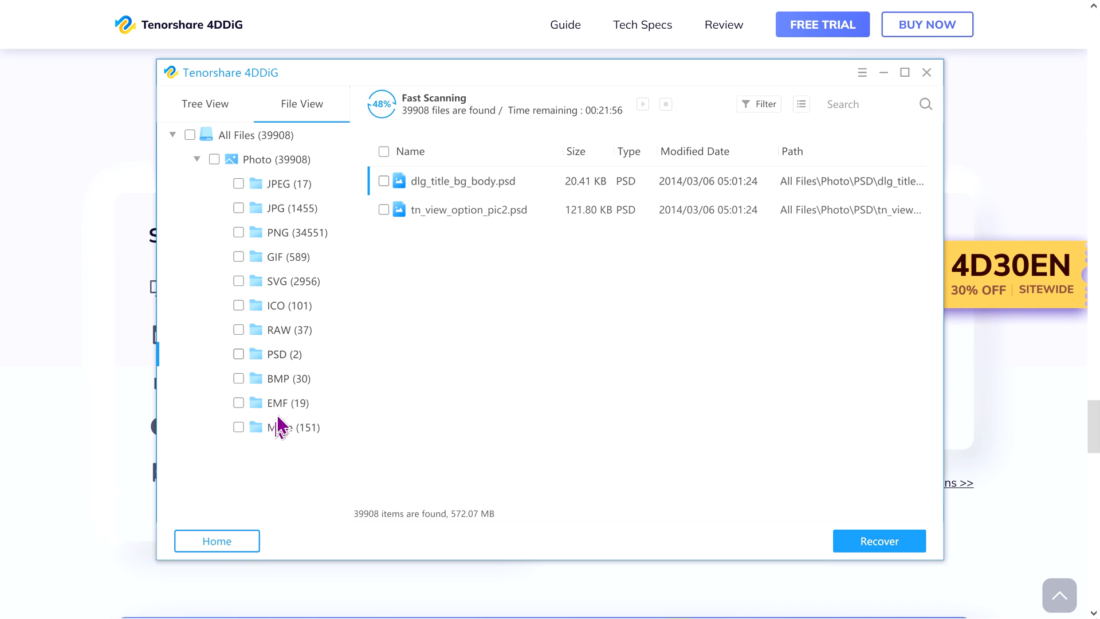
mouse_move(820, 93)
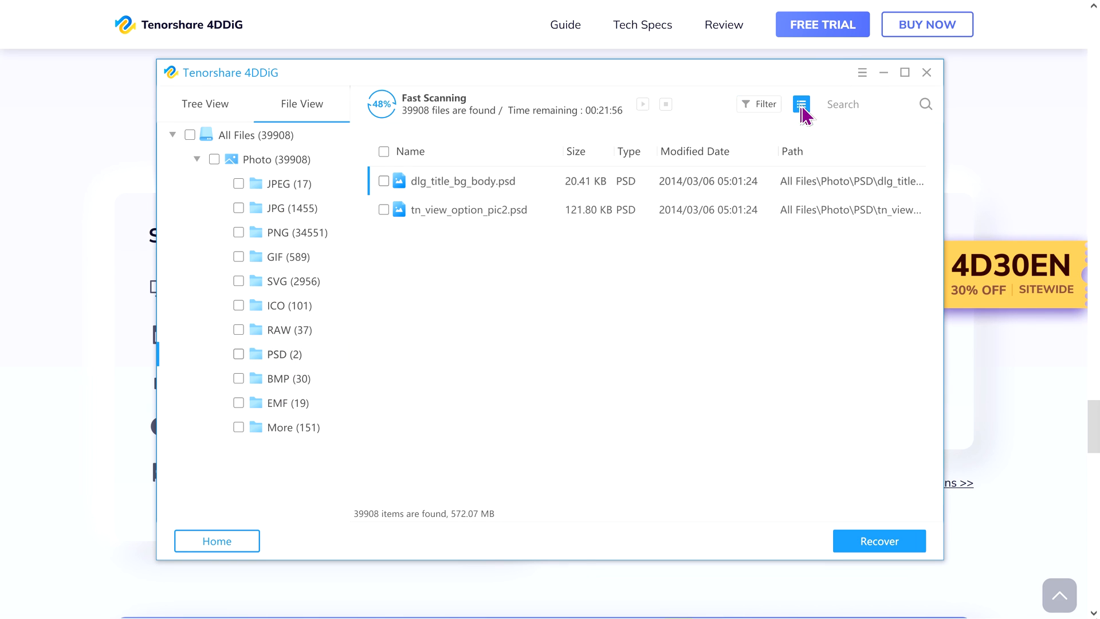
click(801, 104)
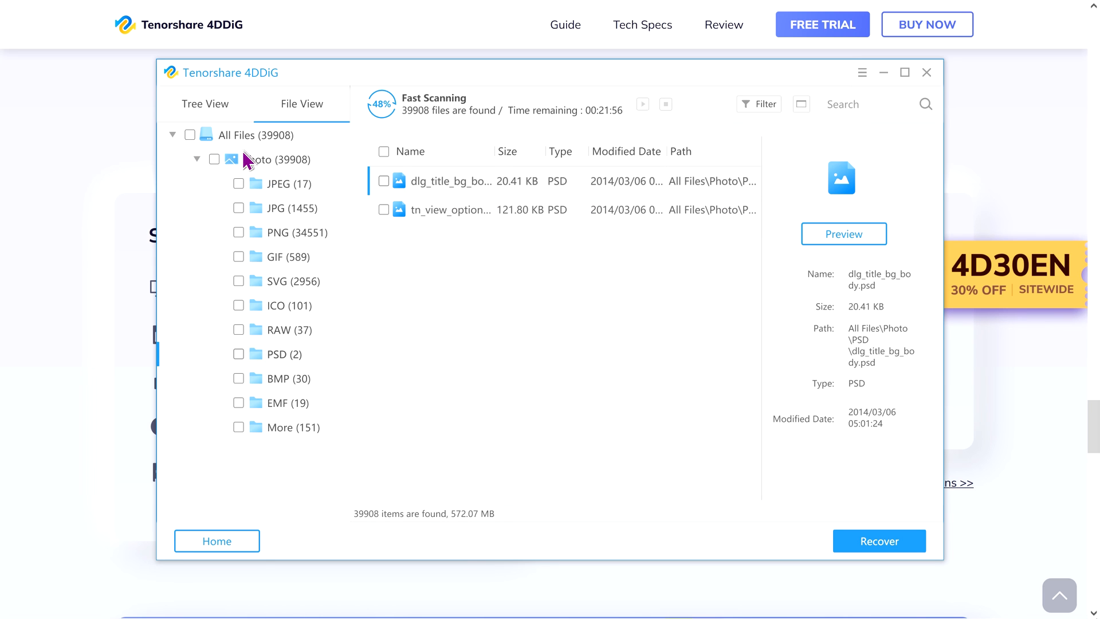
- In Tree View check the 0TEST folder's three JPEGs, inspect them, and start Recover
click(205, 104)
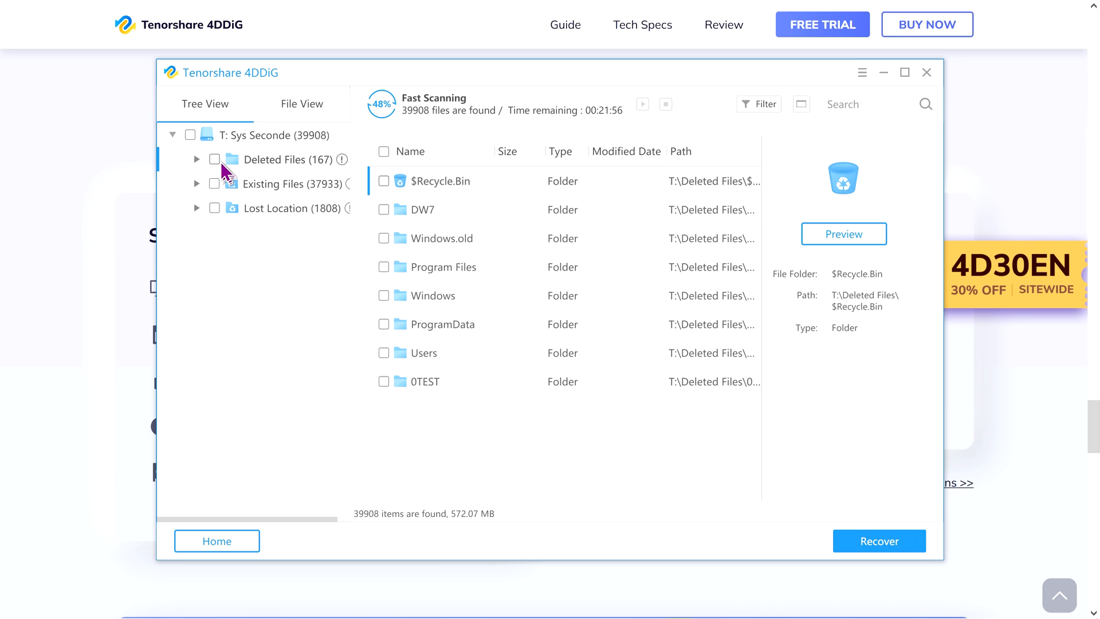
click(197, 160)
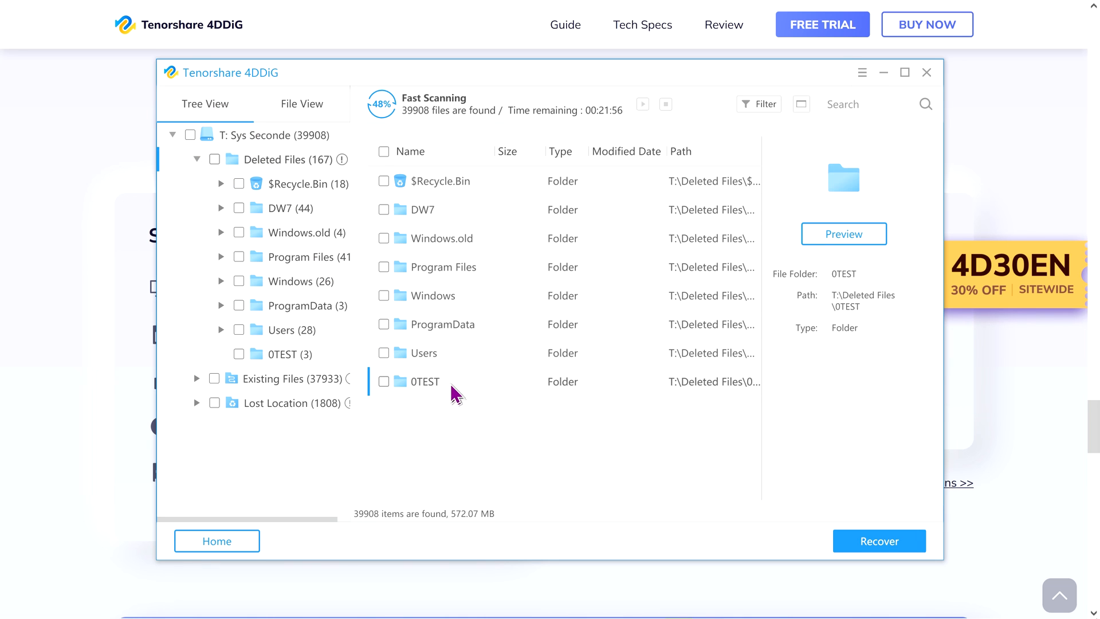
click(383, 380)
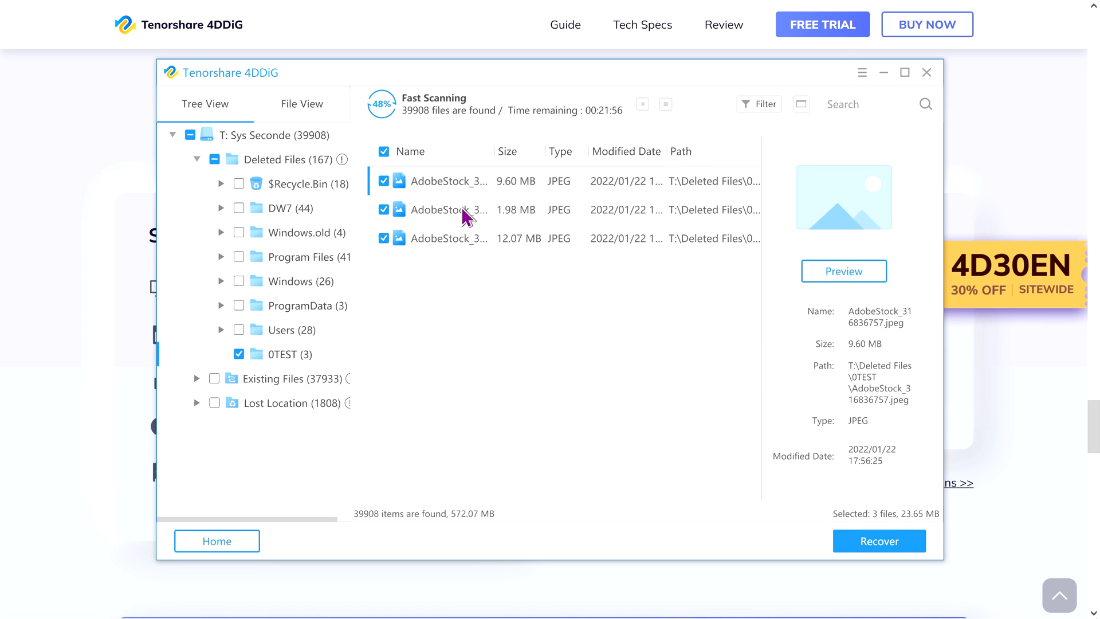
click(452, 210)
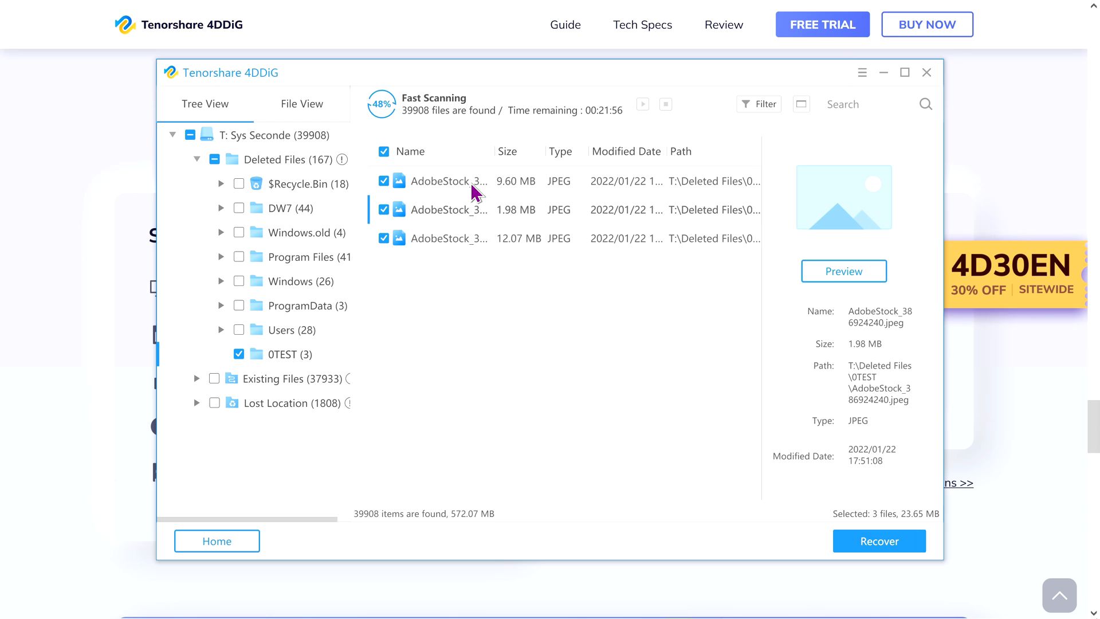
click(449, 181)
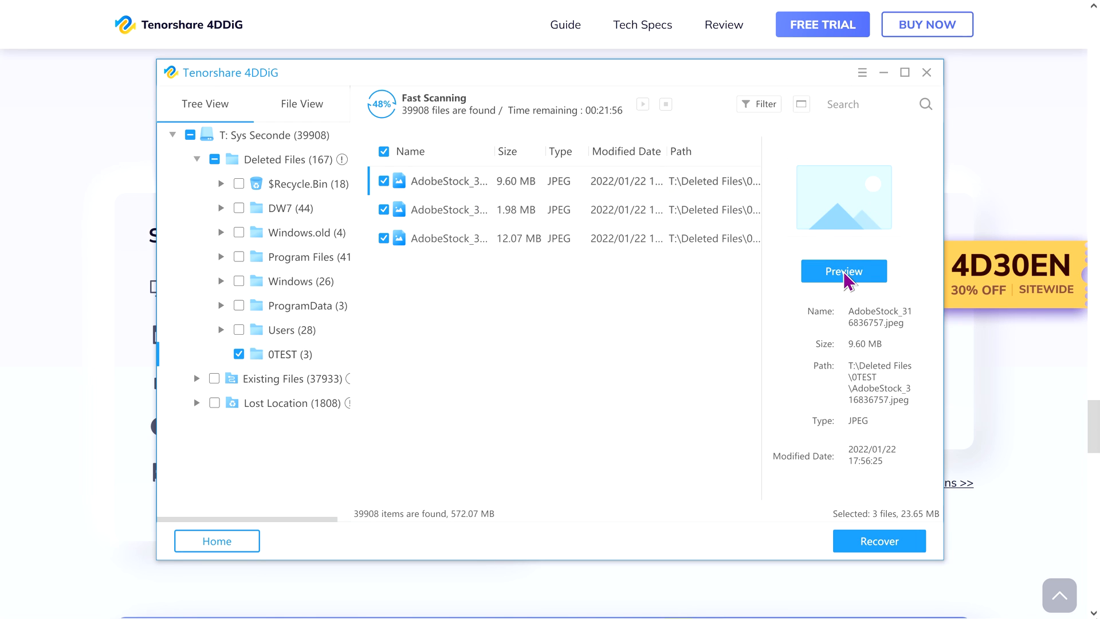
click(879, 540)
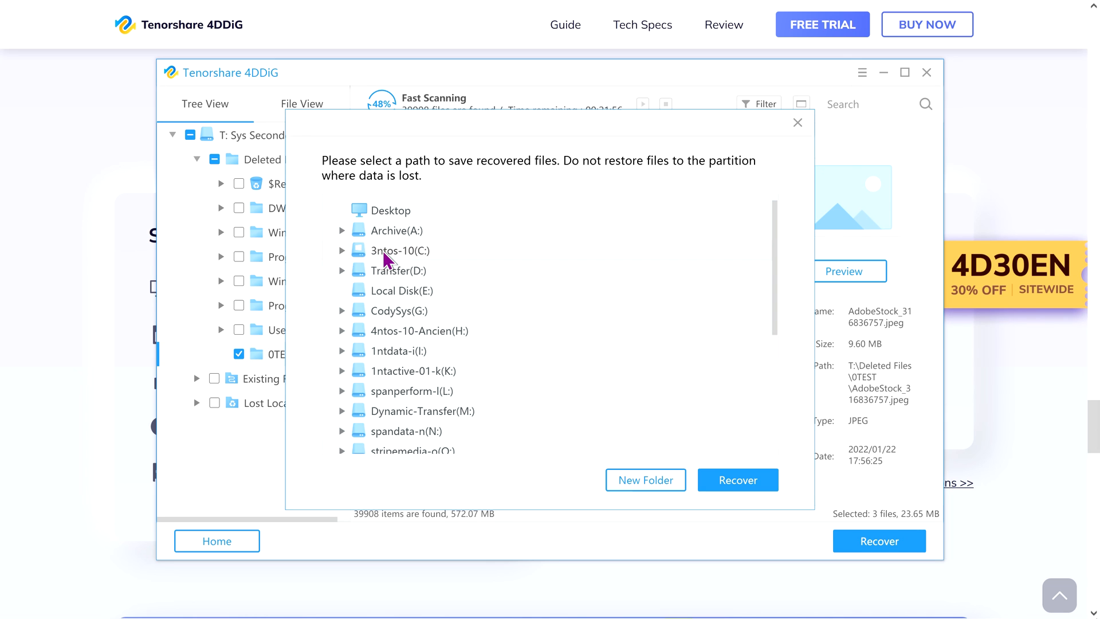
- Choose a destination on 3ntos-10 (C:) and recover the three photos (23.65 MB) there
click(342, 251)
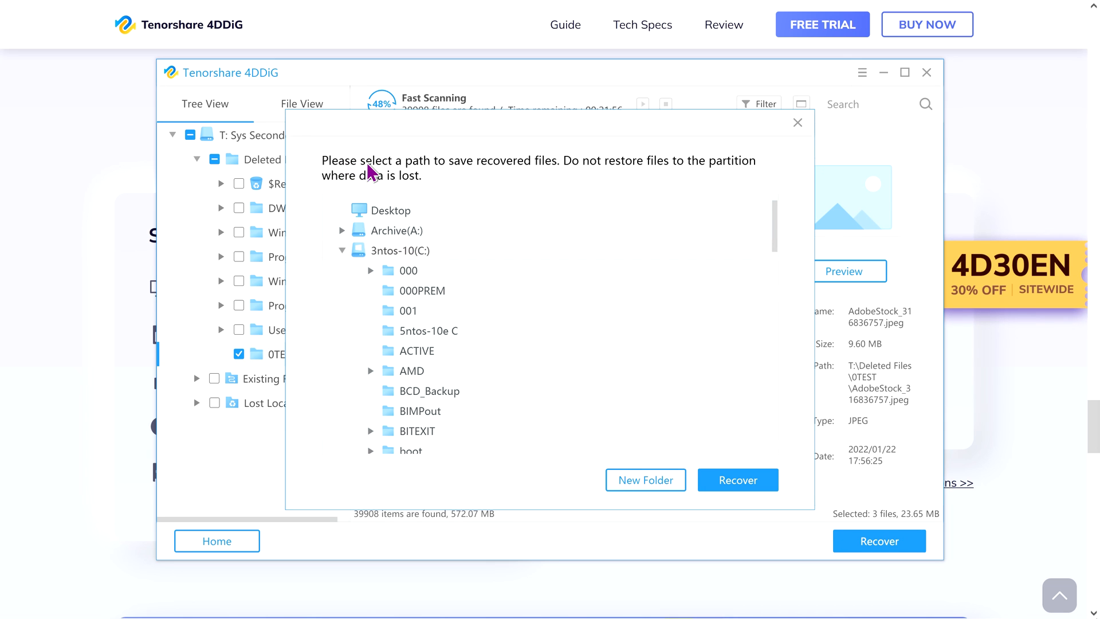
mouse_move(558, 173)
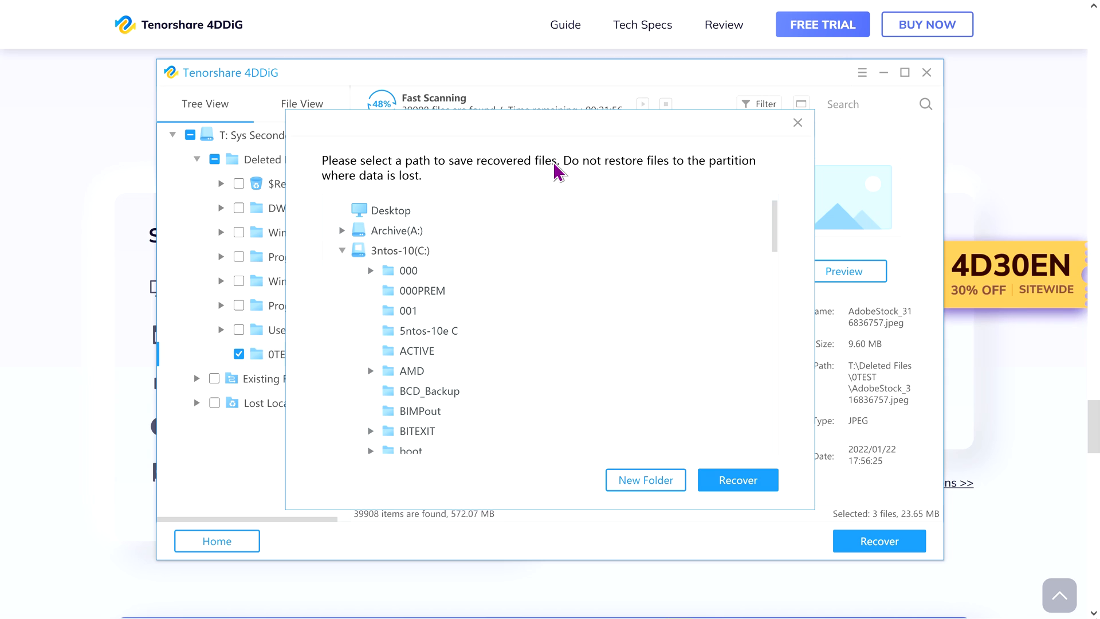
mouse_move(715, 178)
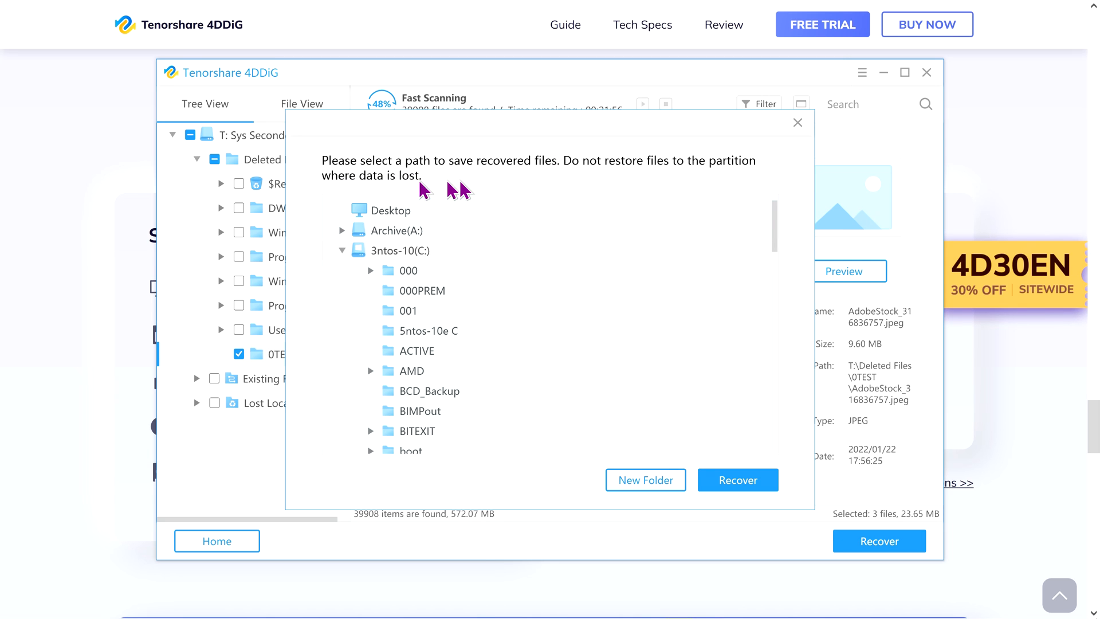
mouse_move(470, 194)
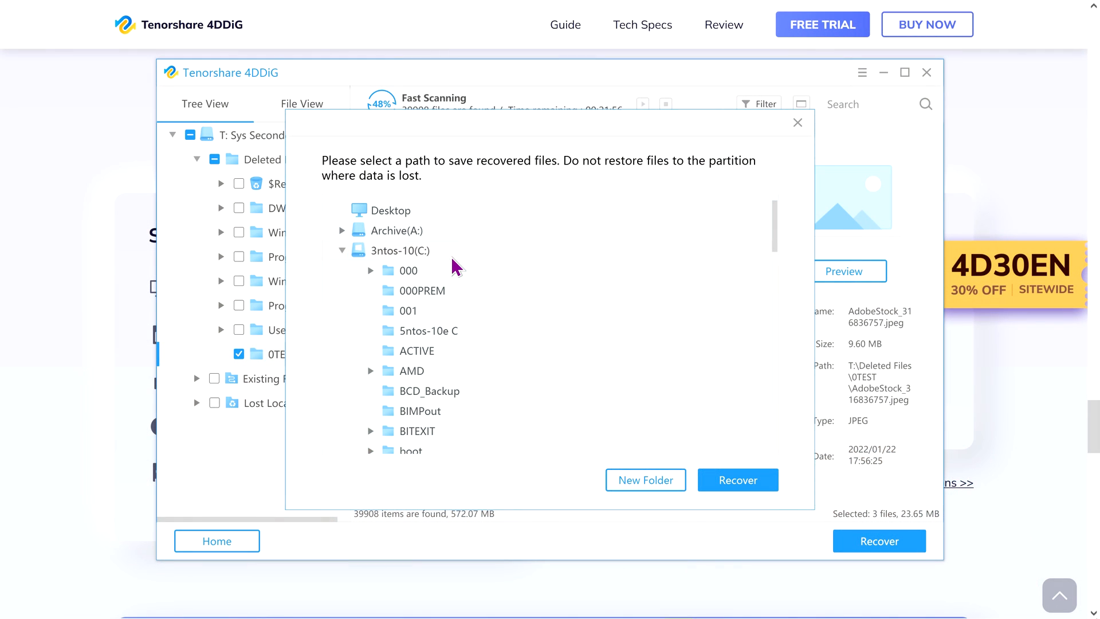
mouse_move(451, 256)
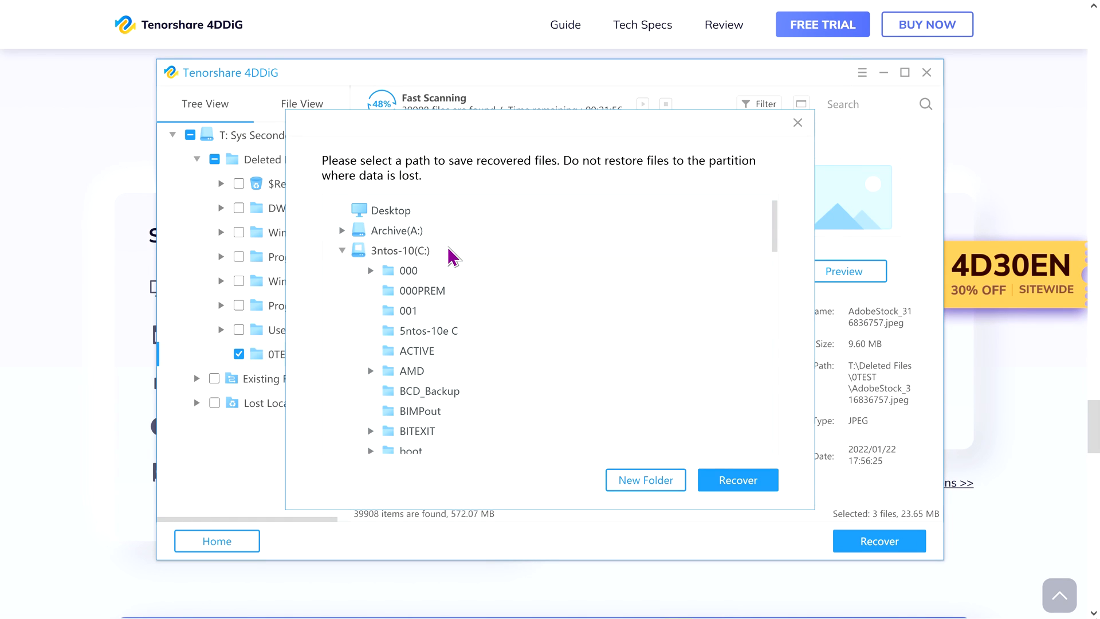
mouse_move(374, 277)
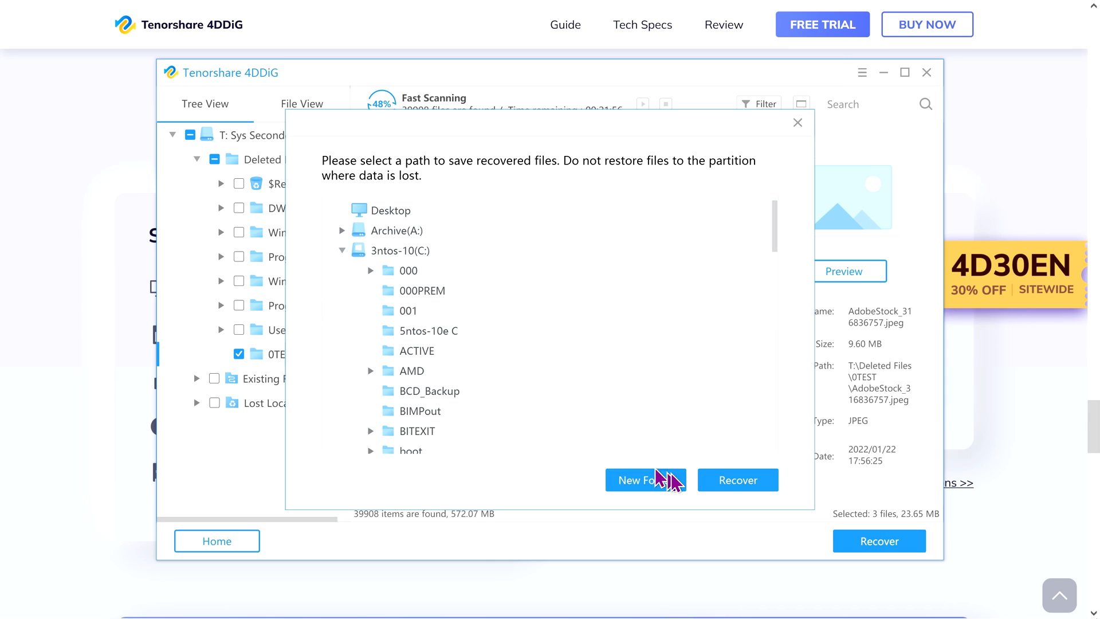
click(737, 480)
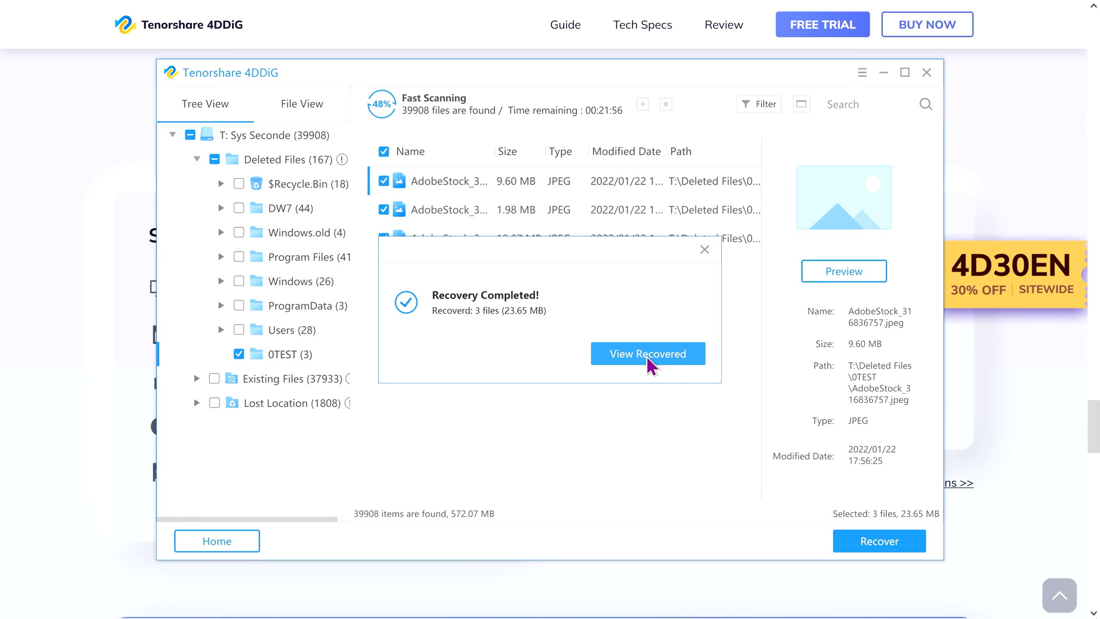
- Open the recovered T > Deleted Files > 0TEST folder and show its AdobeStock photos as extra large icons
click(647, 354)
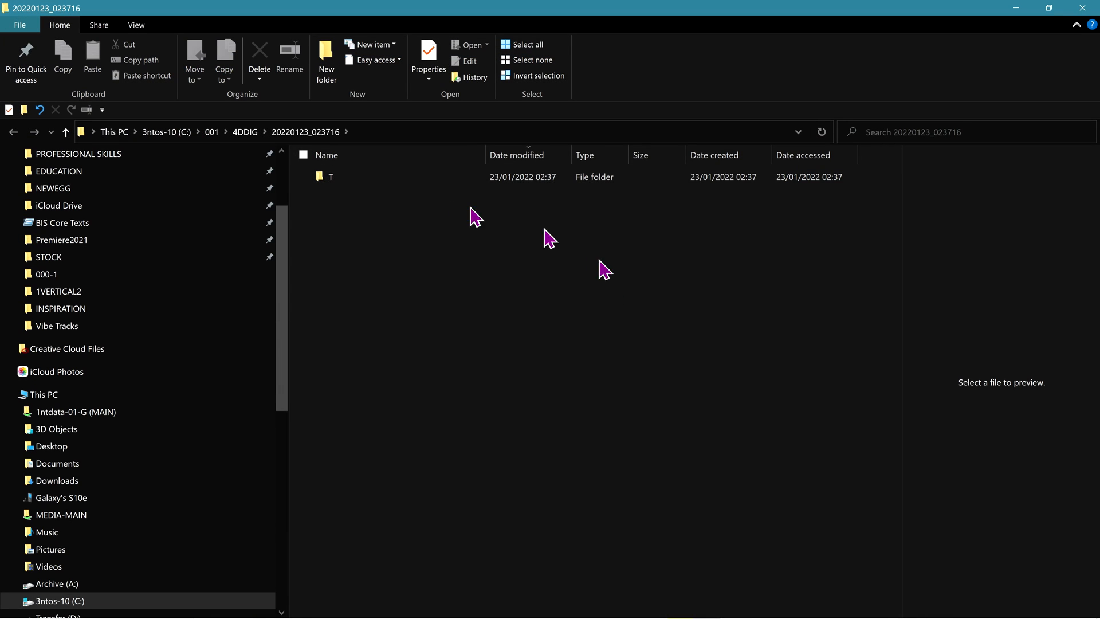
click(330, 176)
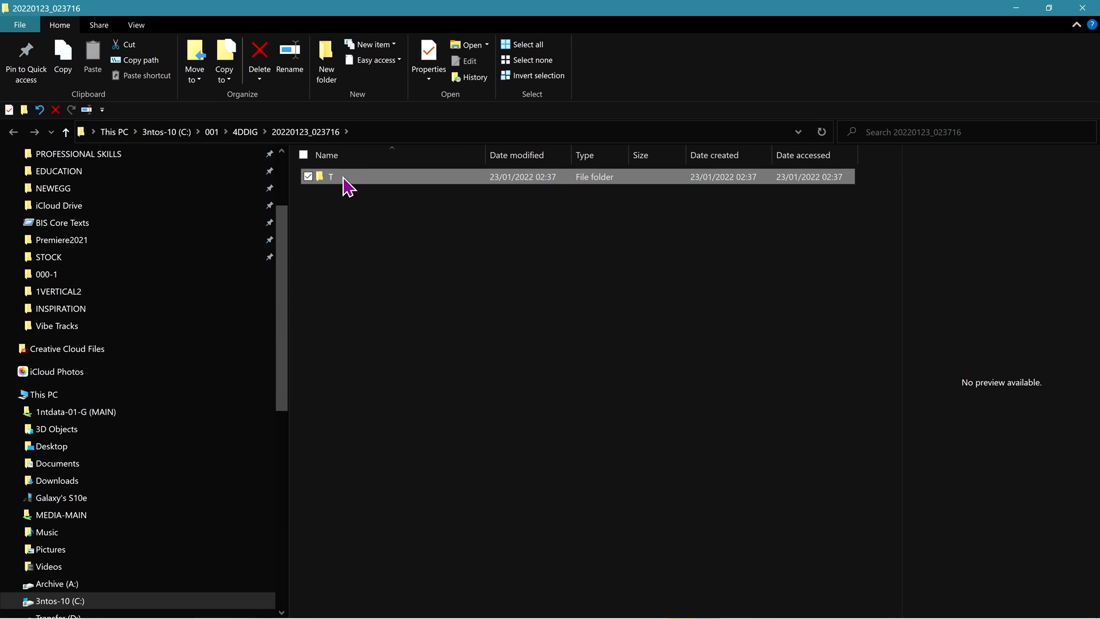
double_click(331, 177)
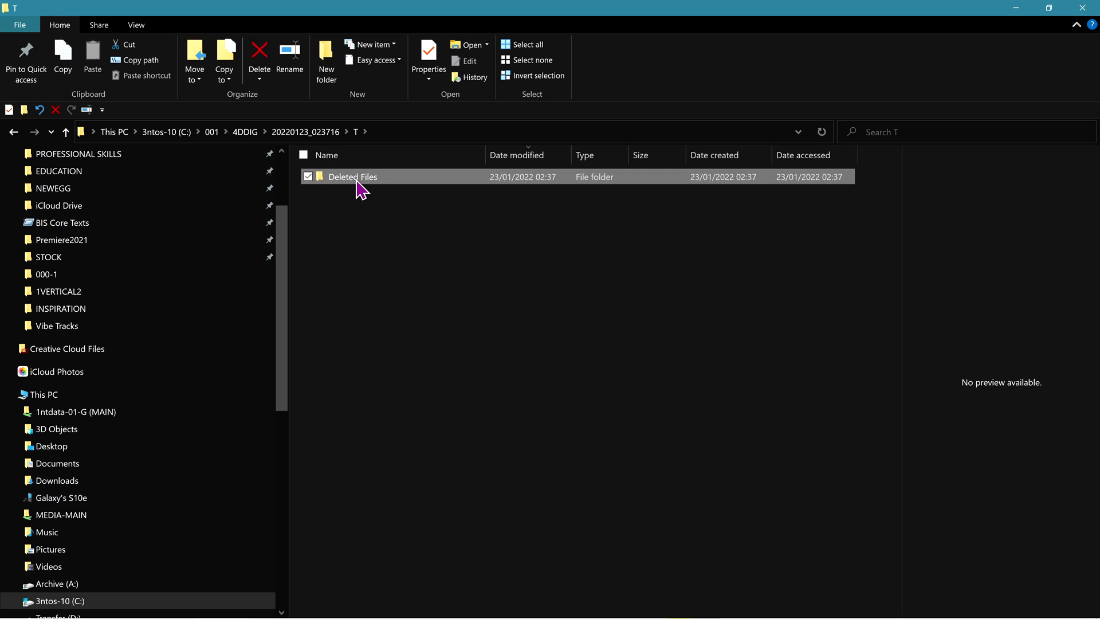
double_click(360, 180)
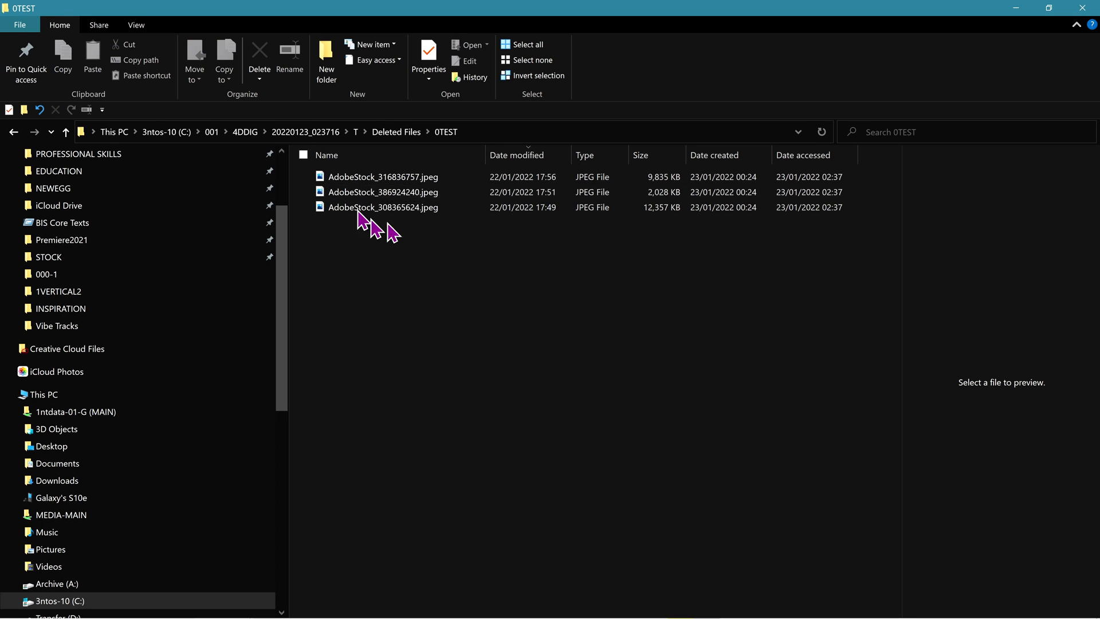
mouse_move(273, 118)
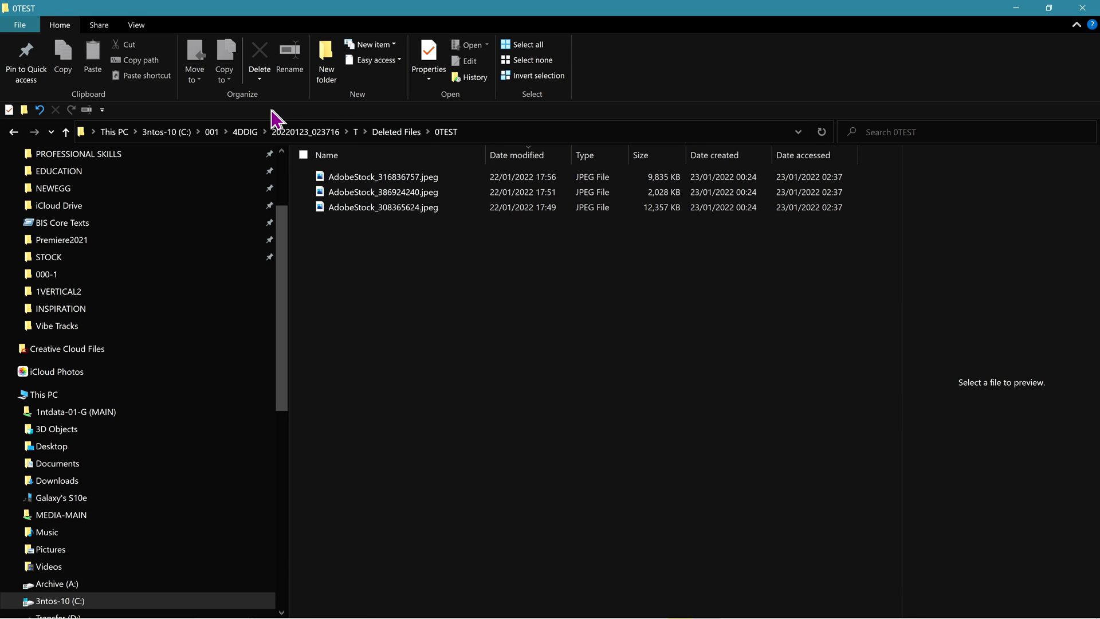
click(135, 24)
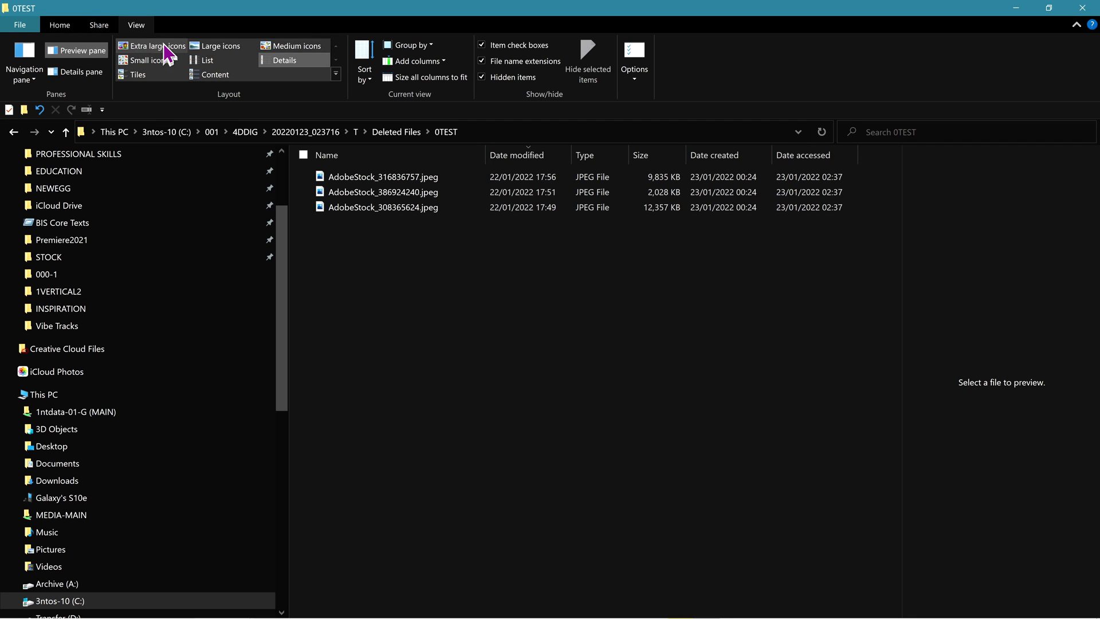
click(151, 45)
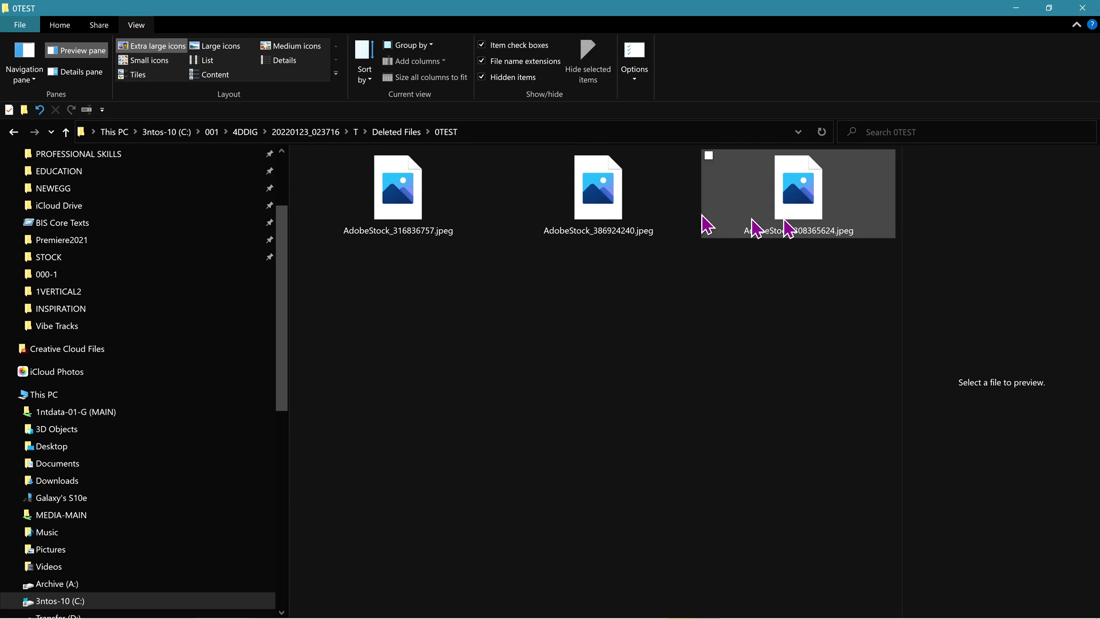
mouse_move(865, 183)
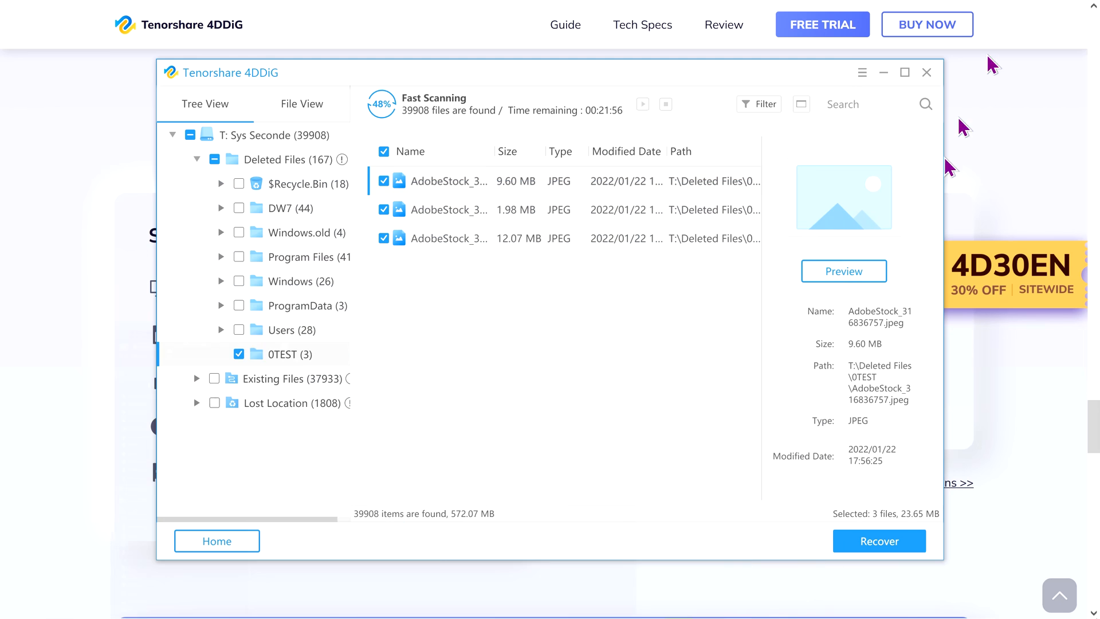
mouse_move(340, 169)
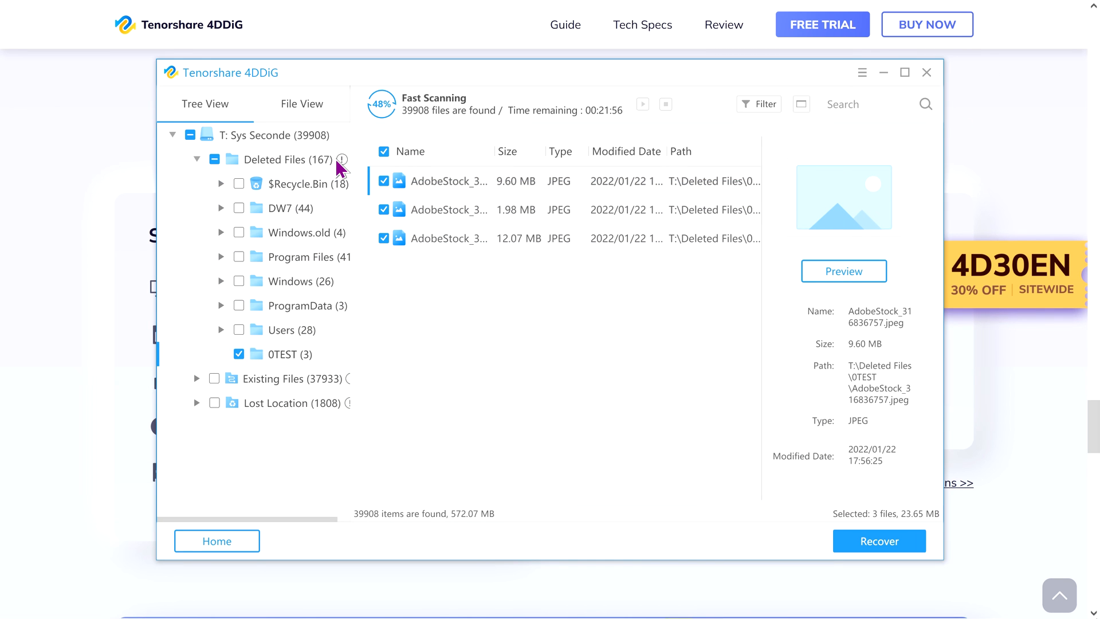
- Expand $Recycle.Bin's S-1-5-21 folder, check 0TEST's 14 JPEGs (82.91 MB) and preview one
click(305, 183)
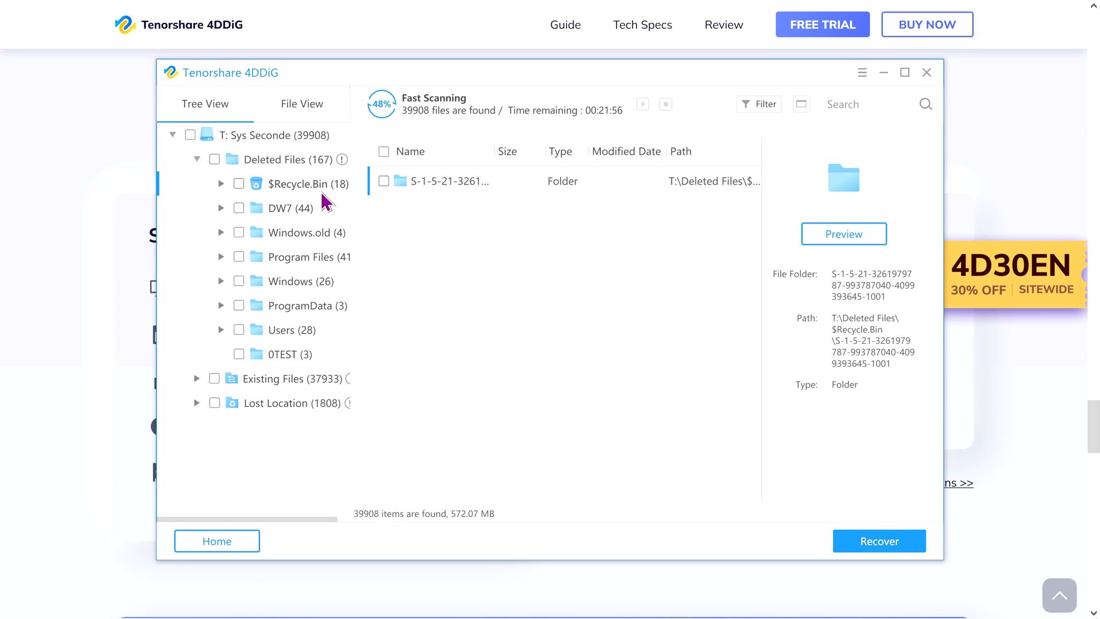
mouse_move(281, 193)
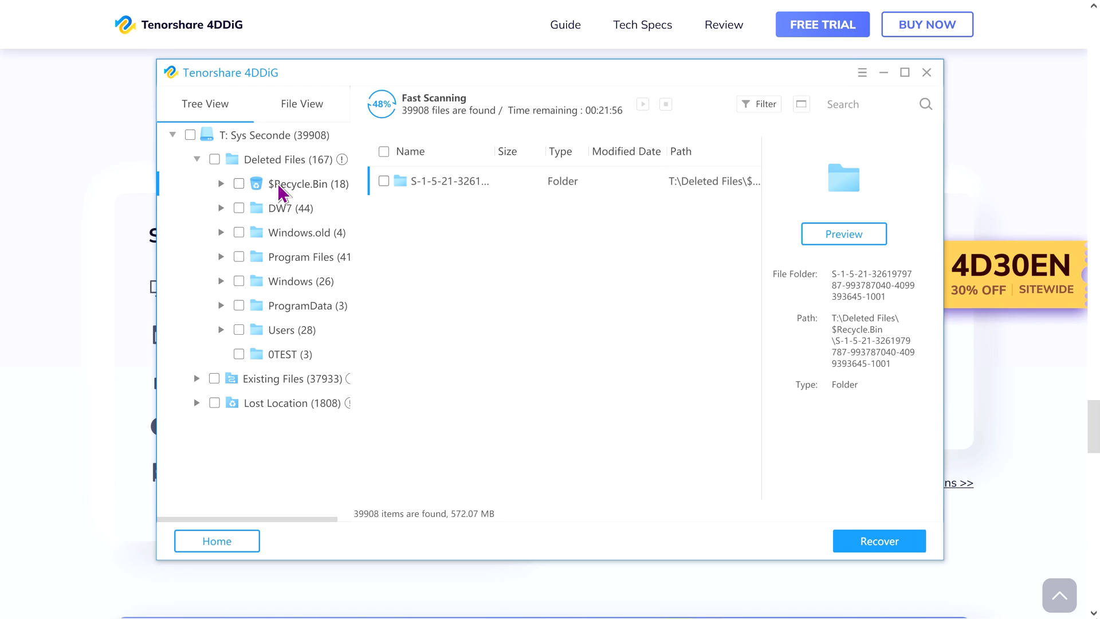
click(221, 183)
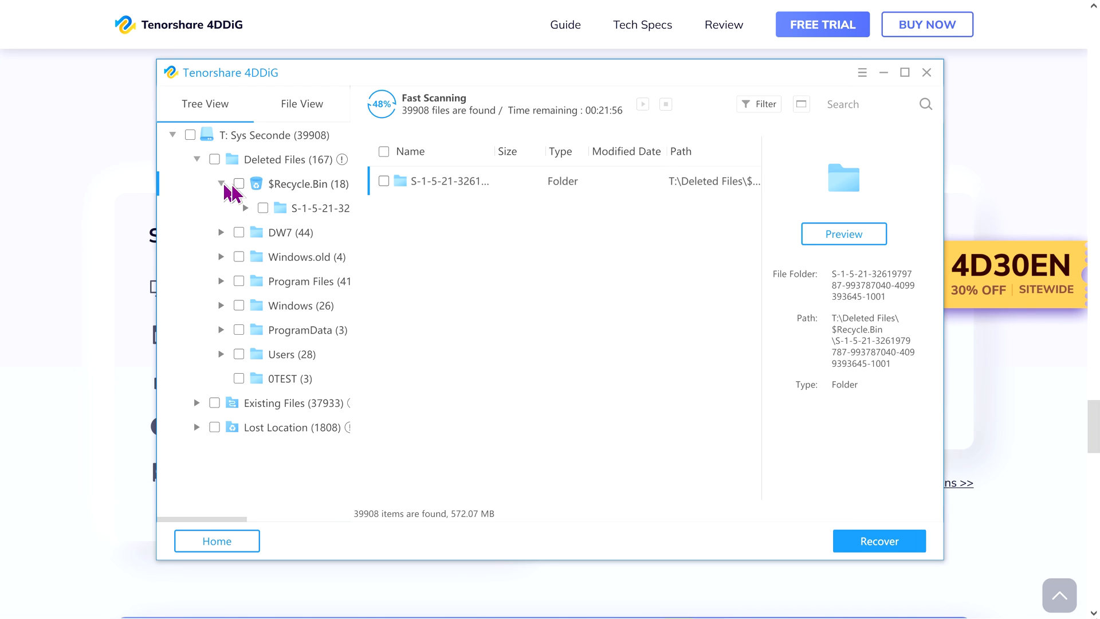
click(248, 208)
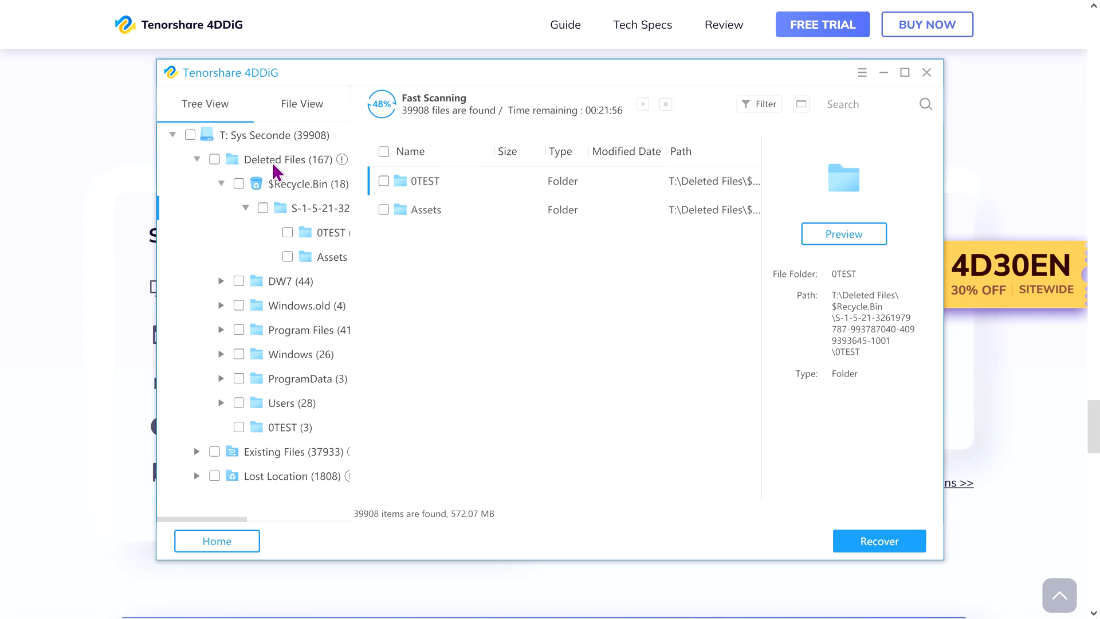
click(304, 183)
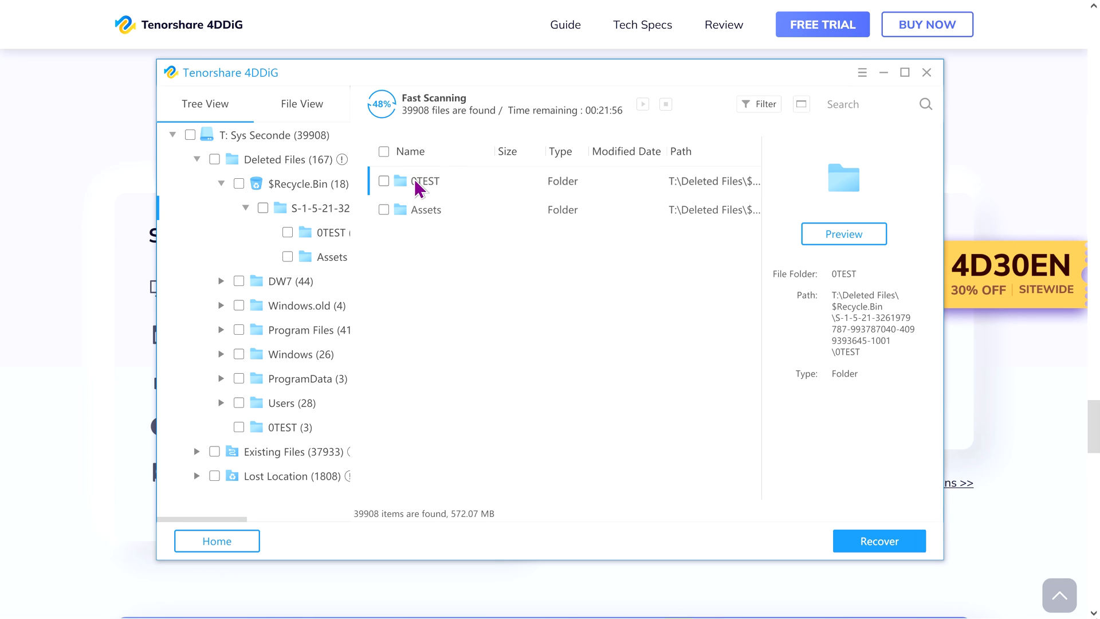
click(384, 181)
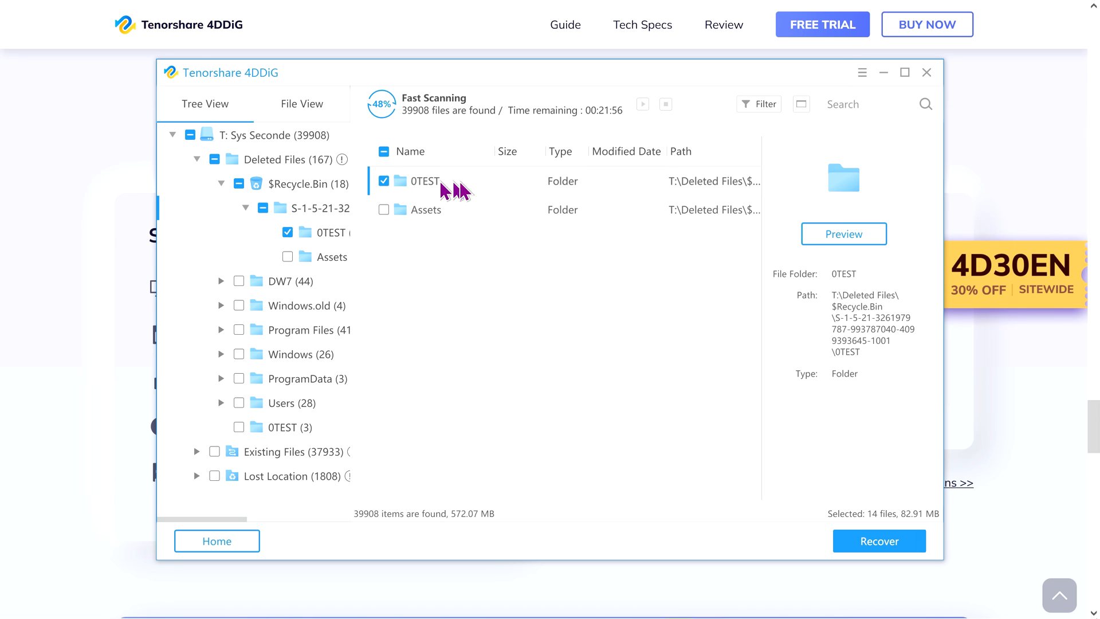
double_click(425, 181)
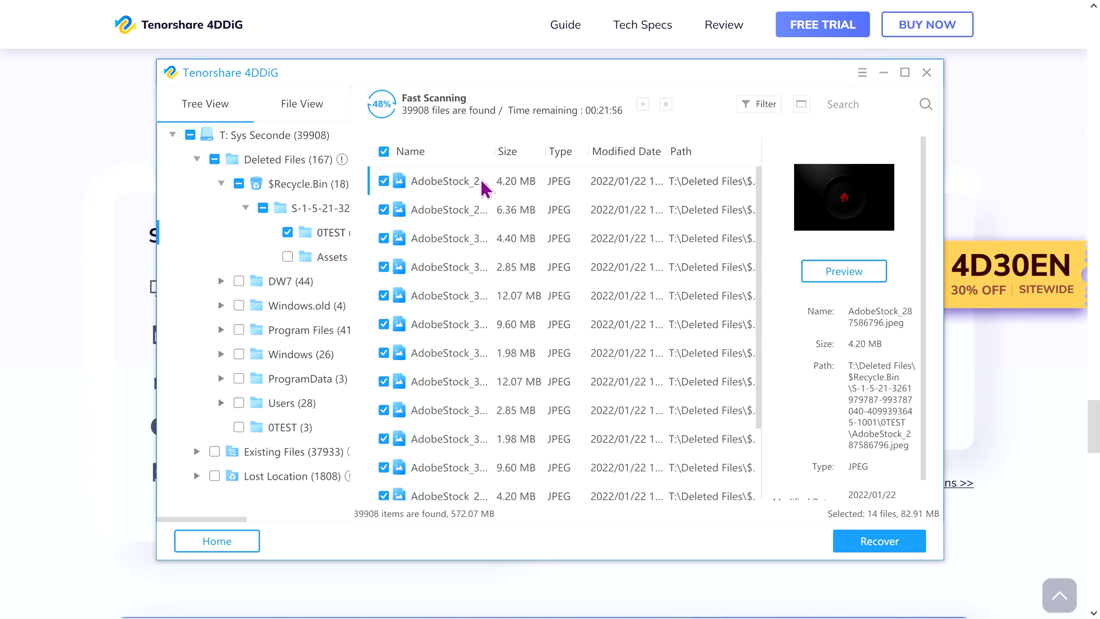
click(450, 239)
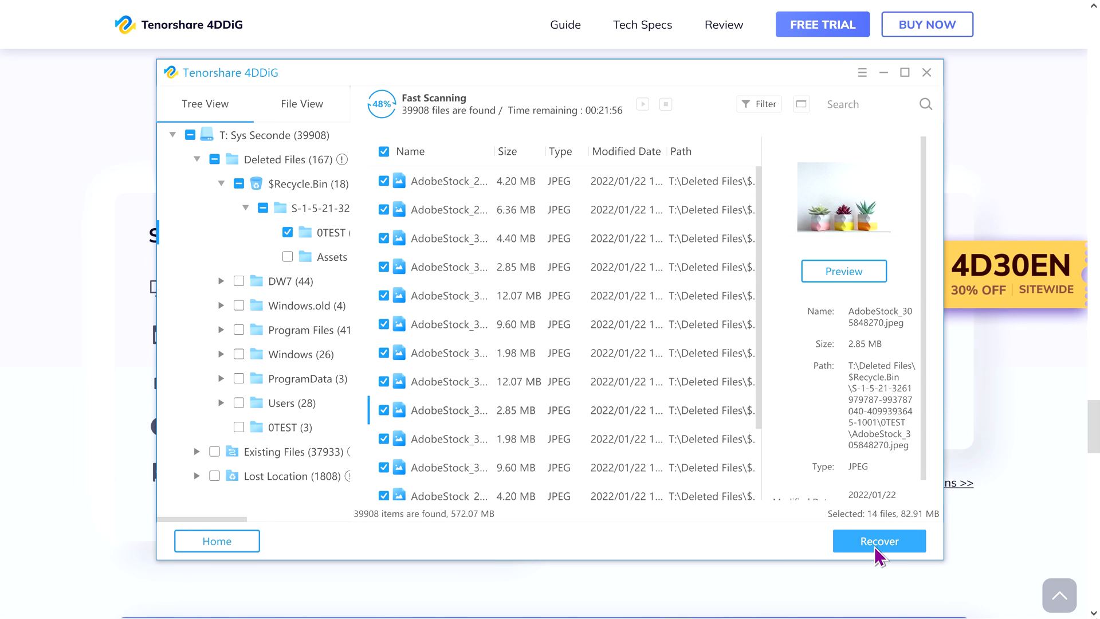
- Recover the 14 marked photos to folder 001 on drive C and view the result
click(879, 540)
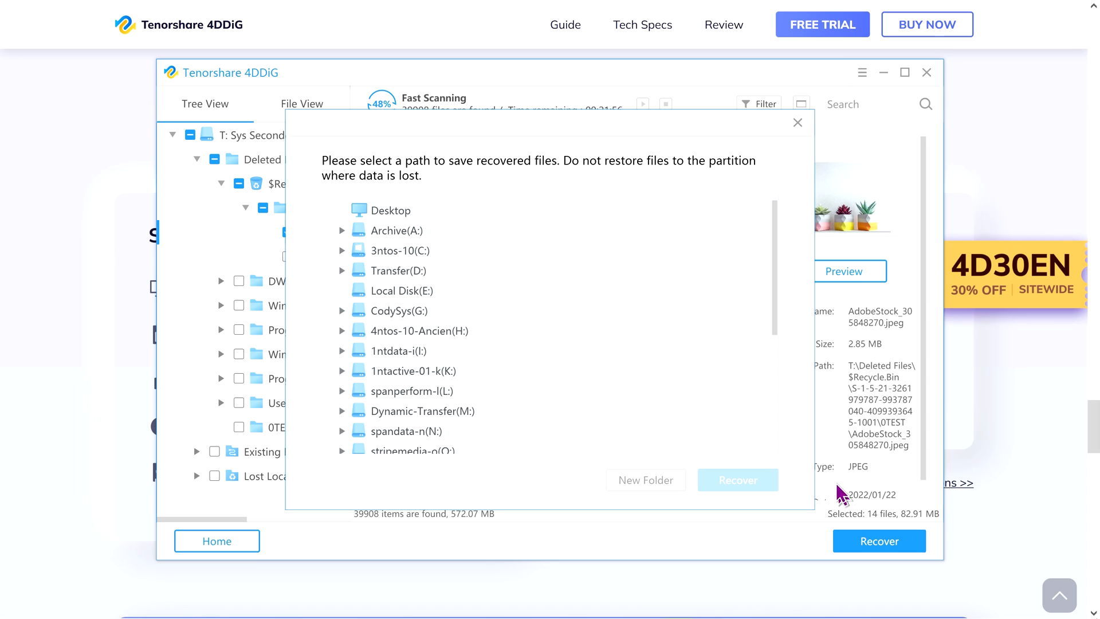
mouse_move(370, 288)
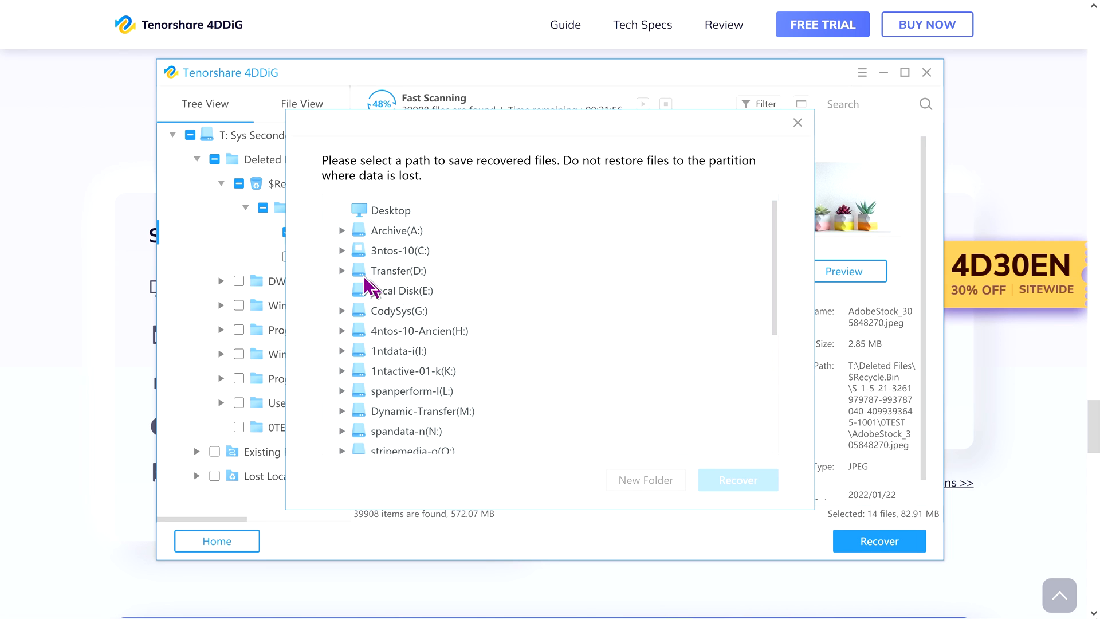
click(341, 251)
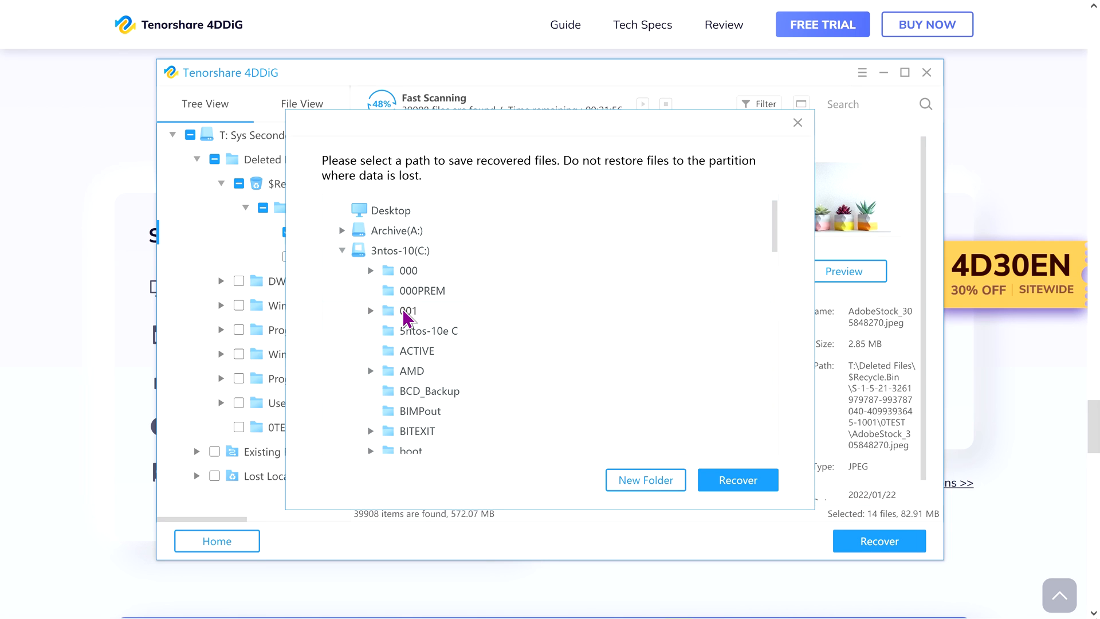
click(737, 480)
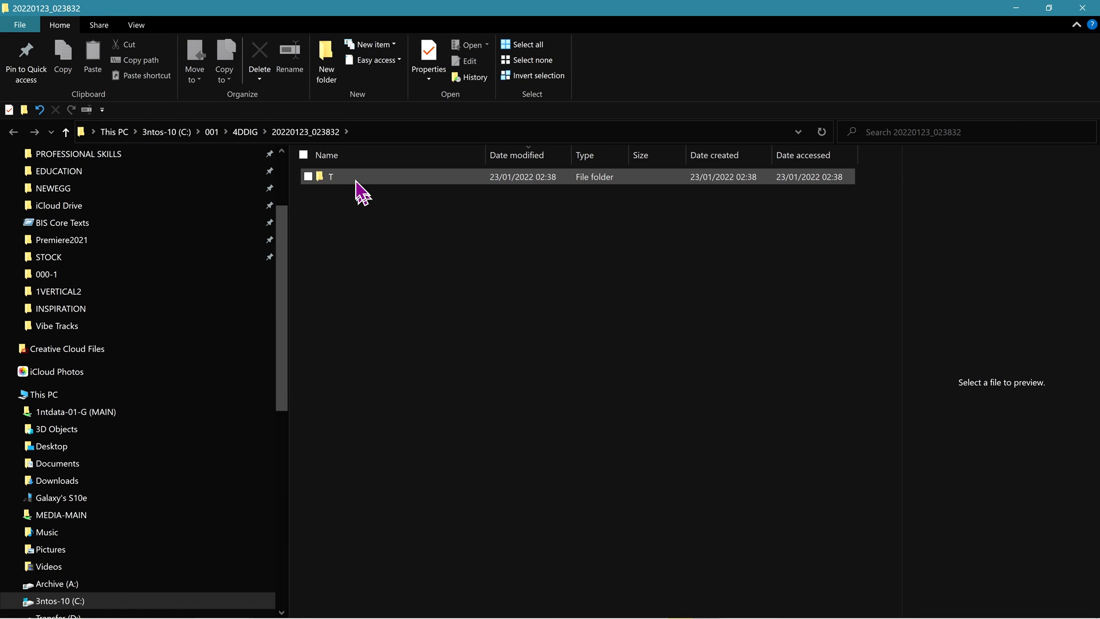
- Drill down through T, Deleted Files and $Recycle.Bin to the recovered 0TEST folder
double_click(330, 177)
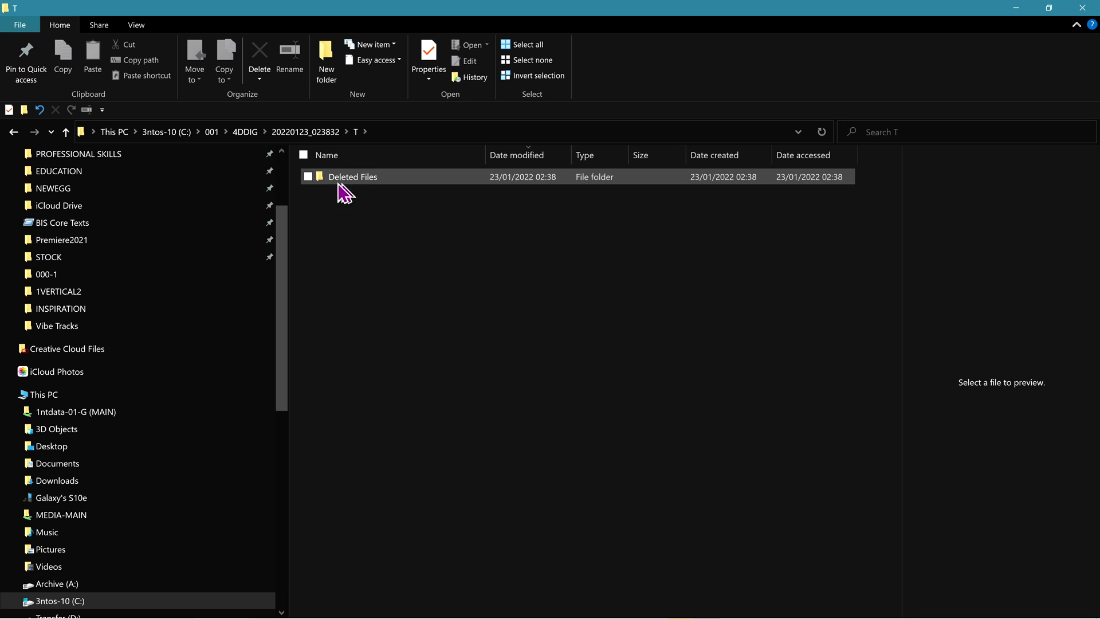
double_click(353, 176)
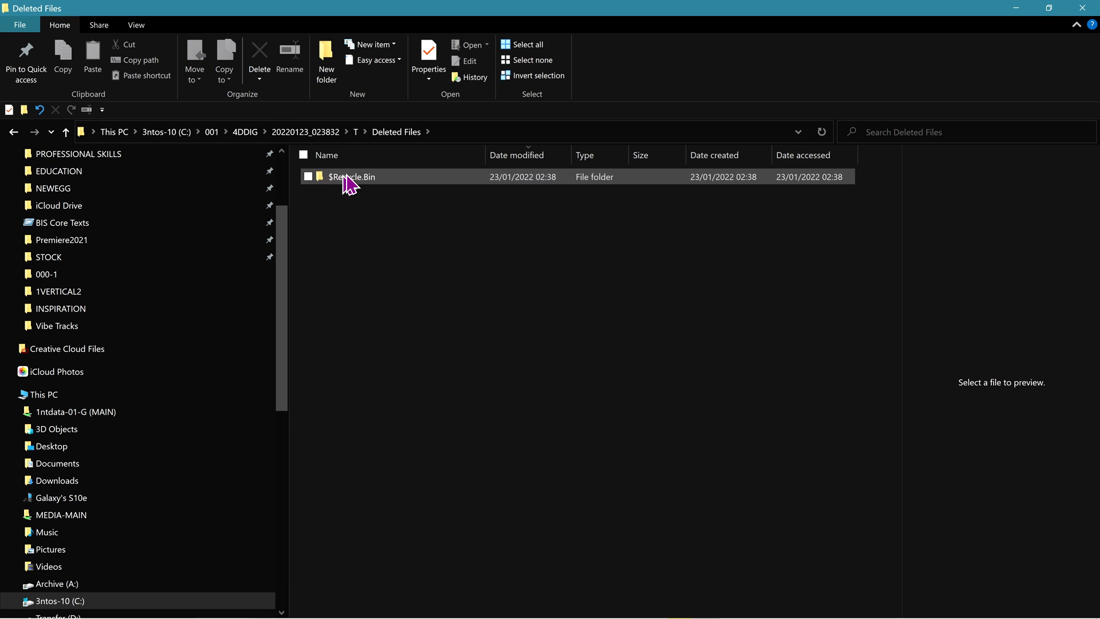
double_click(352, 177)
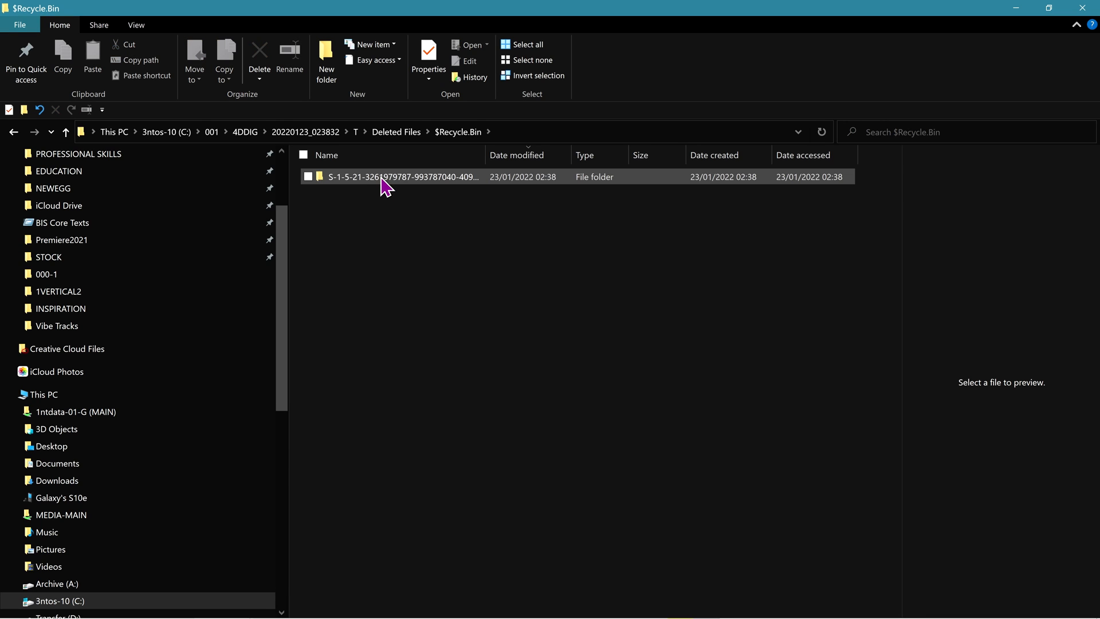
double_click(403, 176)
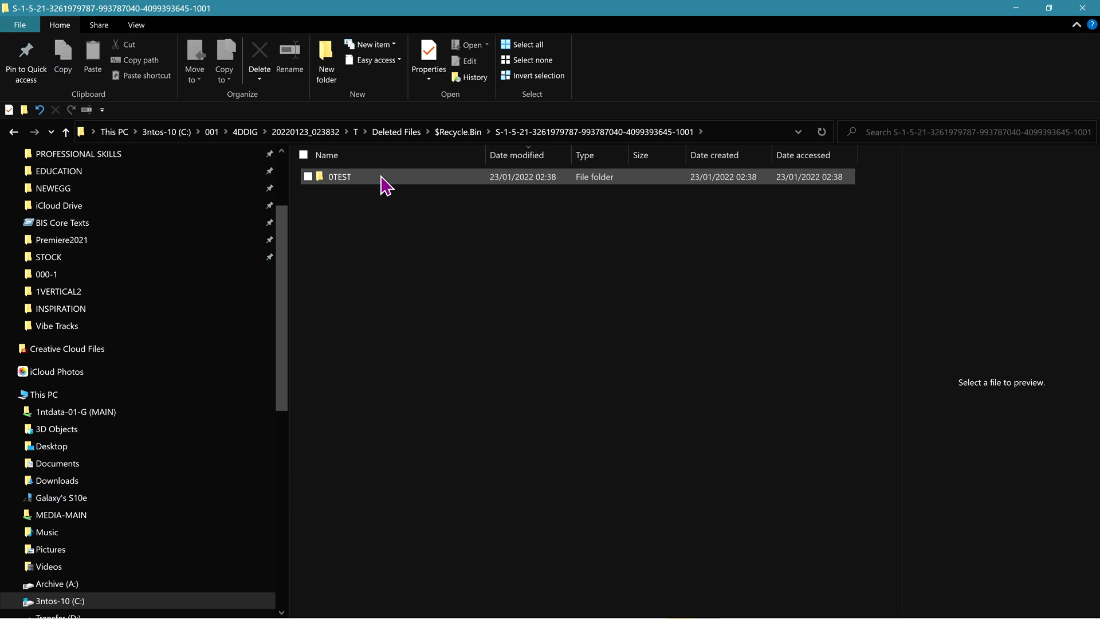
double_click(339, 177)
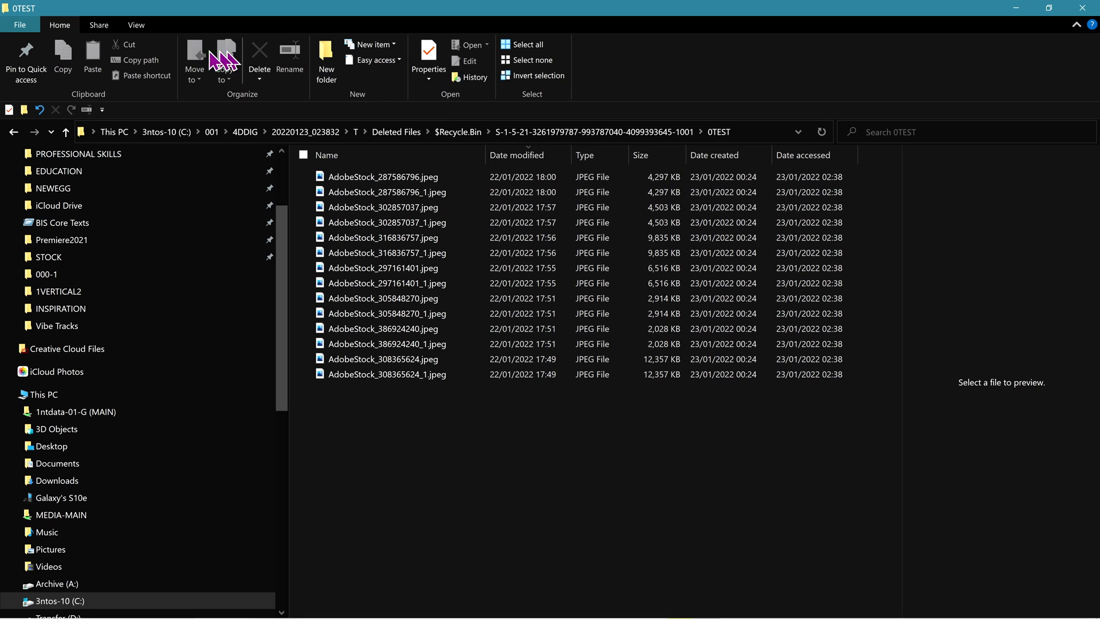
- Show the 0TEST photos as extra large thumbnails and copy the folder's path
click(135, 25)
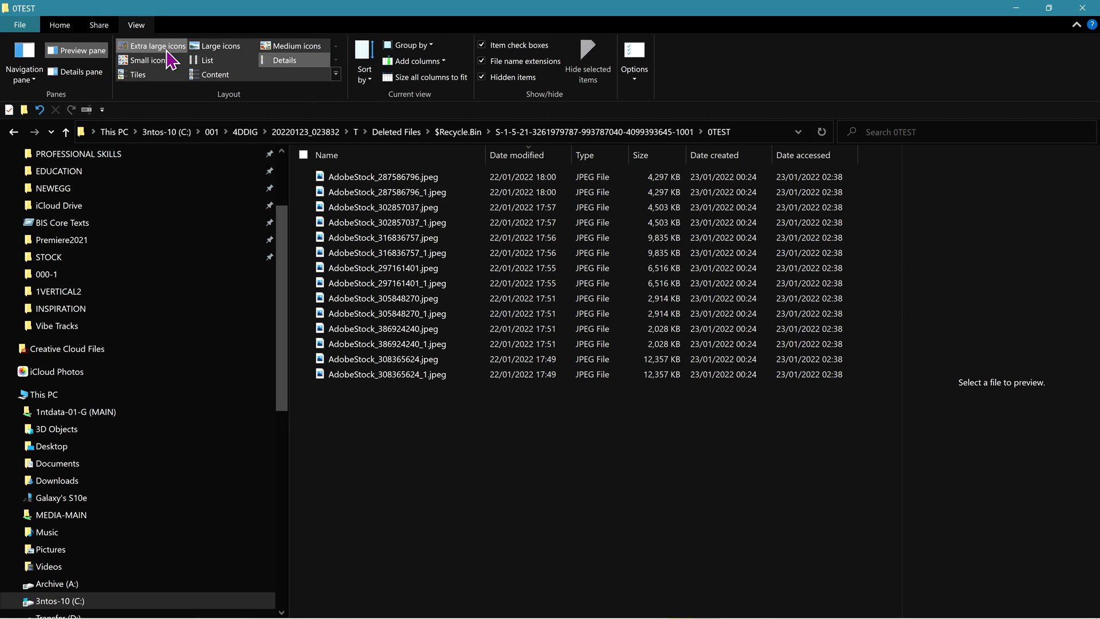
click(155, 46)
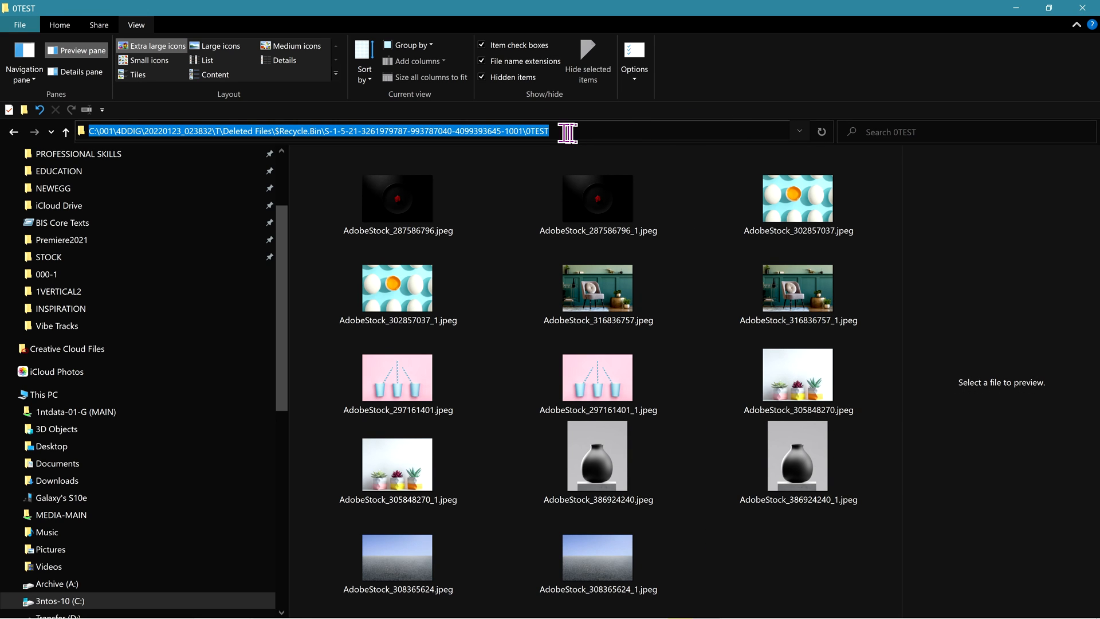
right_click(567, 132)
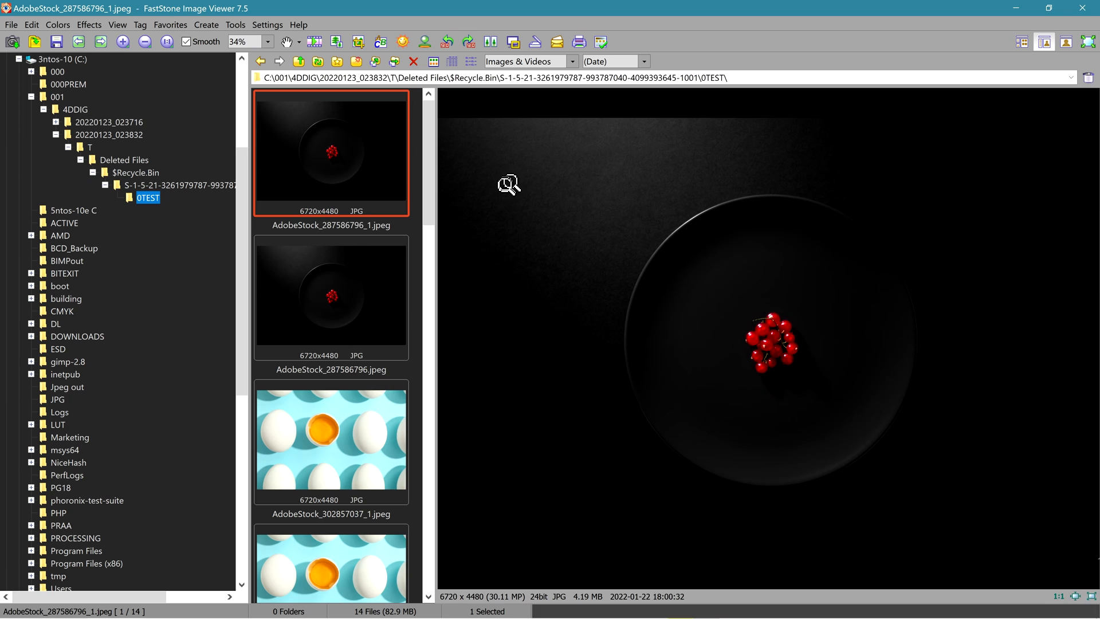
- Preview the egg, armchair room, red berries and asphalt horizon photos in turn
scroll(down, 3)
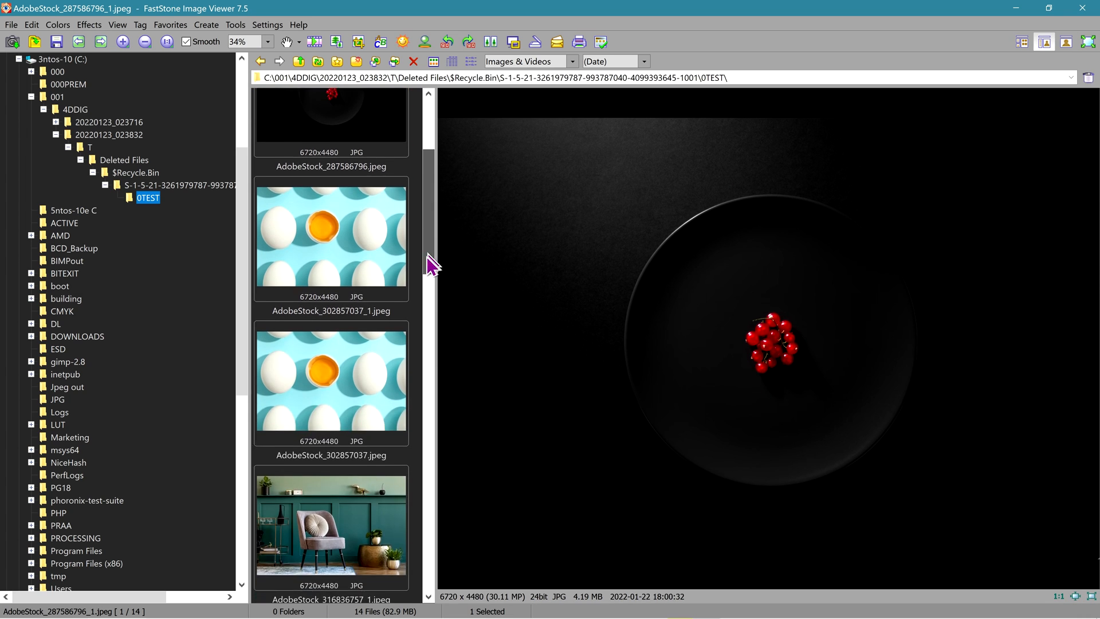
scroll(down, 3)
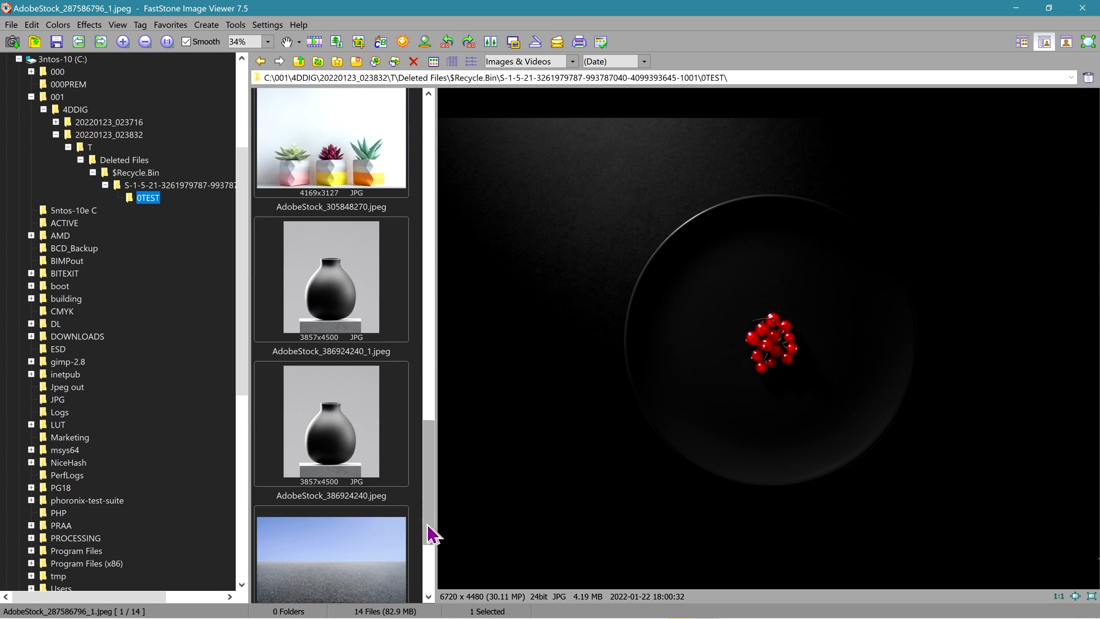
scroll(down, 3)
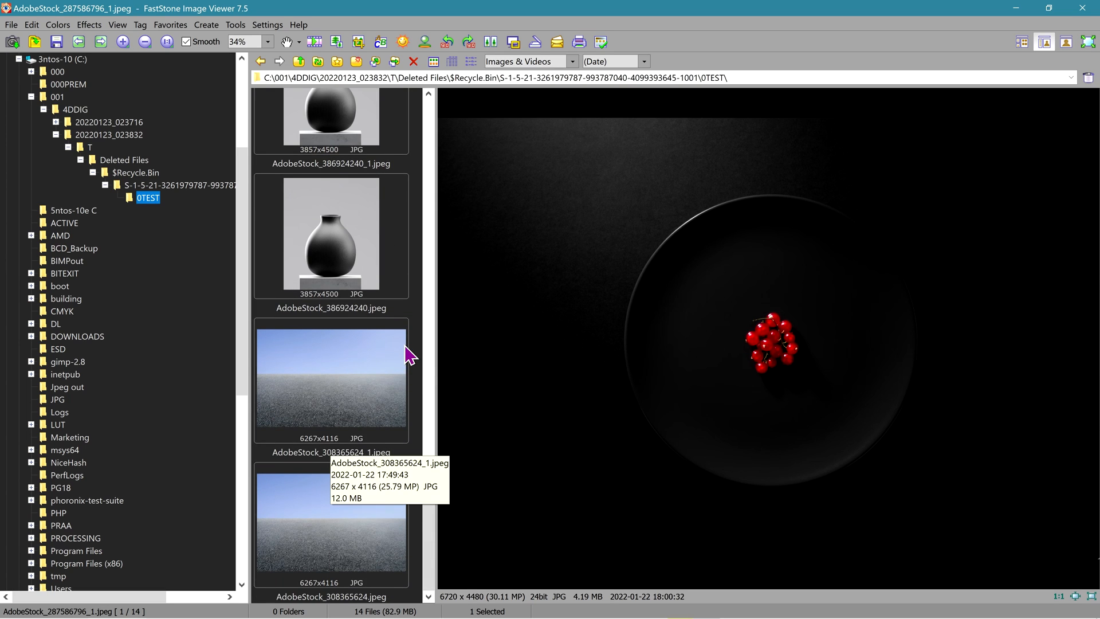
mouse_move(364, 314)
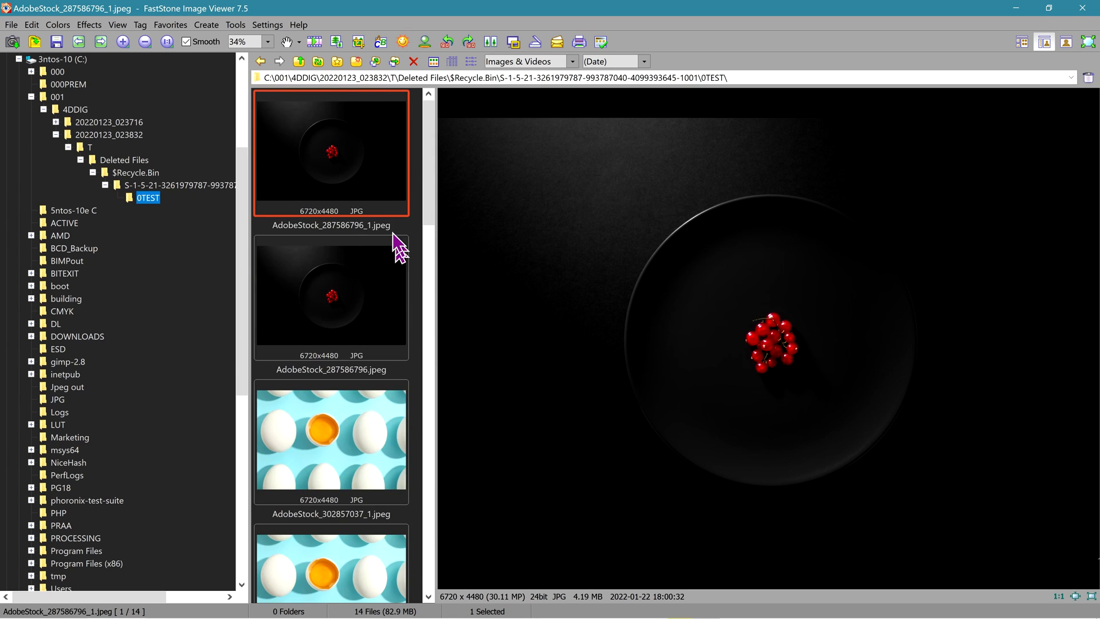
click(330, 291)
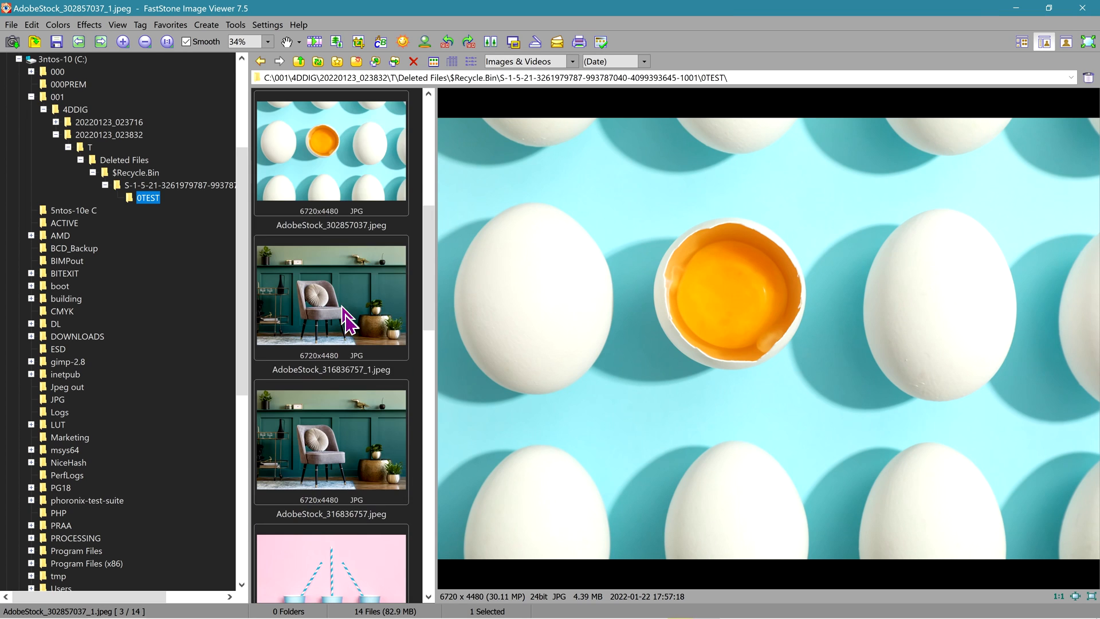
click(330, 295)
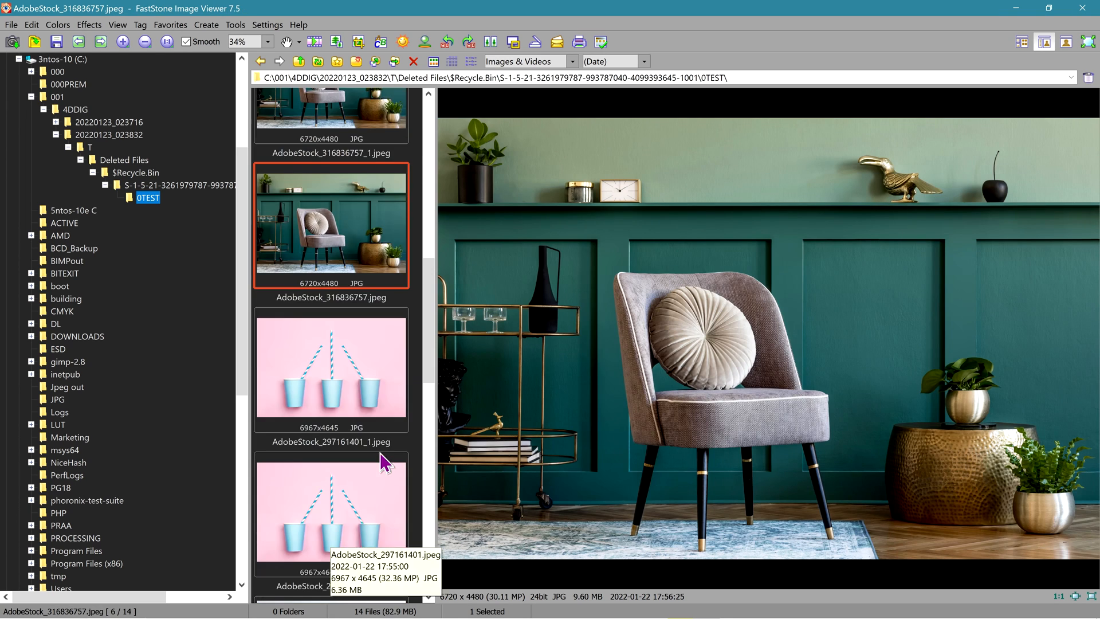
scroll(down, 3)
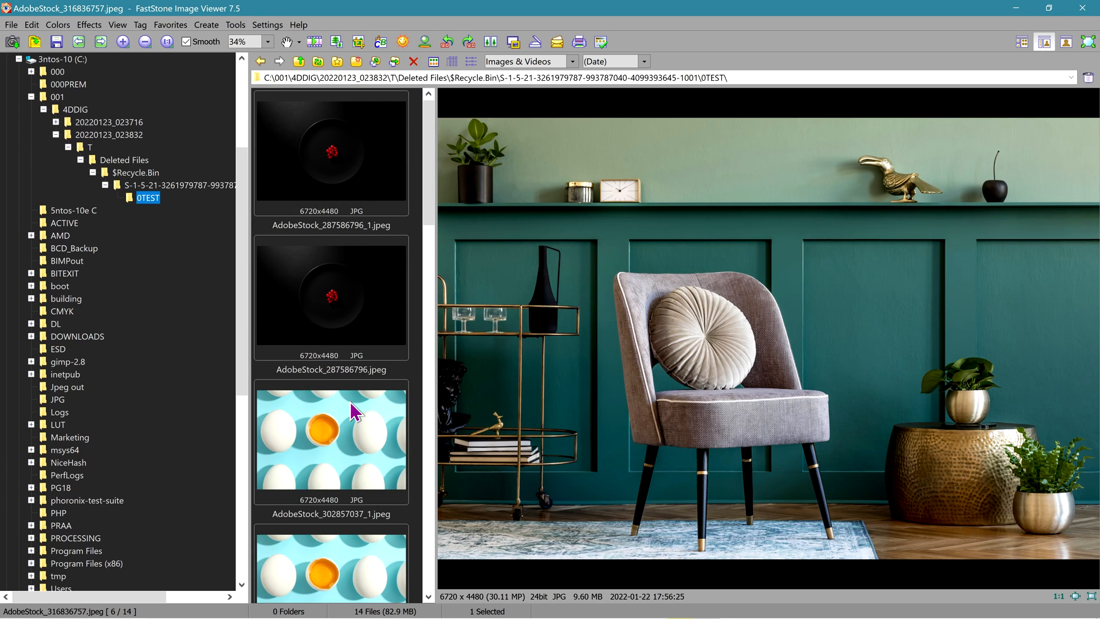
click(330, 153)
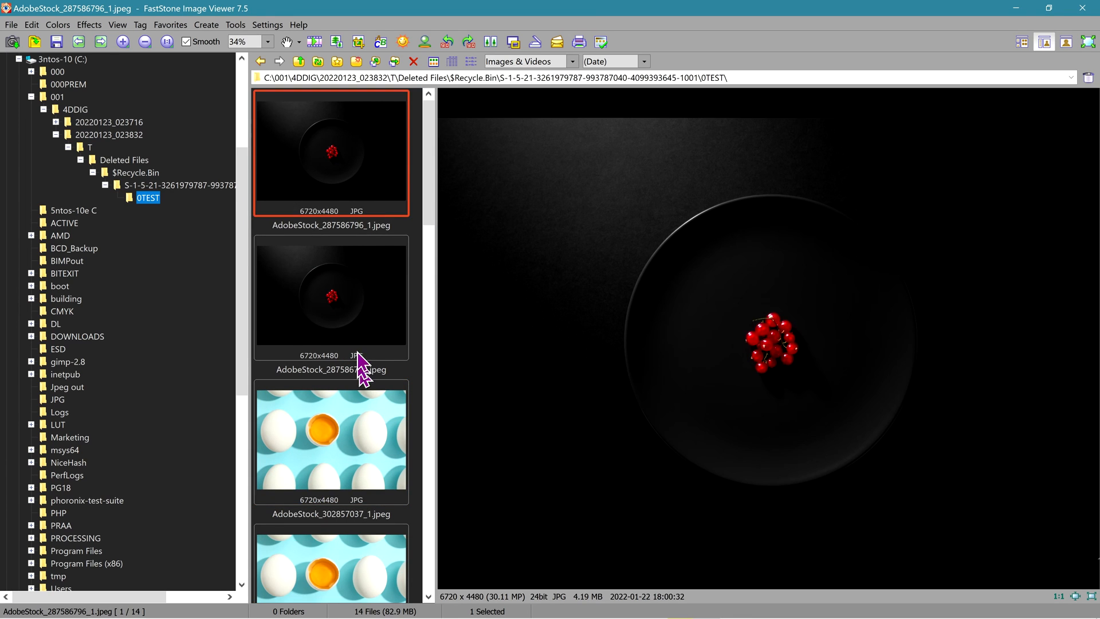
click(330, 297)
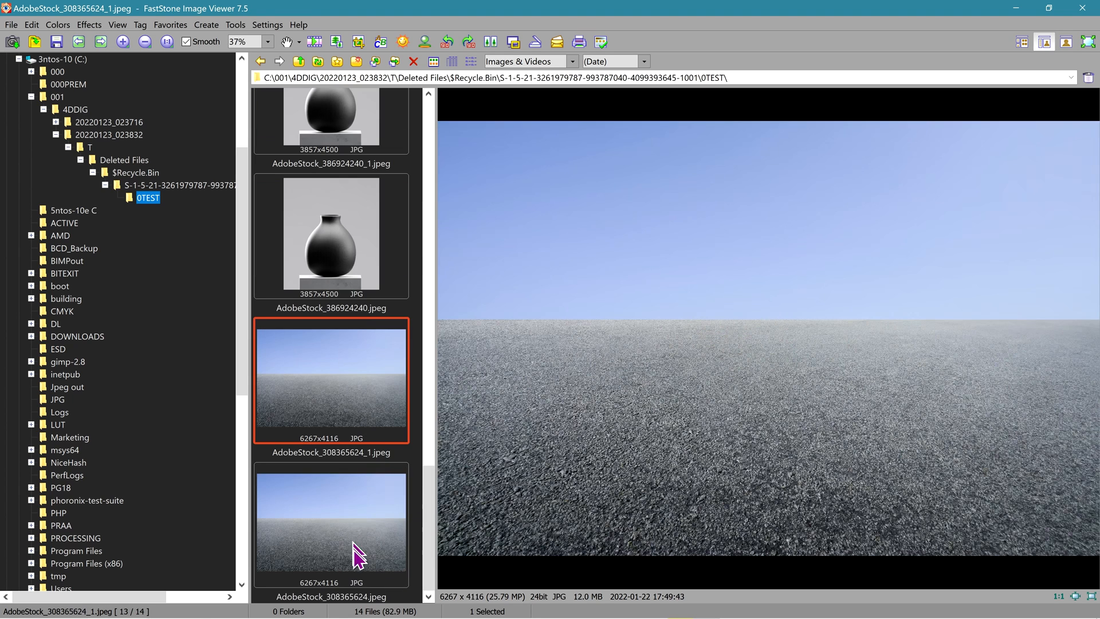
mouse_move(466, 394)
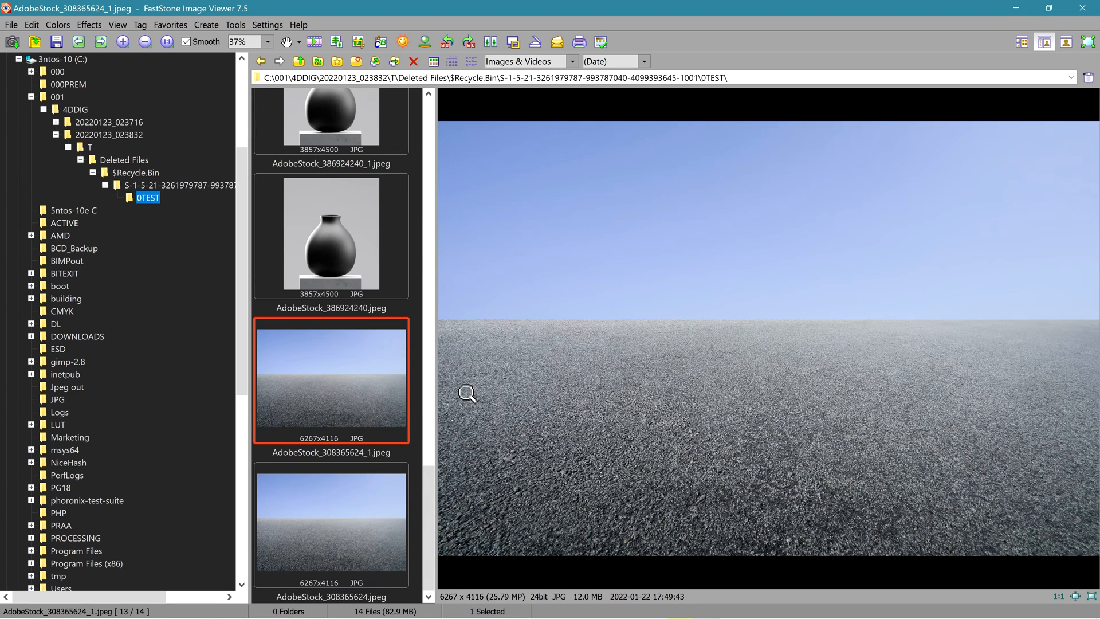
mouse_move(1012, 96)
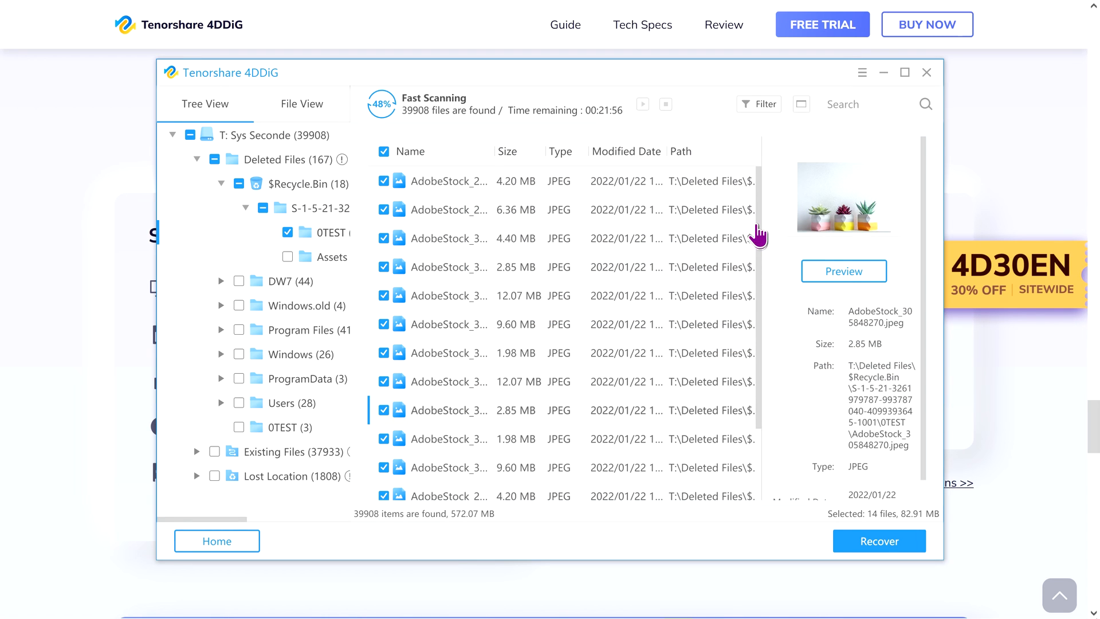
mouse_move(302, 144)
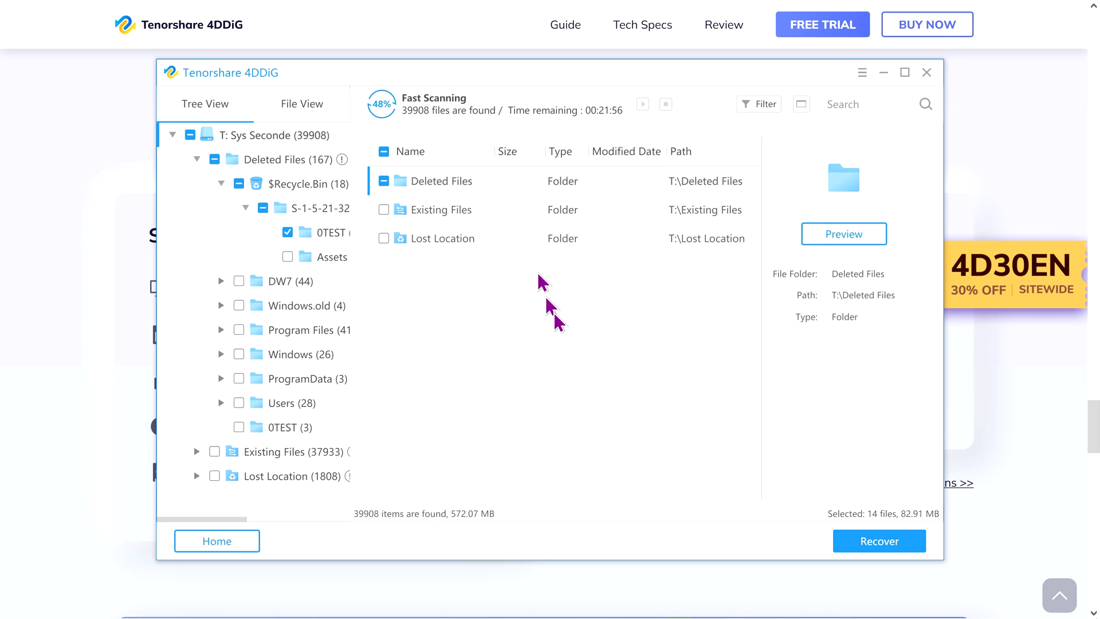
mouse_move(569, 184)
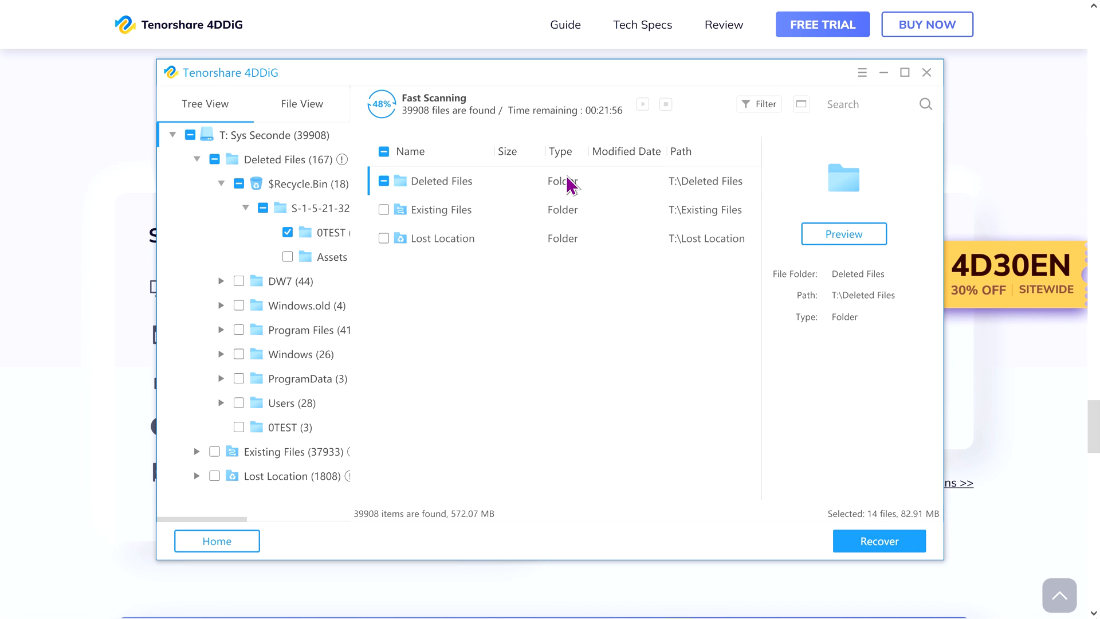
mouse_move(418, 344)
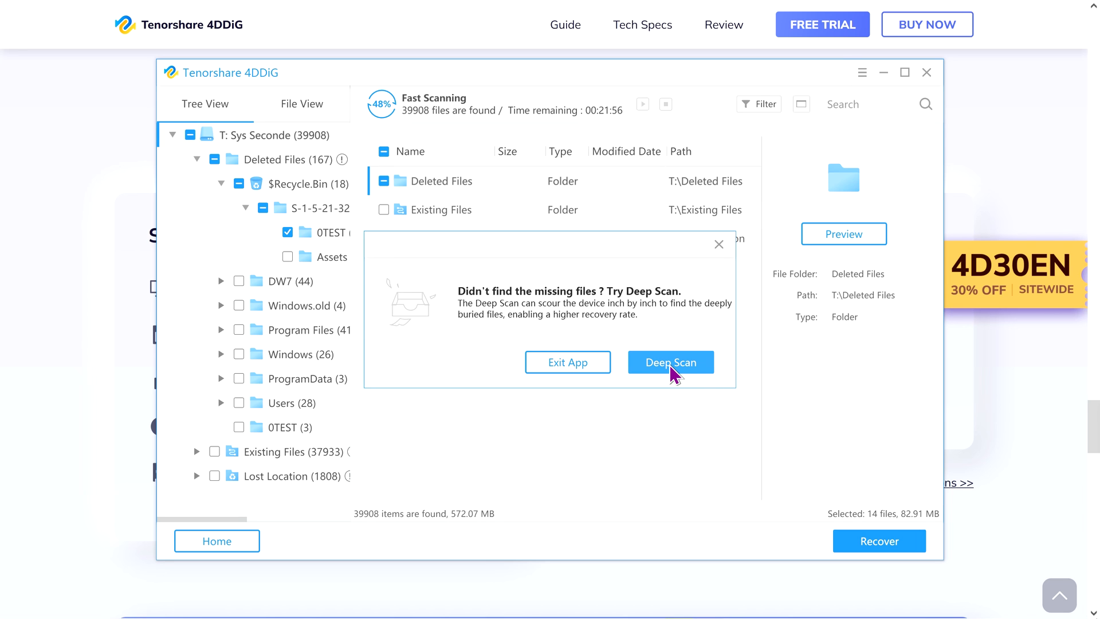
mouse_move(671, 351)
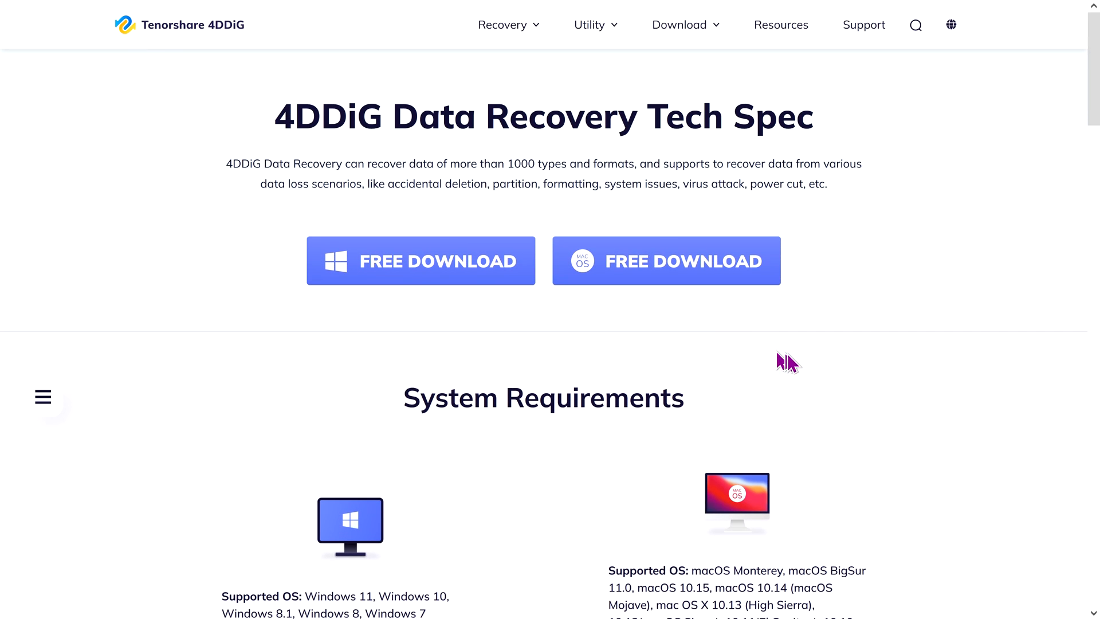
scroll(down, 3)
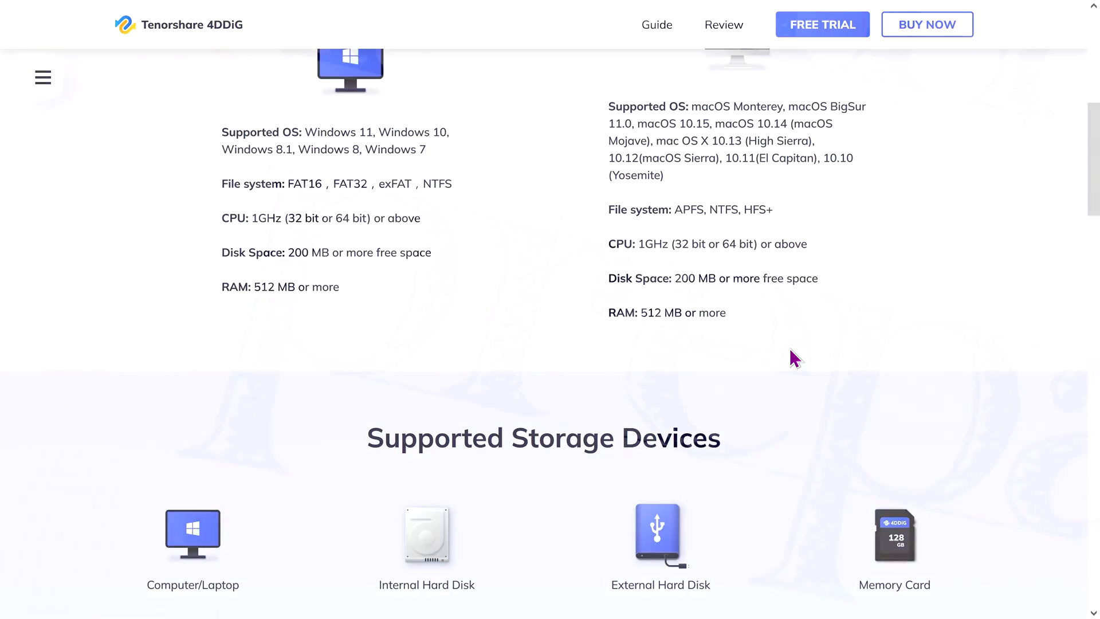
scroll(down, 3)
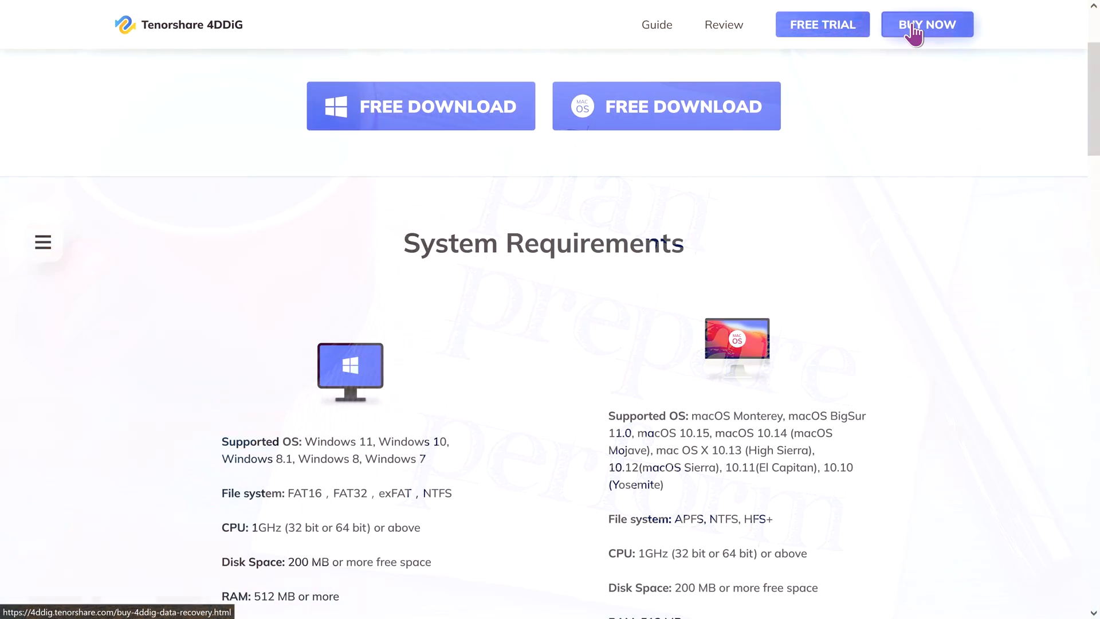
- Go to the 4DDiG buy page, dismiss the Spring Deals pop-up and buy the Lifetime License
click(926, 24)
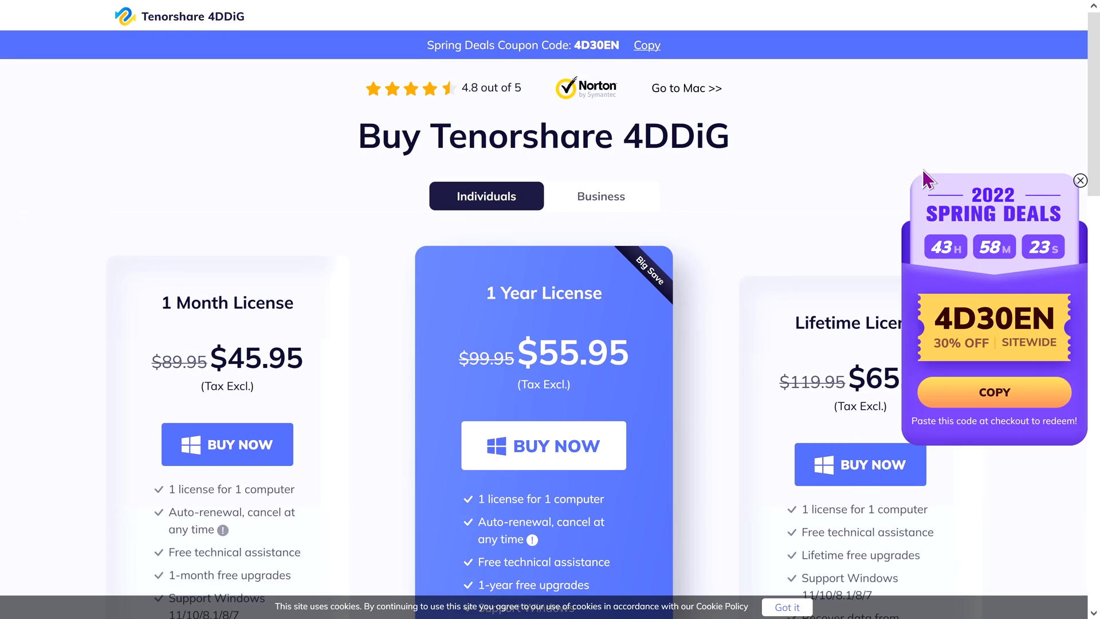
scroll(down, 3)
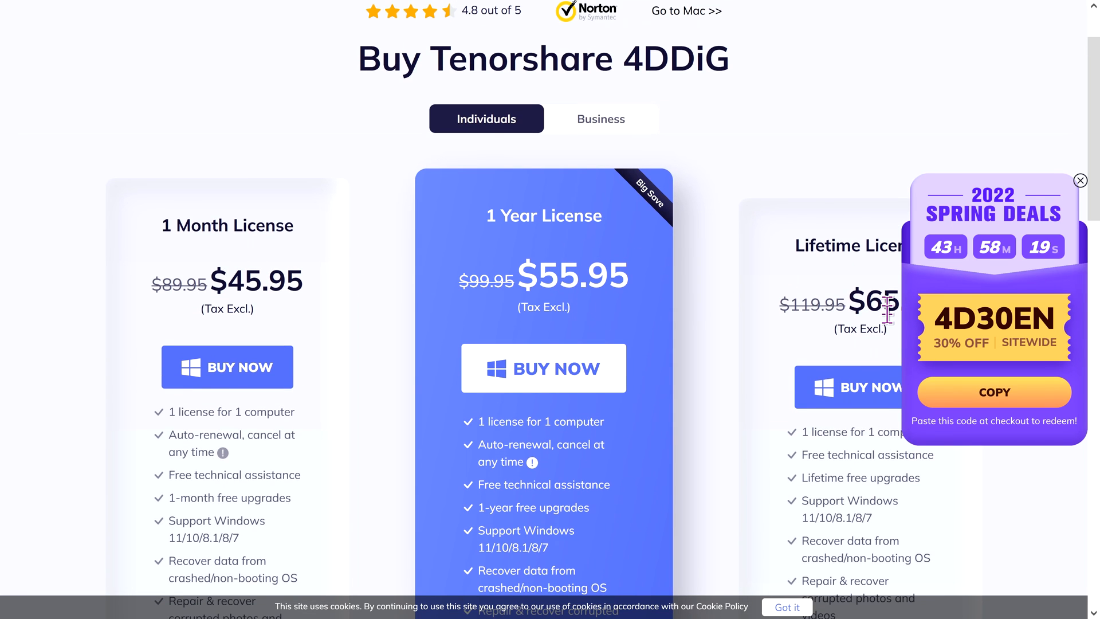
mouse_move(993, 246)
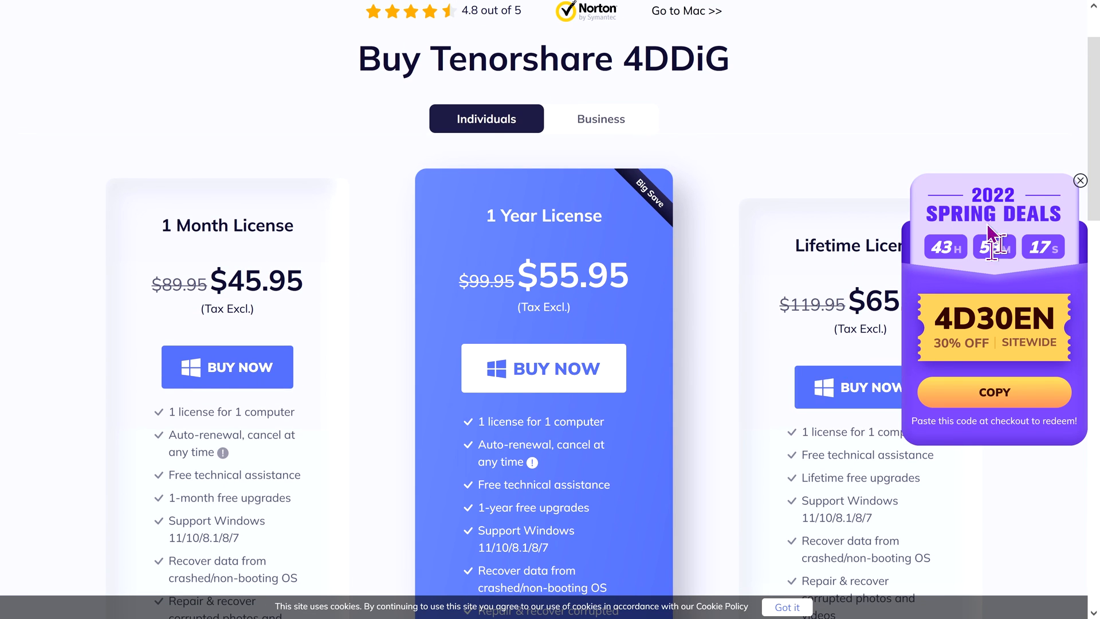
click(1080, 179)
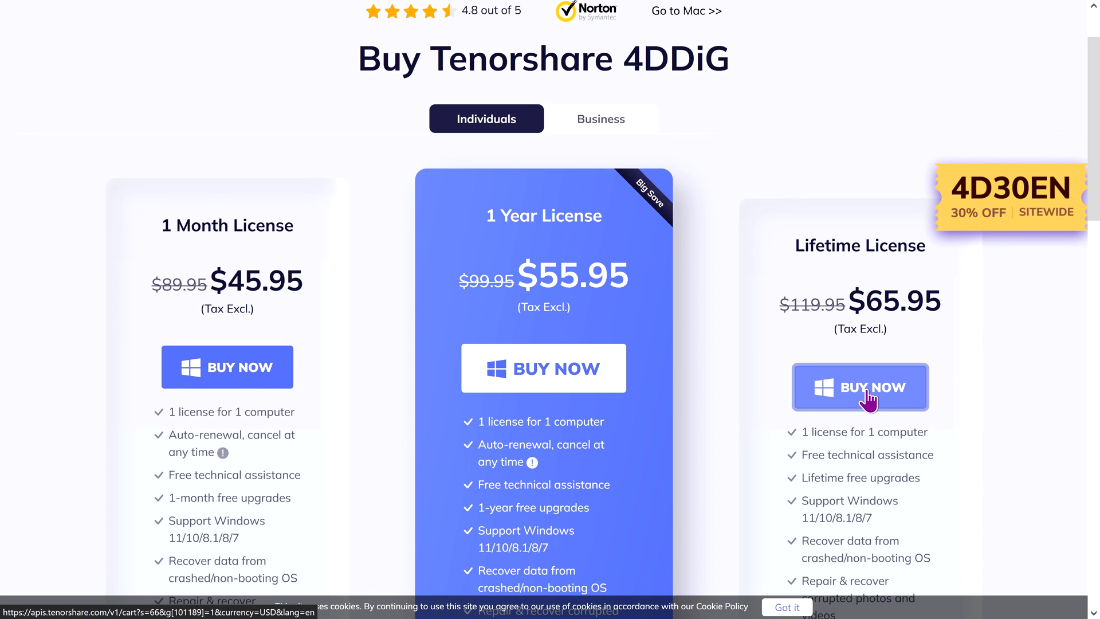
click(859, 388)
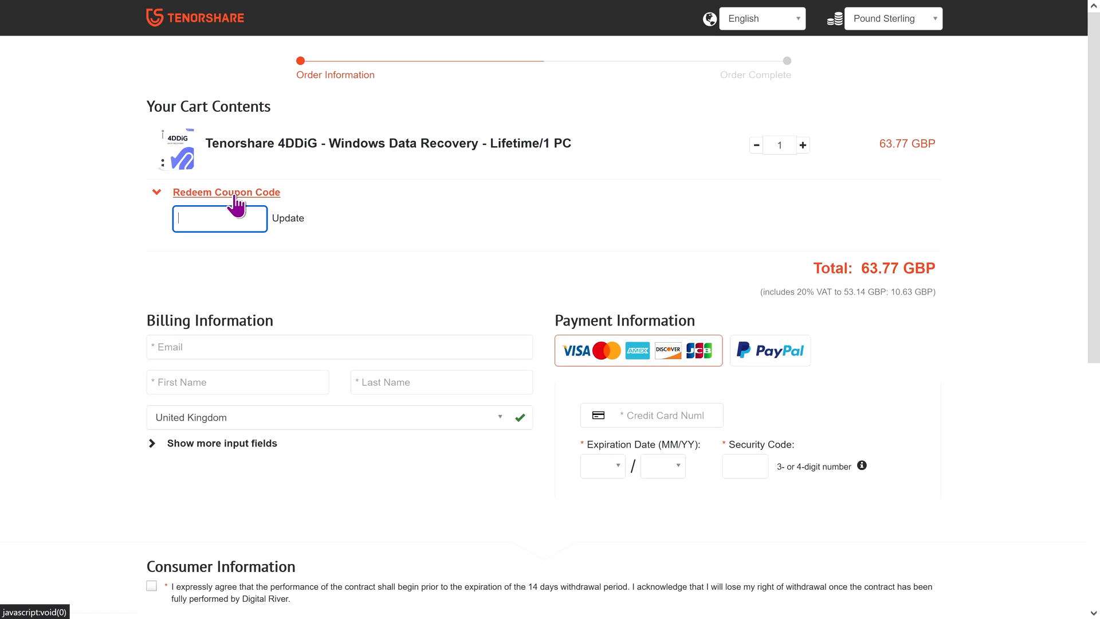
- Apply coupon 4DD-OWN-30OFF, lowering the total to 44.64 GBP
right_click(219, 218)
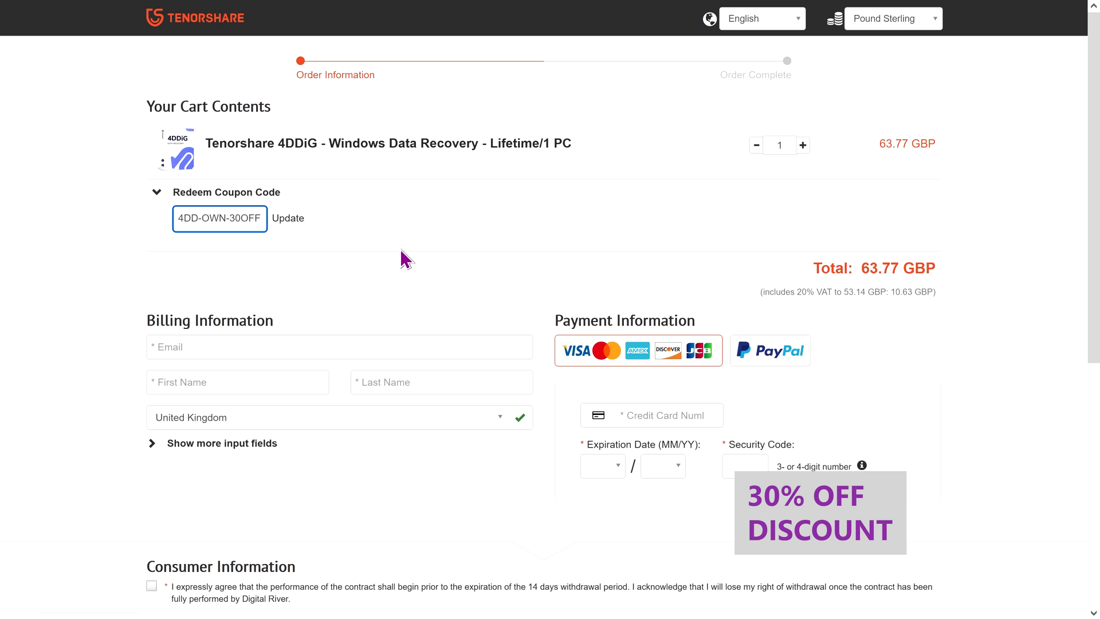
click(287, 218)
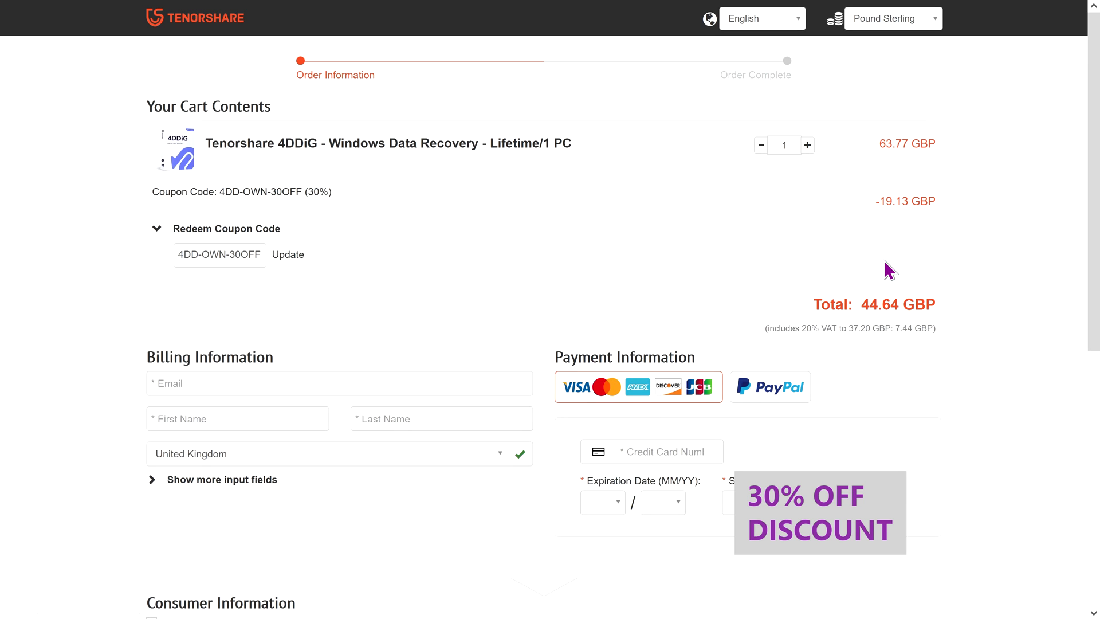